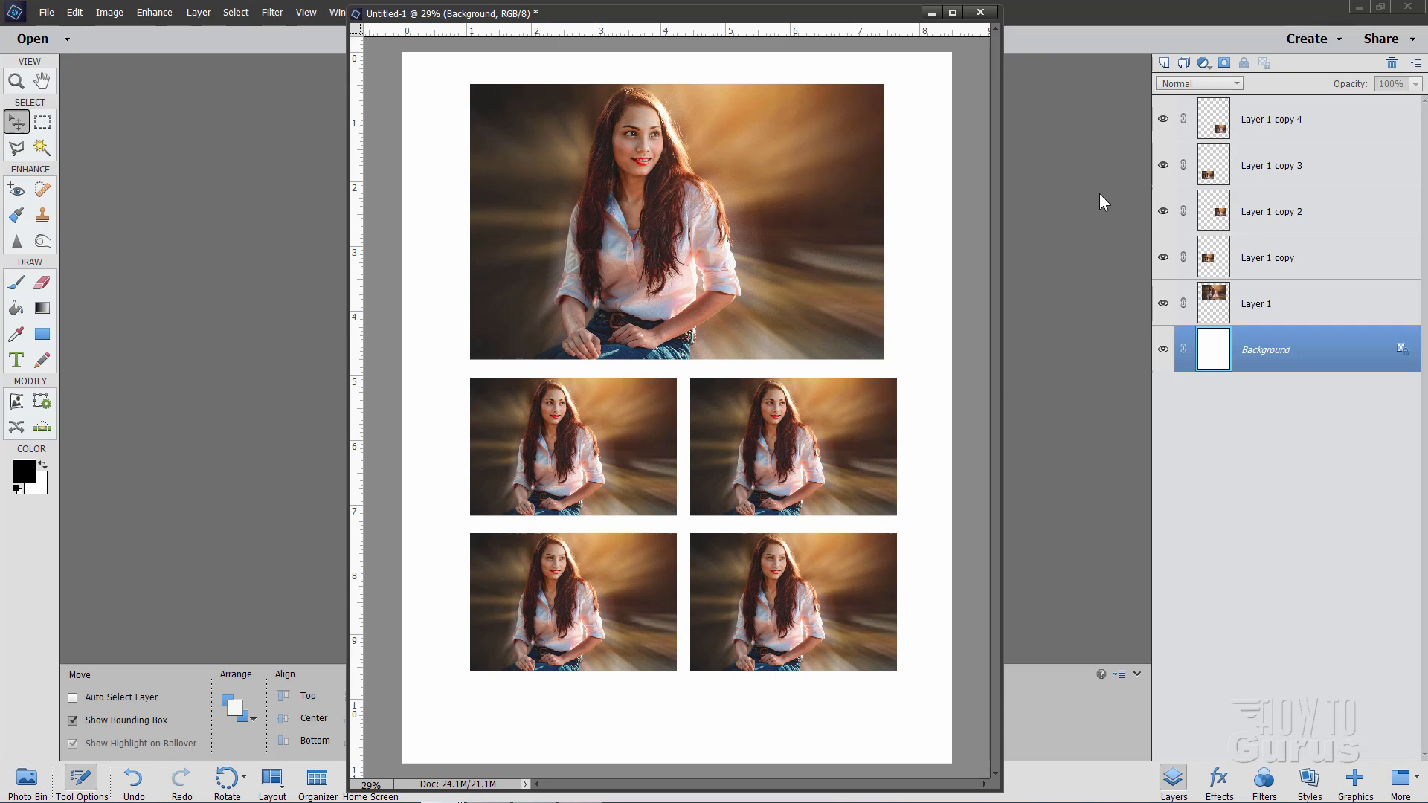
mouse_move(1124, 324)
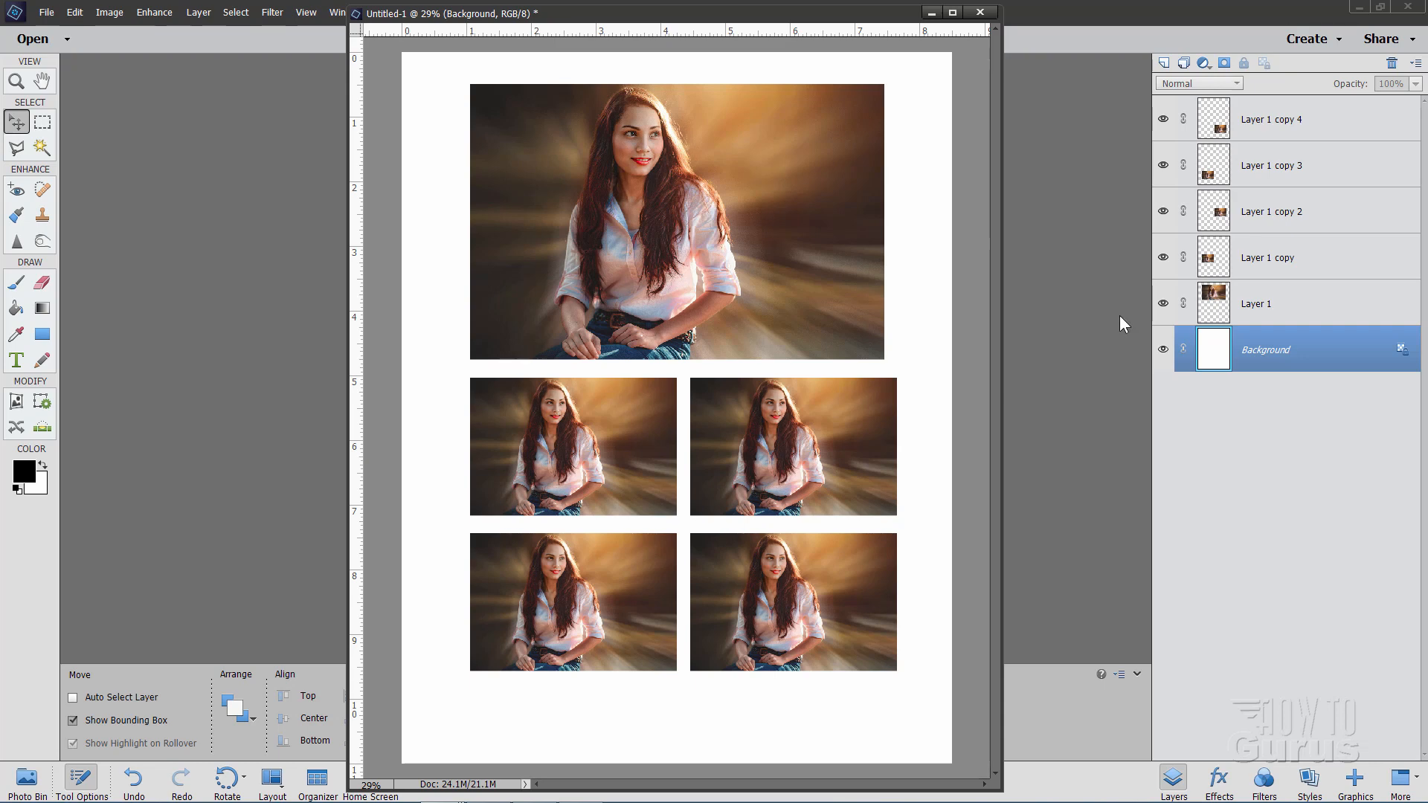
Switch to the Organizer and start printing pse-radial-blur-portrait-1.jpg.
click(316, 790)
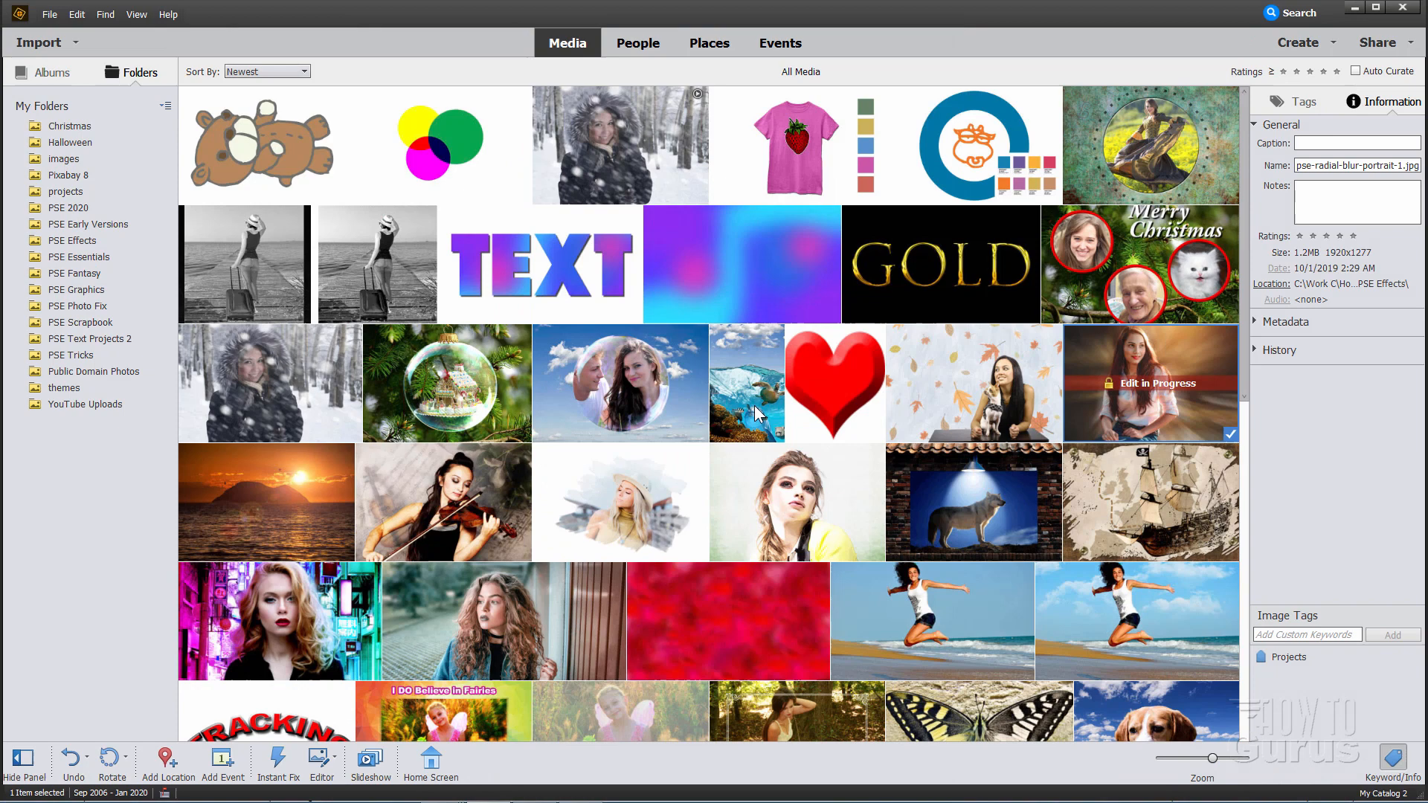
mouse_move(1126, 328)
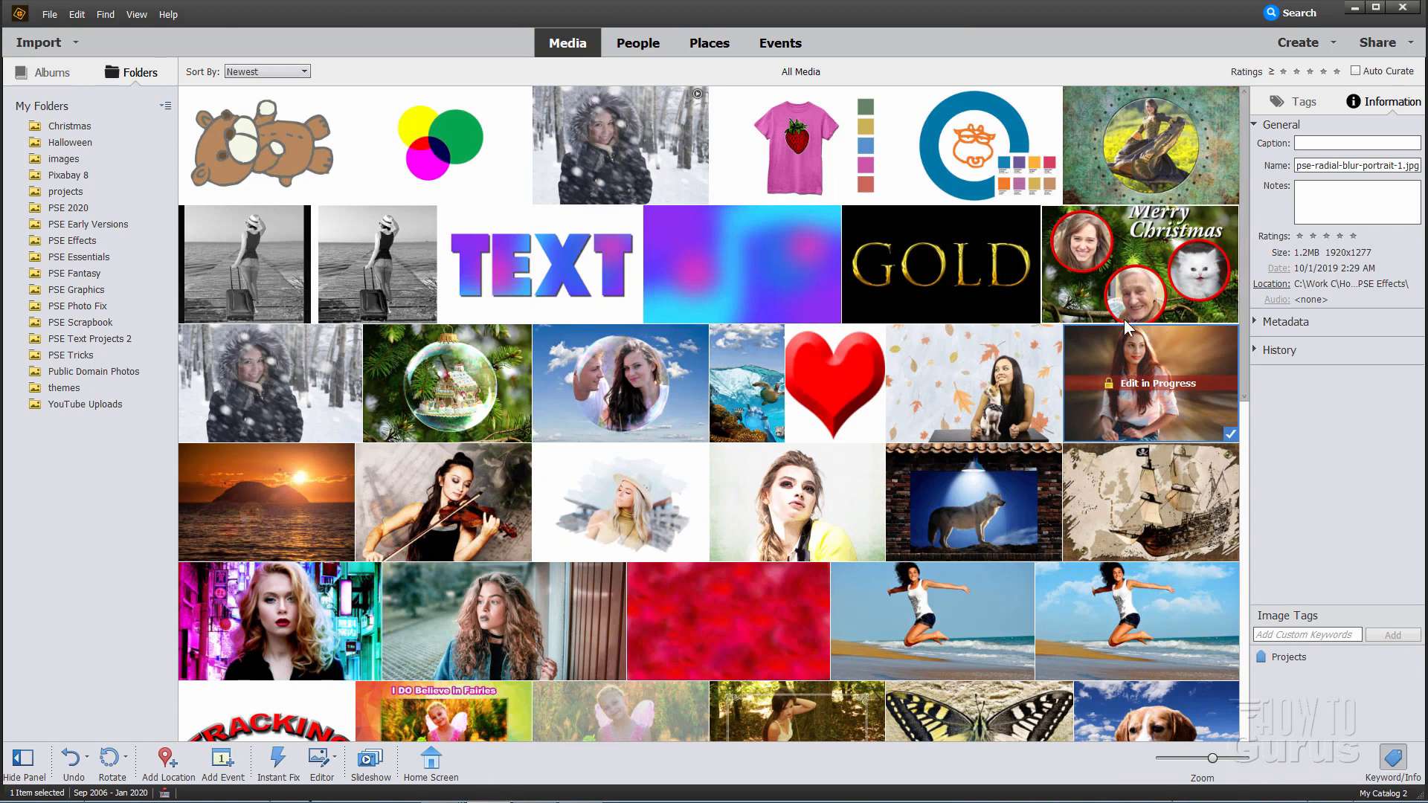
mouse_move(1188, 396)
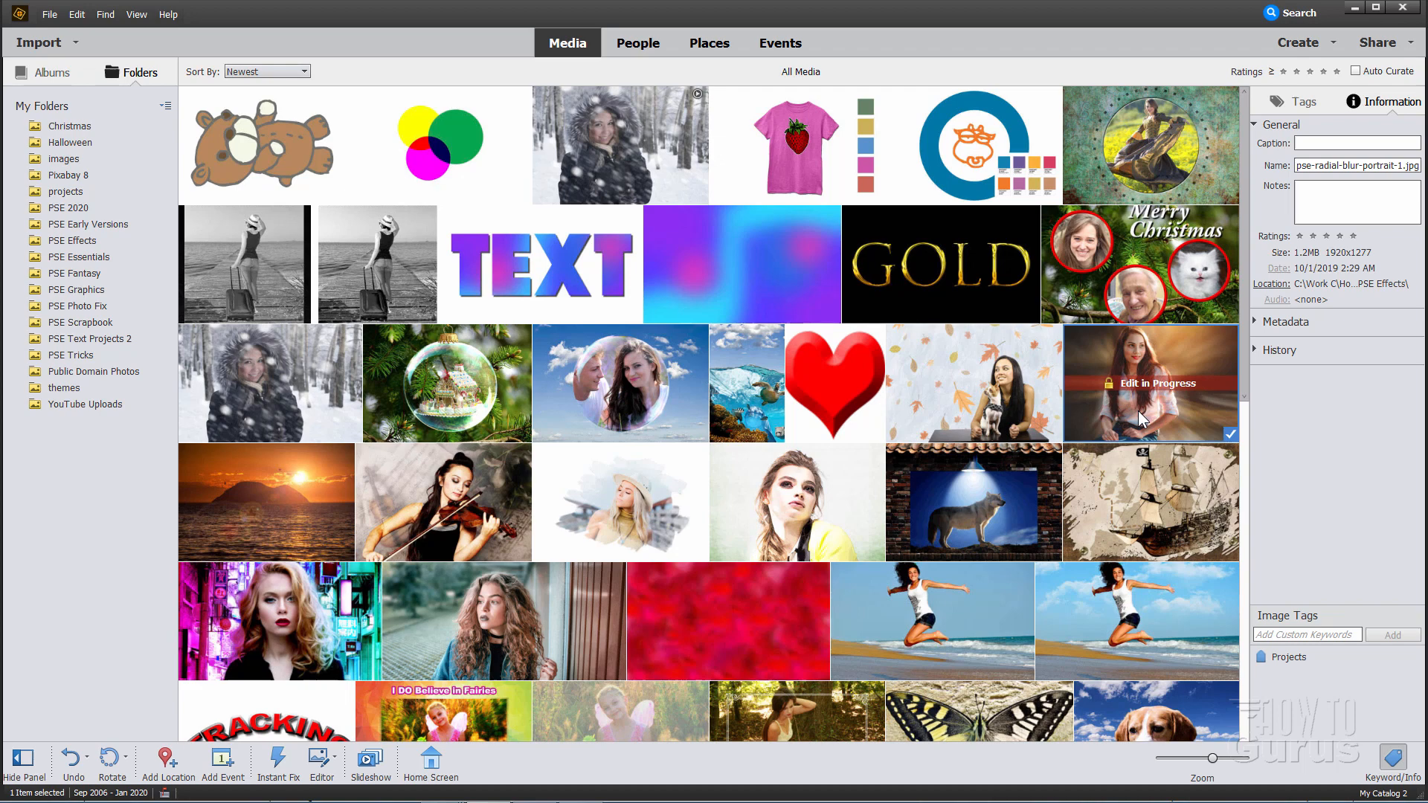
mouse_move(641, 360)
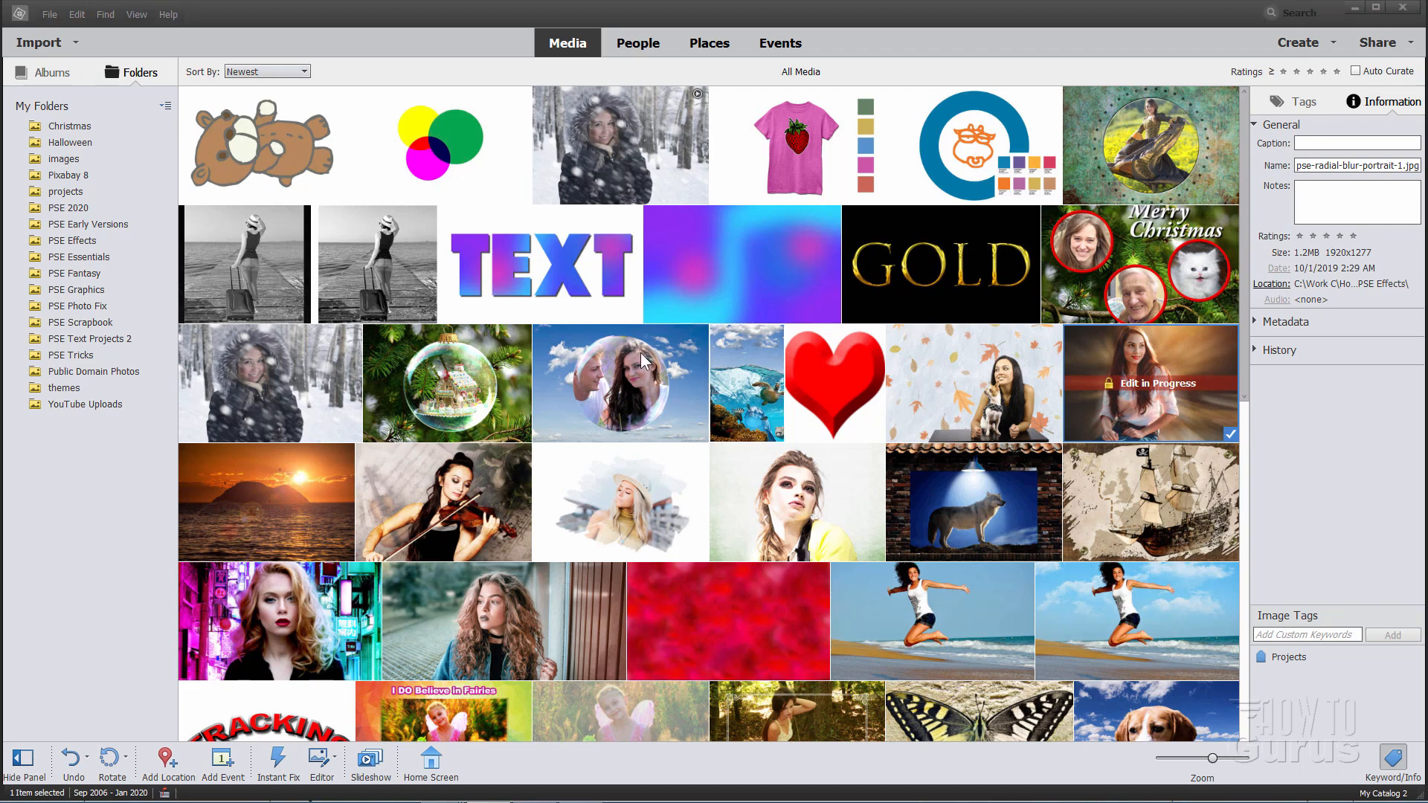
click(48, 13)
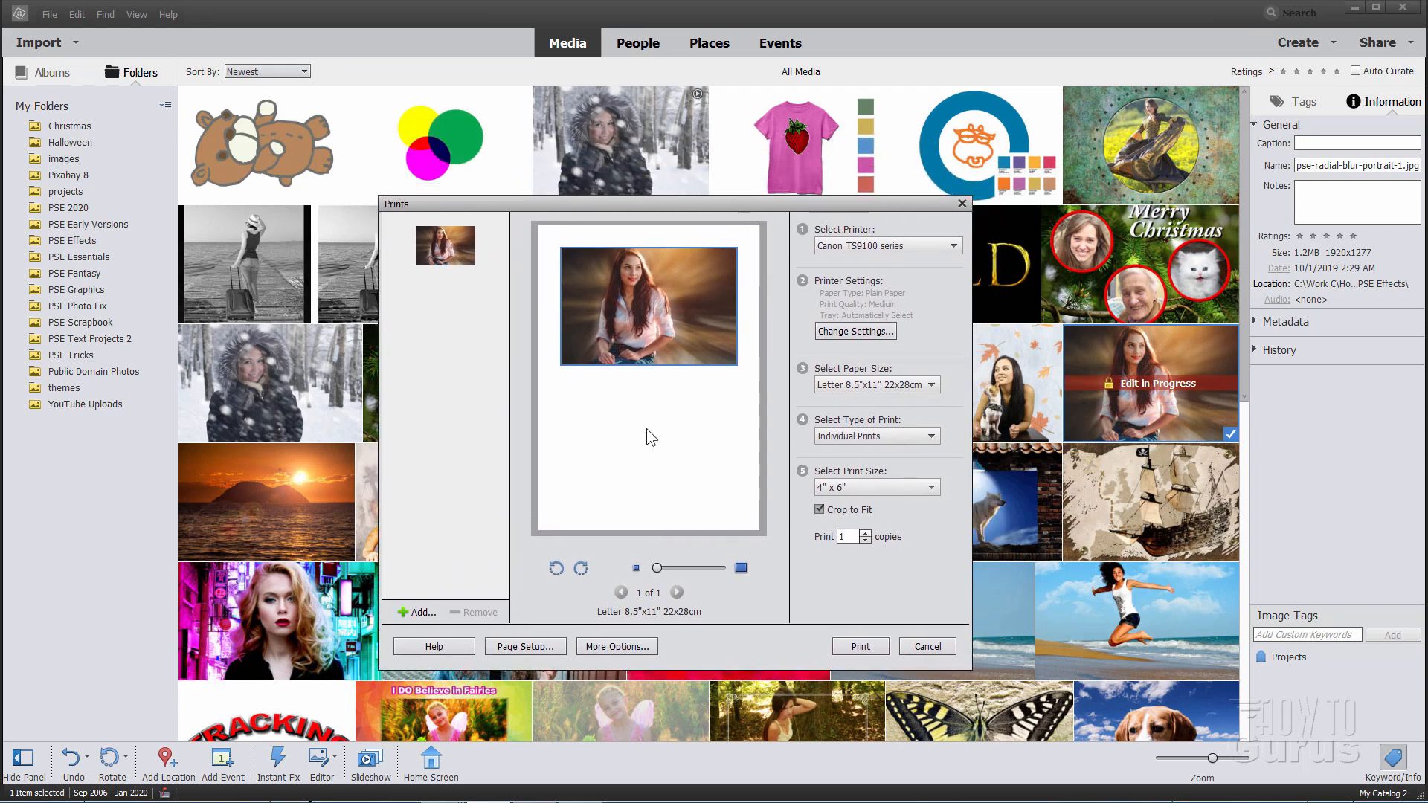
mouse_move(810, 428)
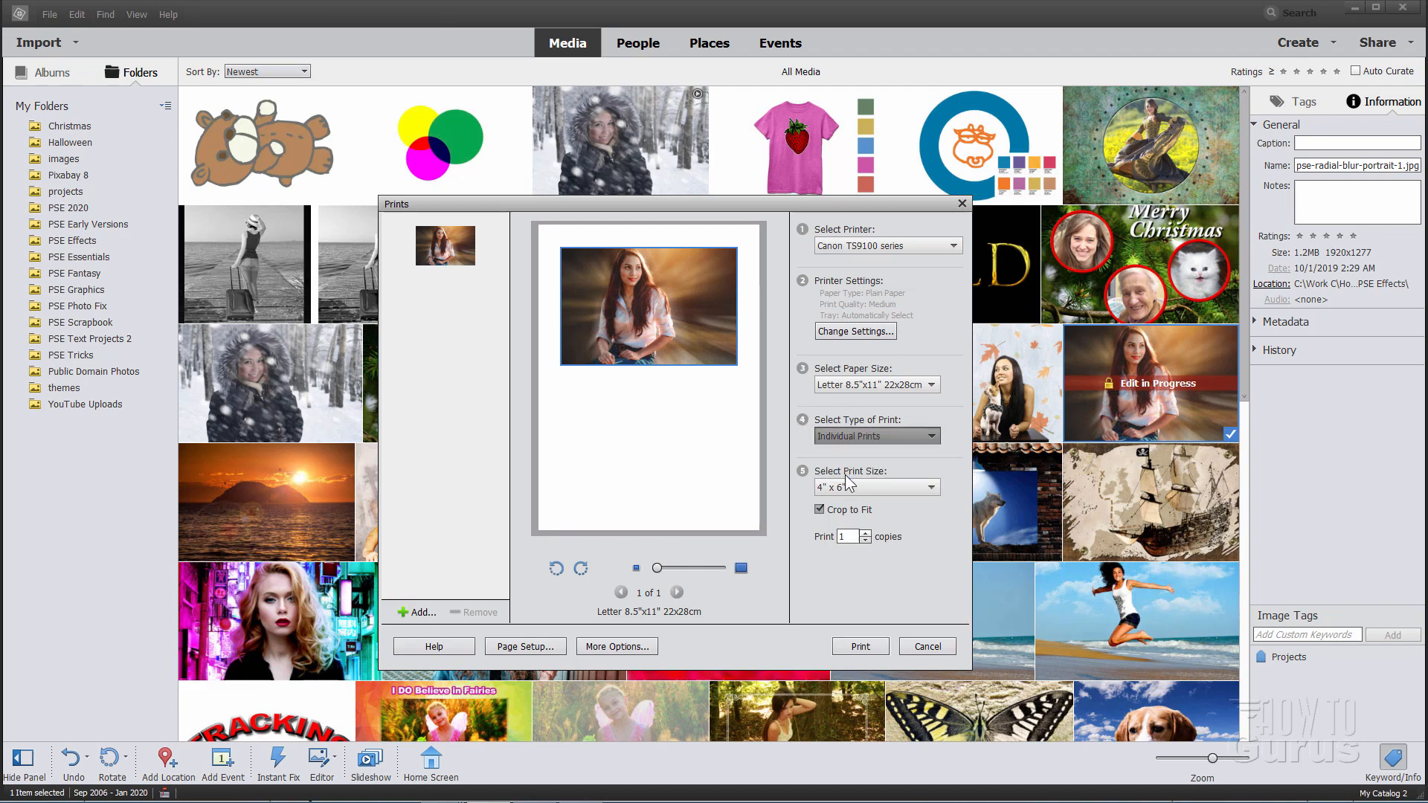
Set the print type to Picture Package, keeping Letter 8.5"x11" paper.
click(874, 435)
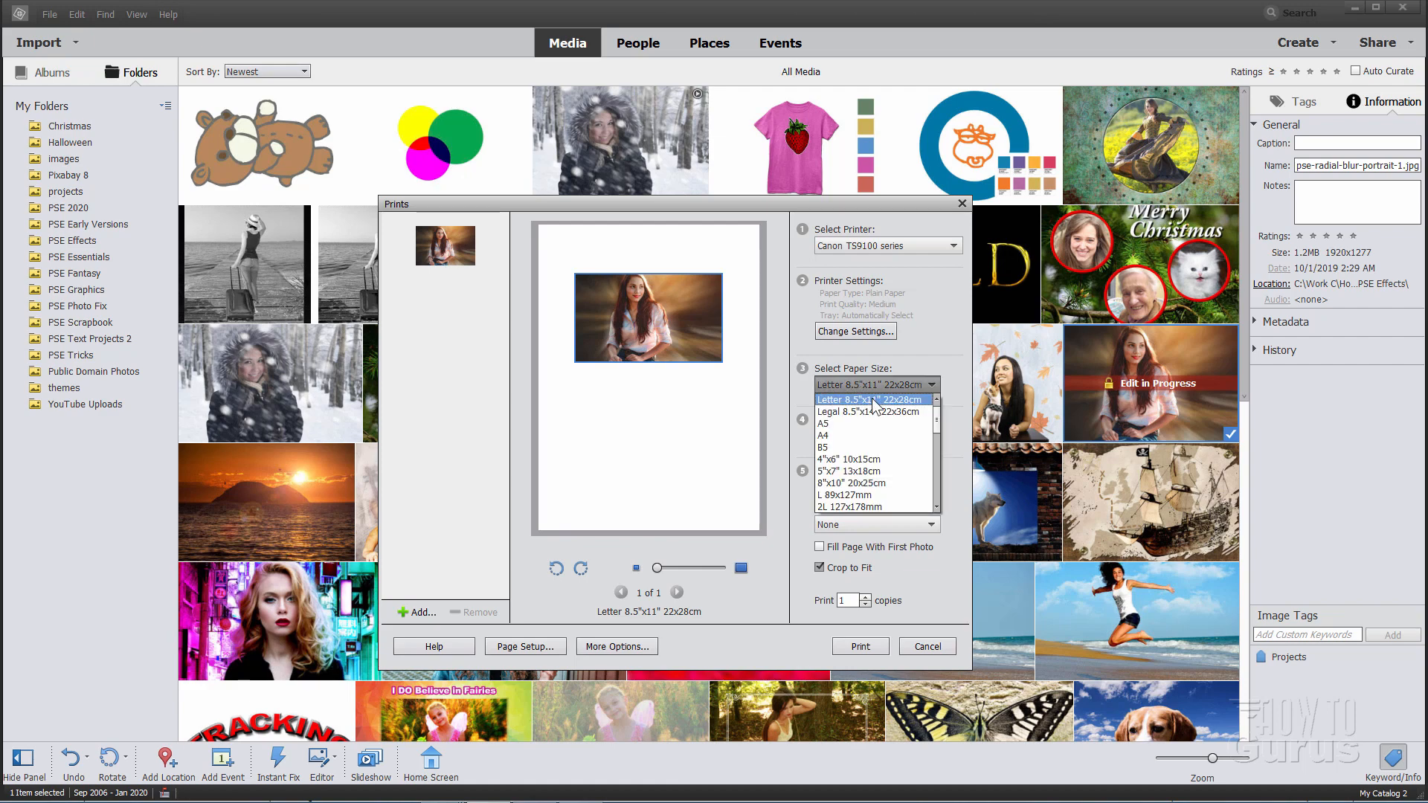
click(869, 400)
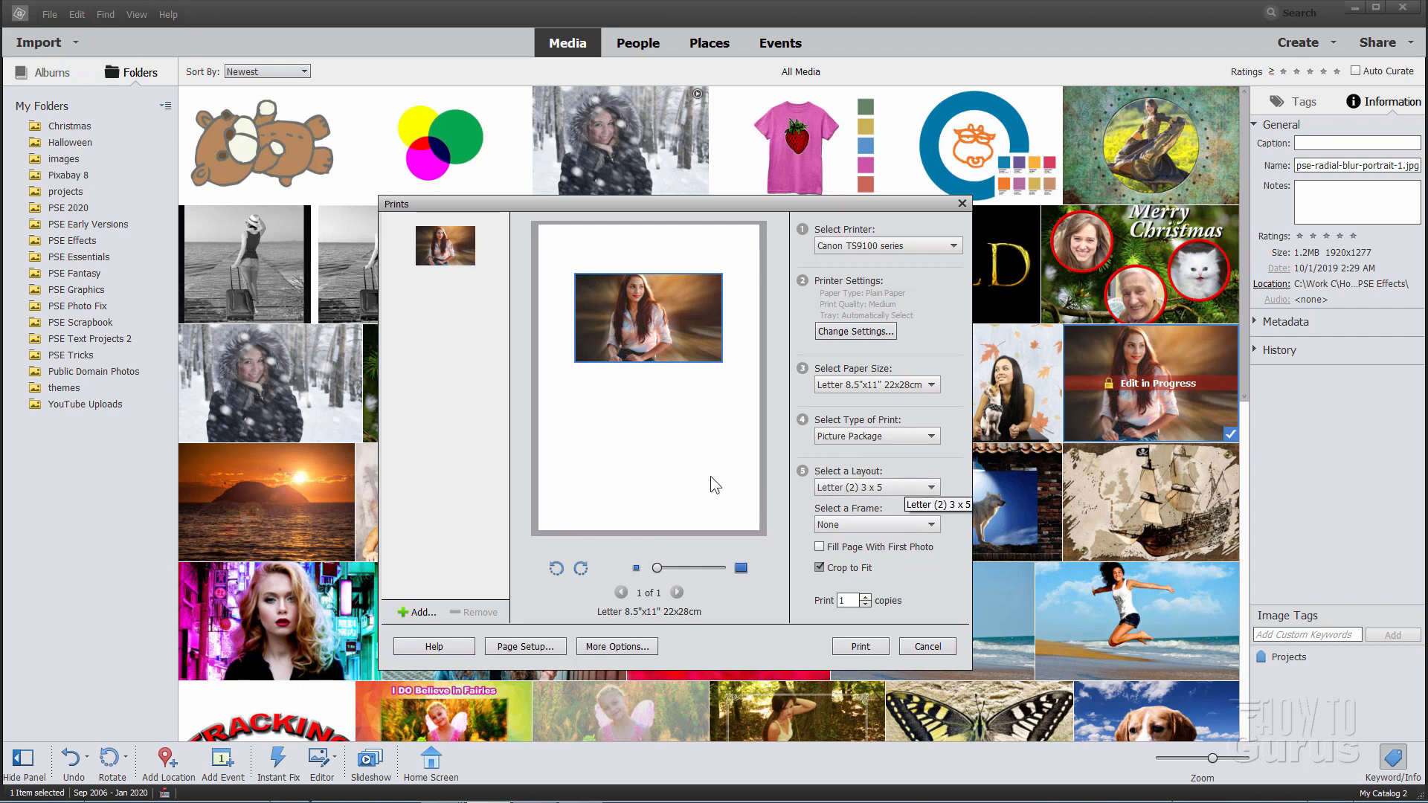
mouse_move(872, 490)
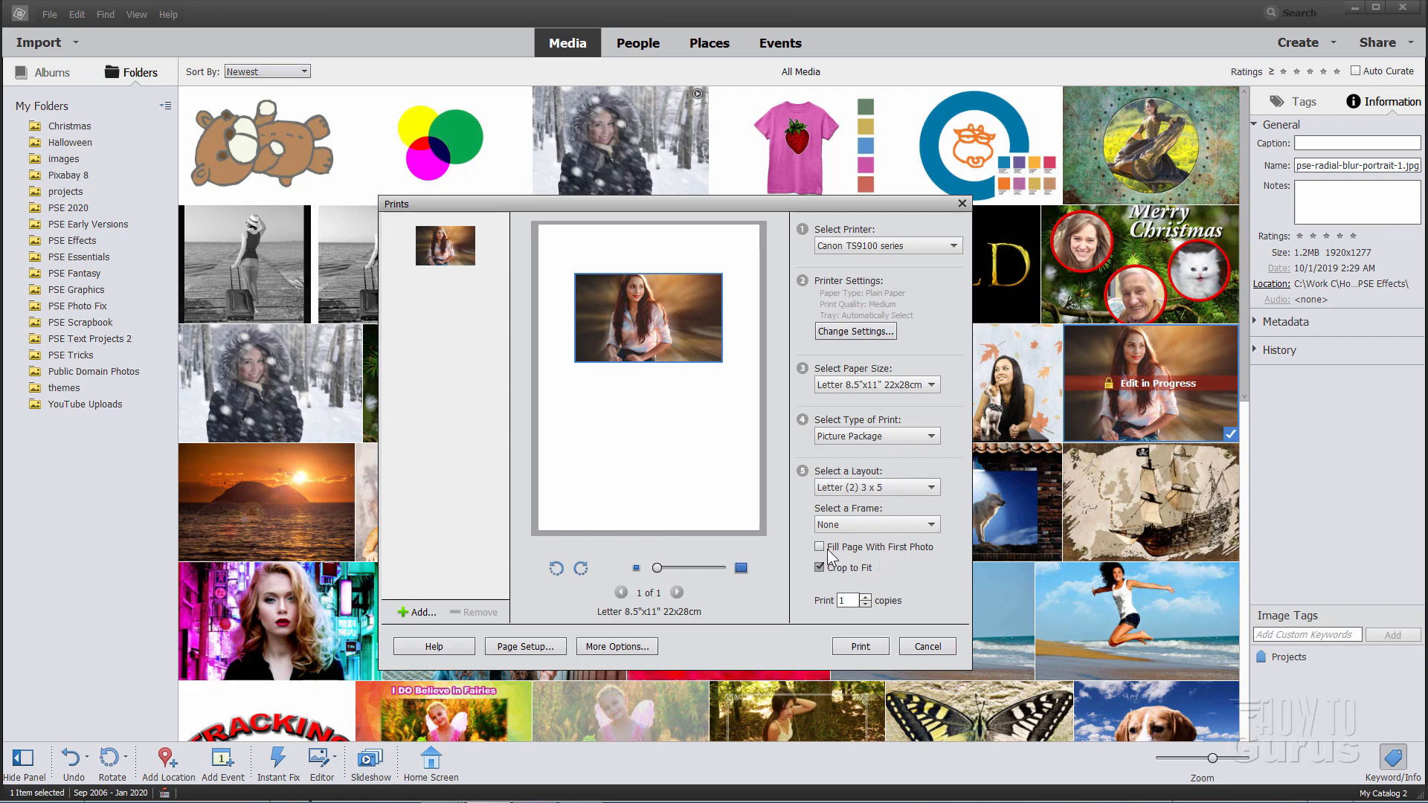
Turn on Fill Page With First Photo and turn off Crop to Fit.
click(818, 547)
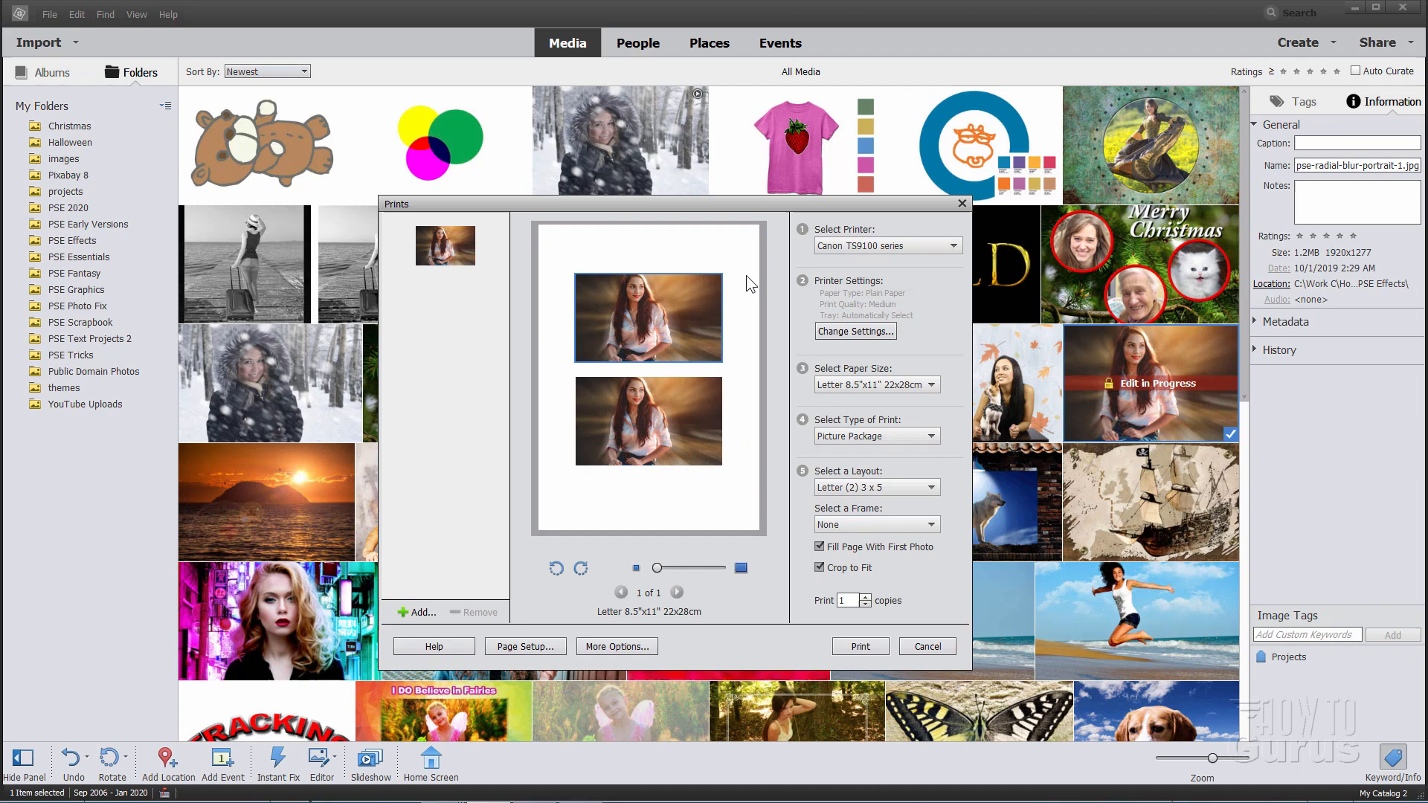
mouse_move(726, 514)
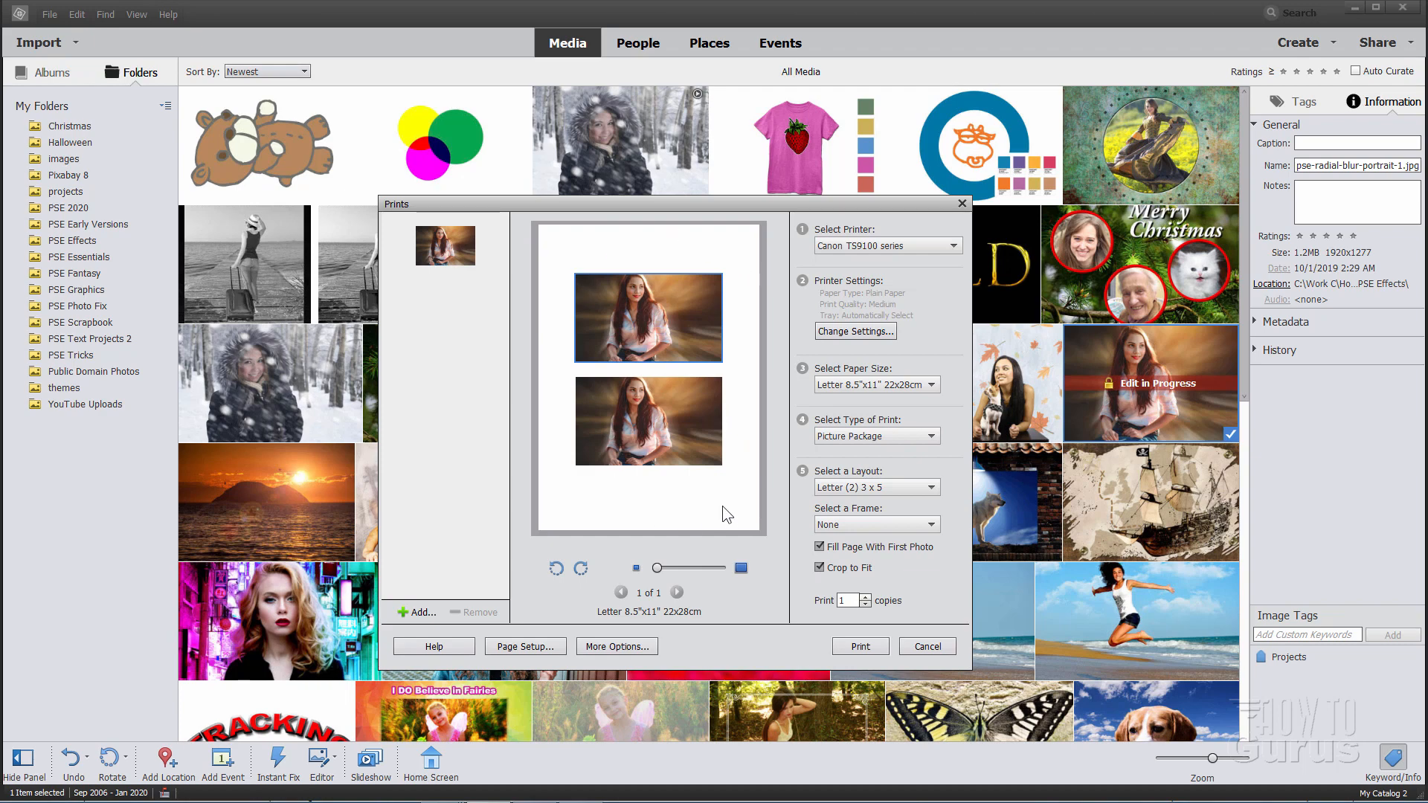
click(819, 567)
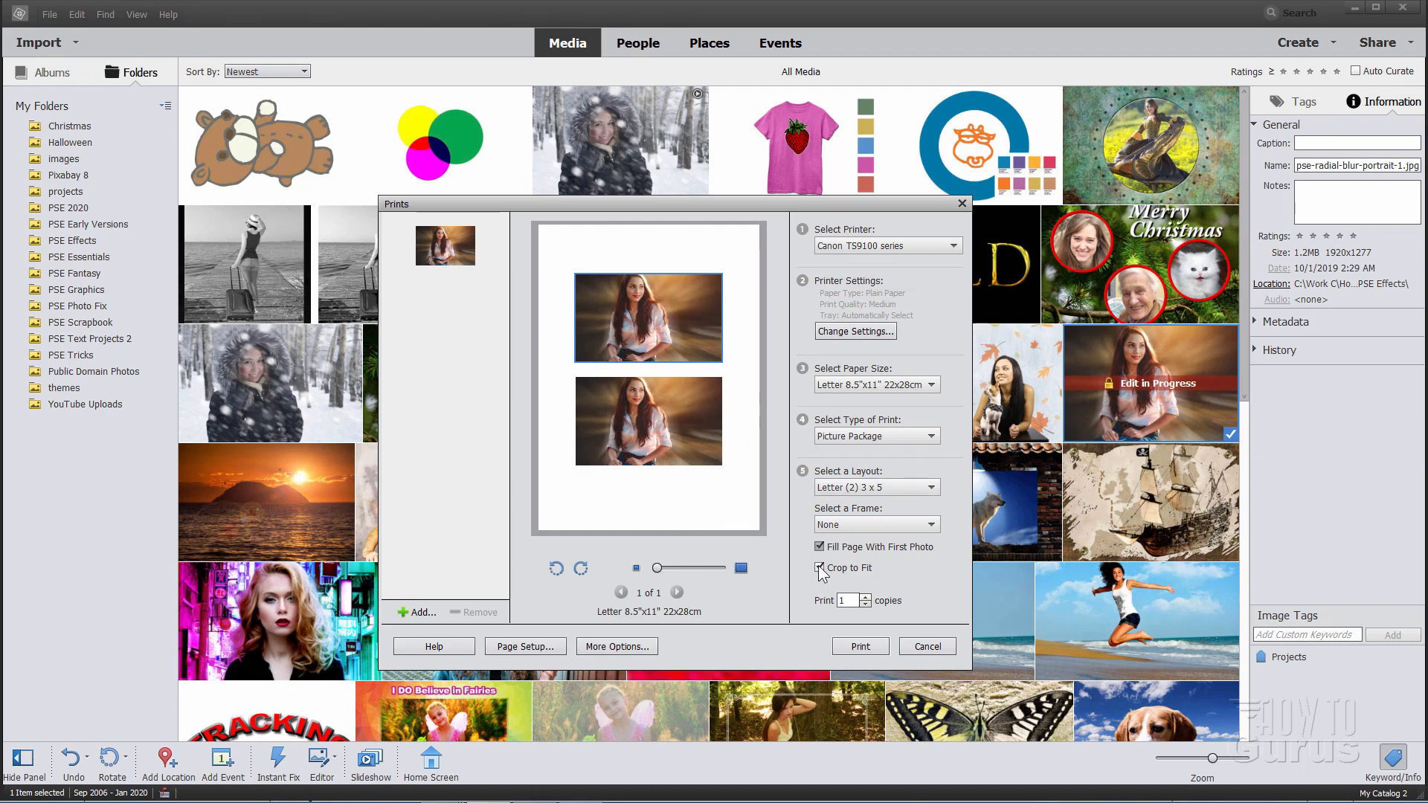
click(819, 568)
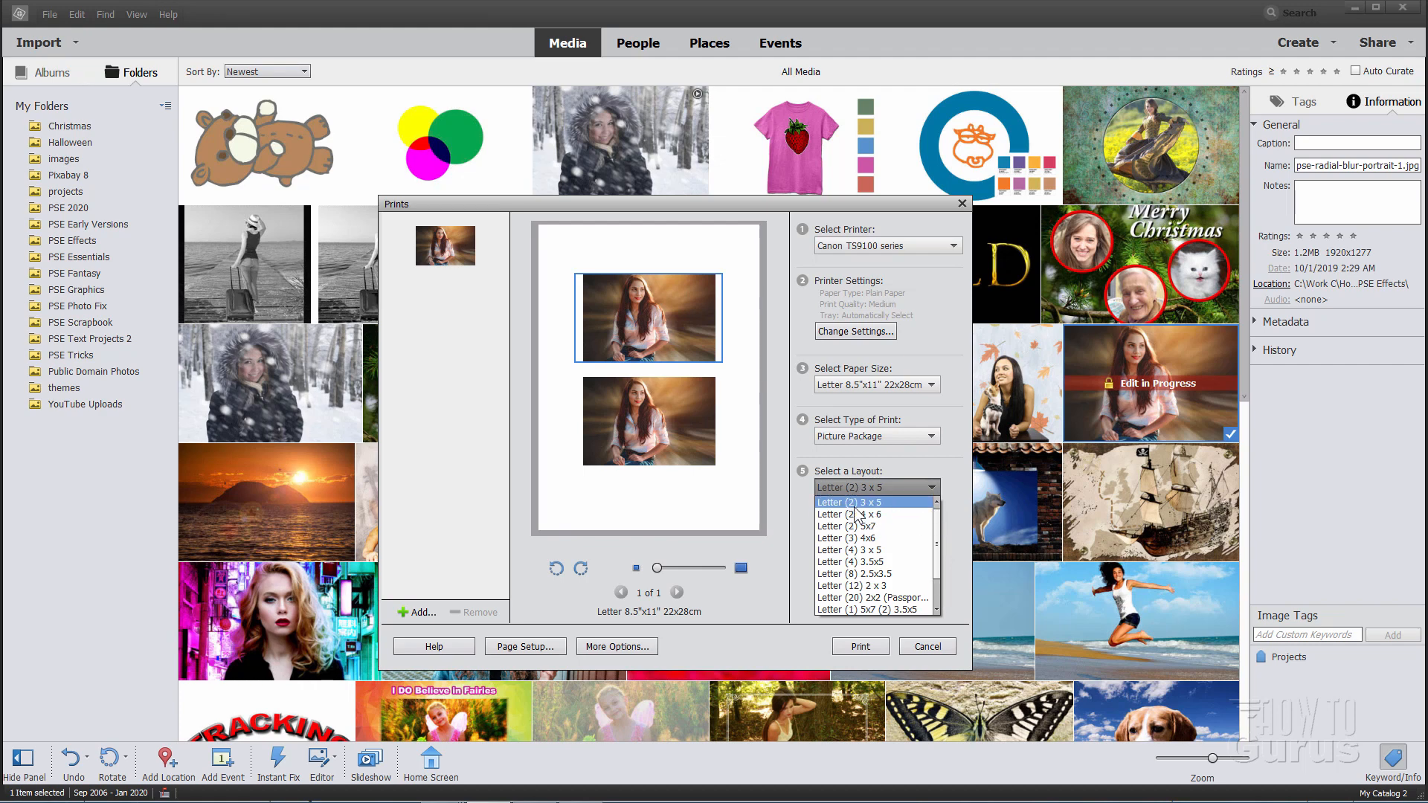
Try the Letter (2) 5x7 package layout, then choose Letter (3) 4x6.
click(871, 502)
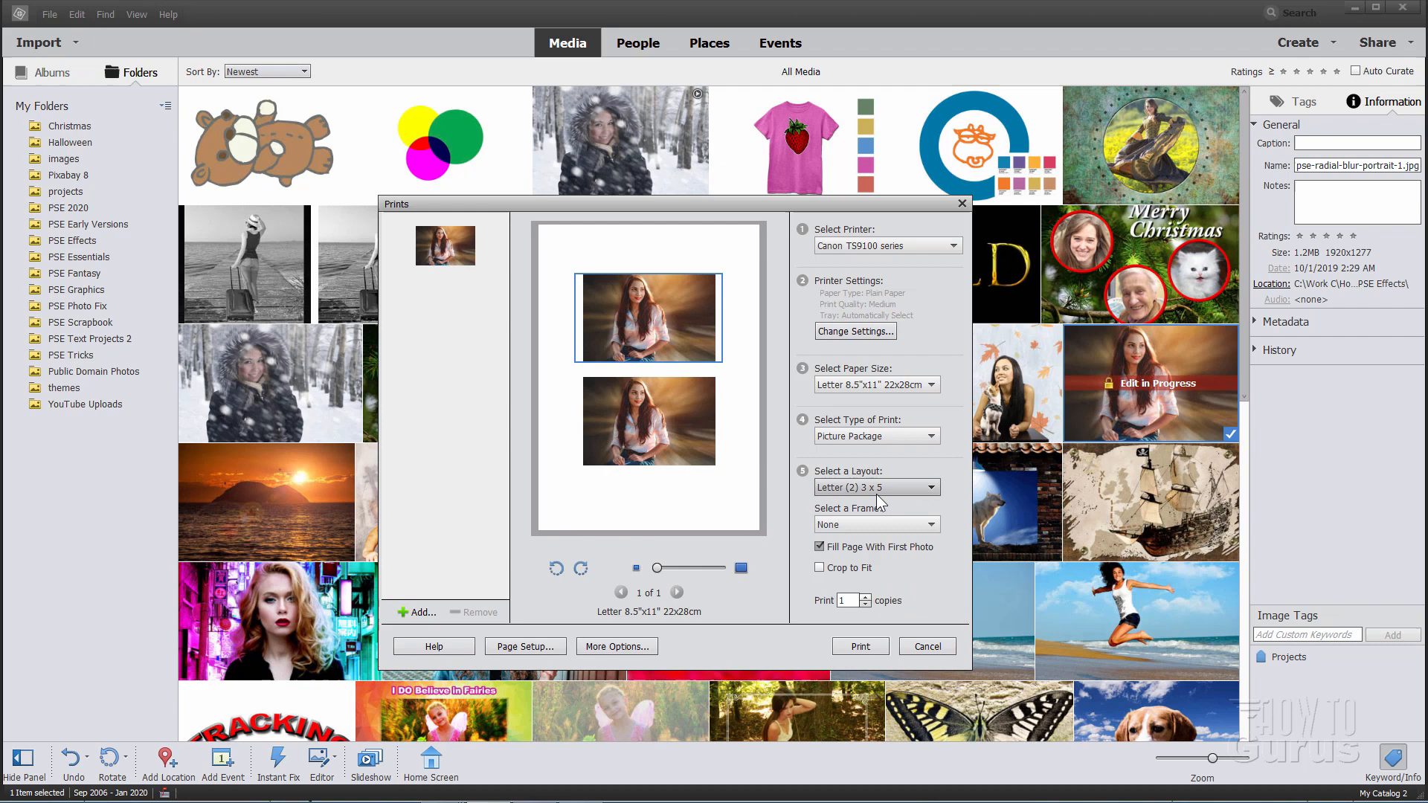
click(875, 487)
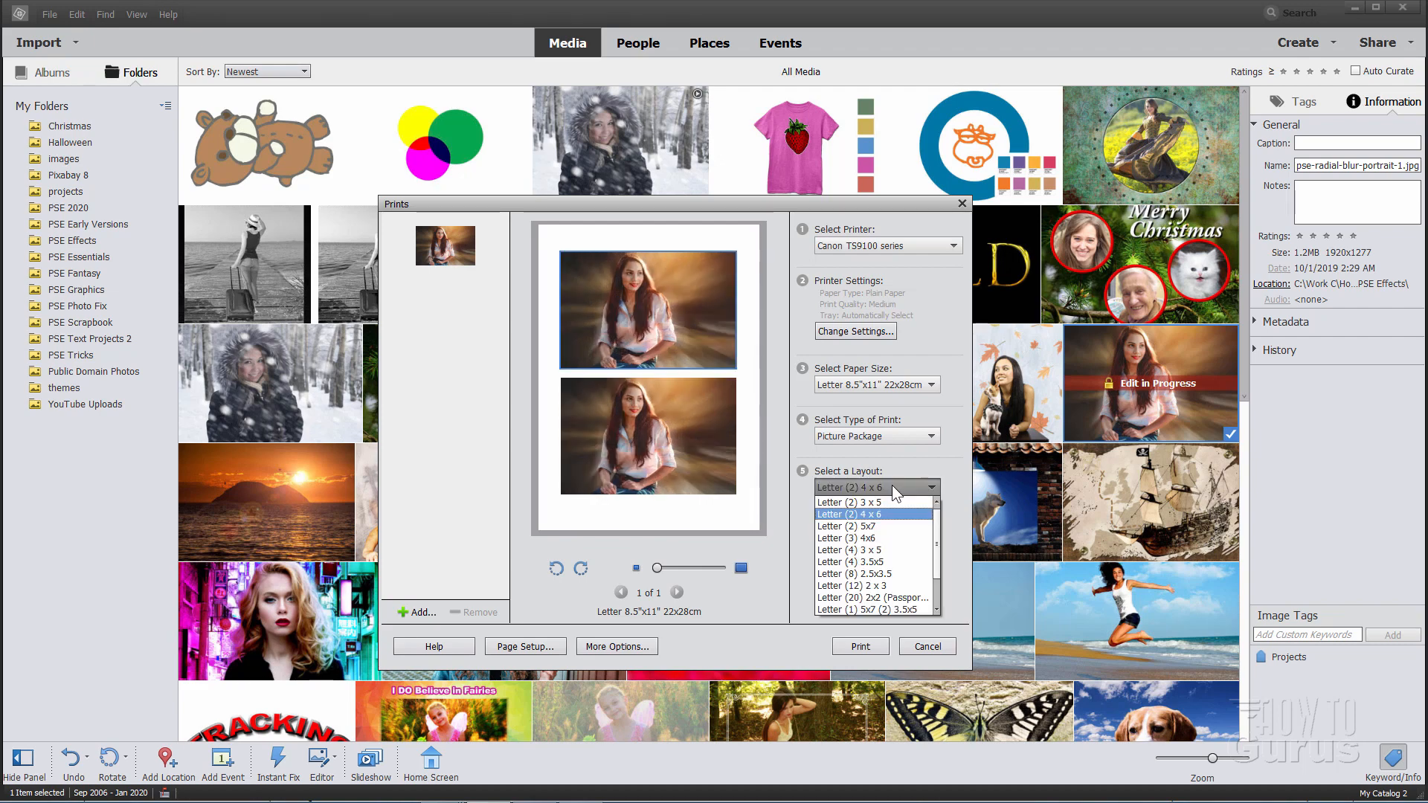
click(848, 526)
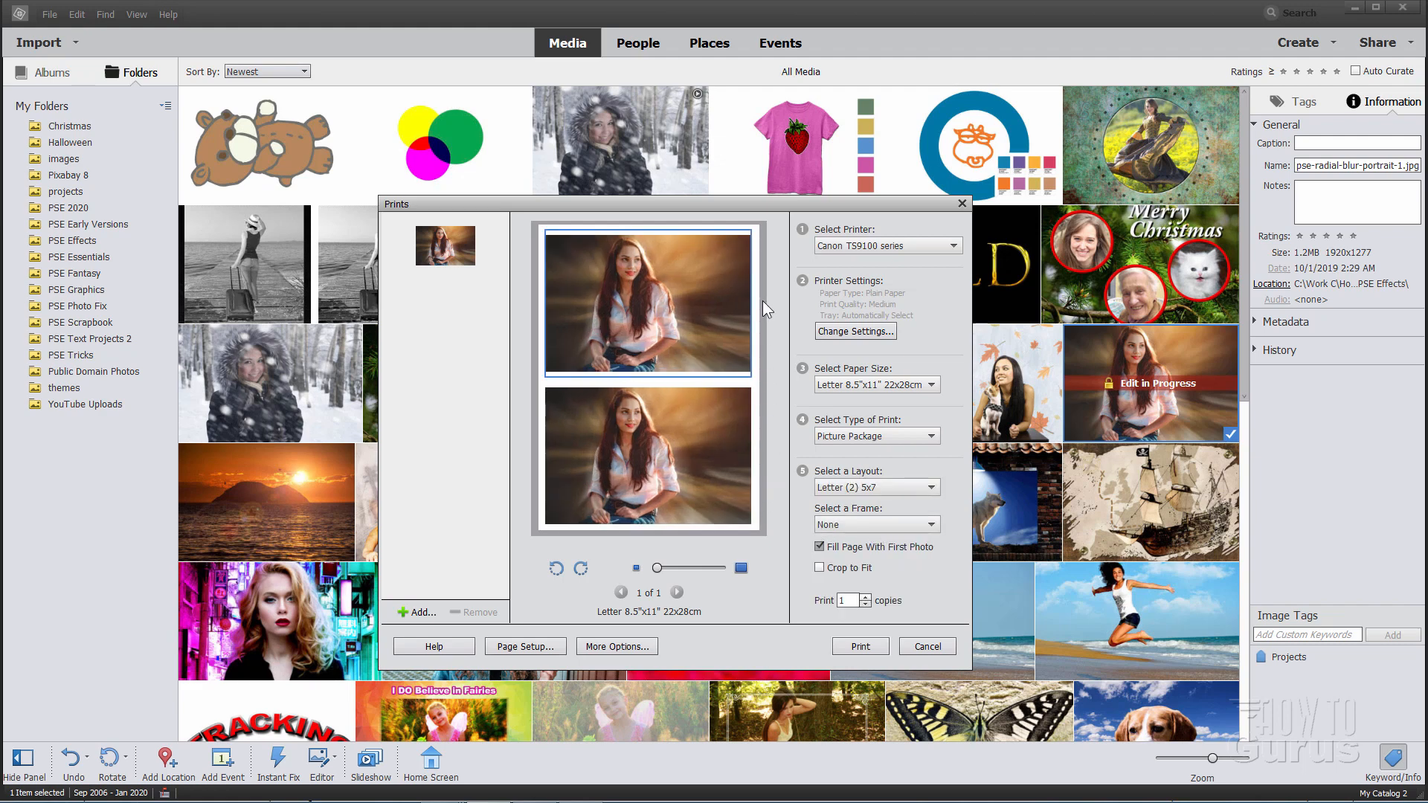
mouse_move(841, 535)
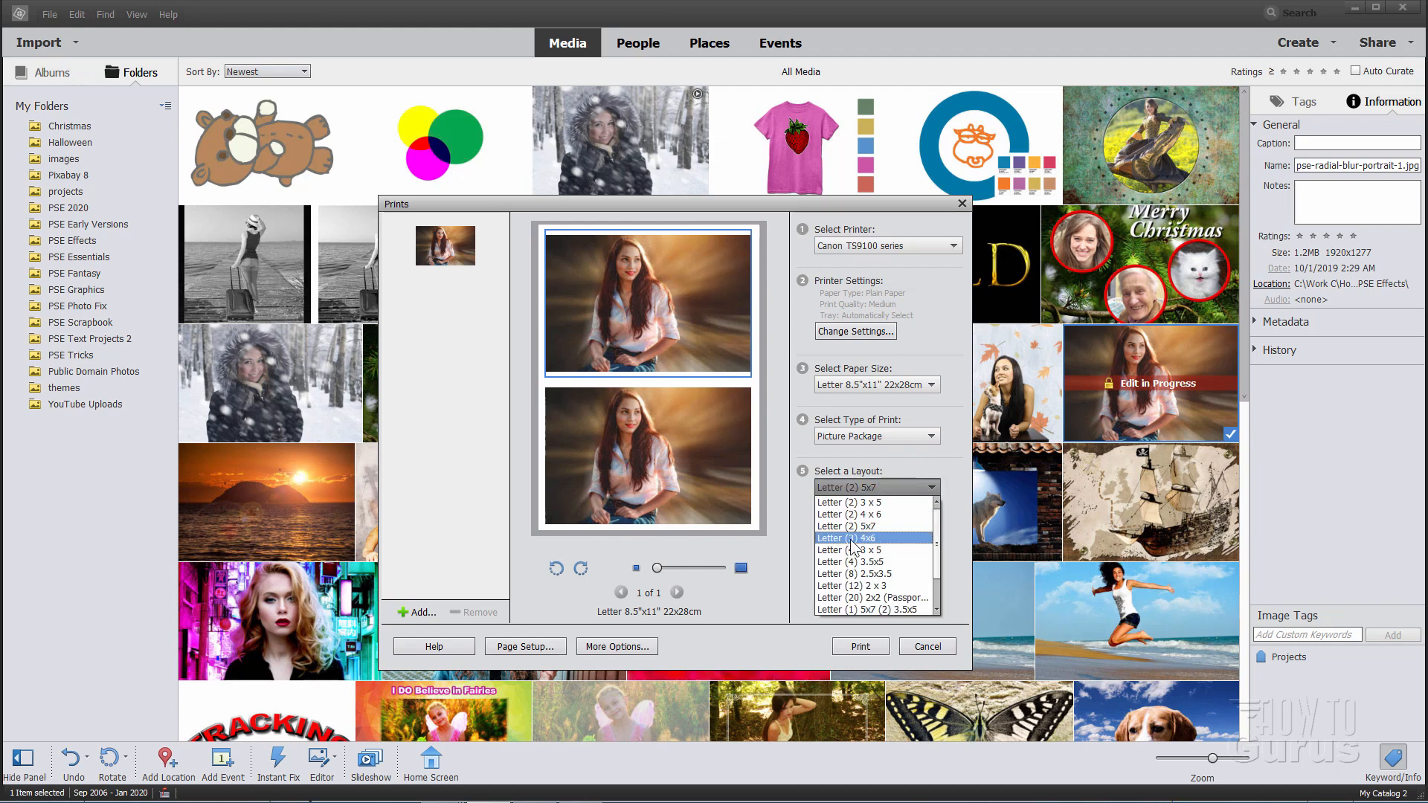
click(849, 539)
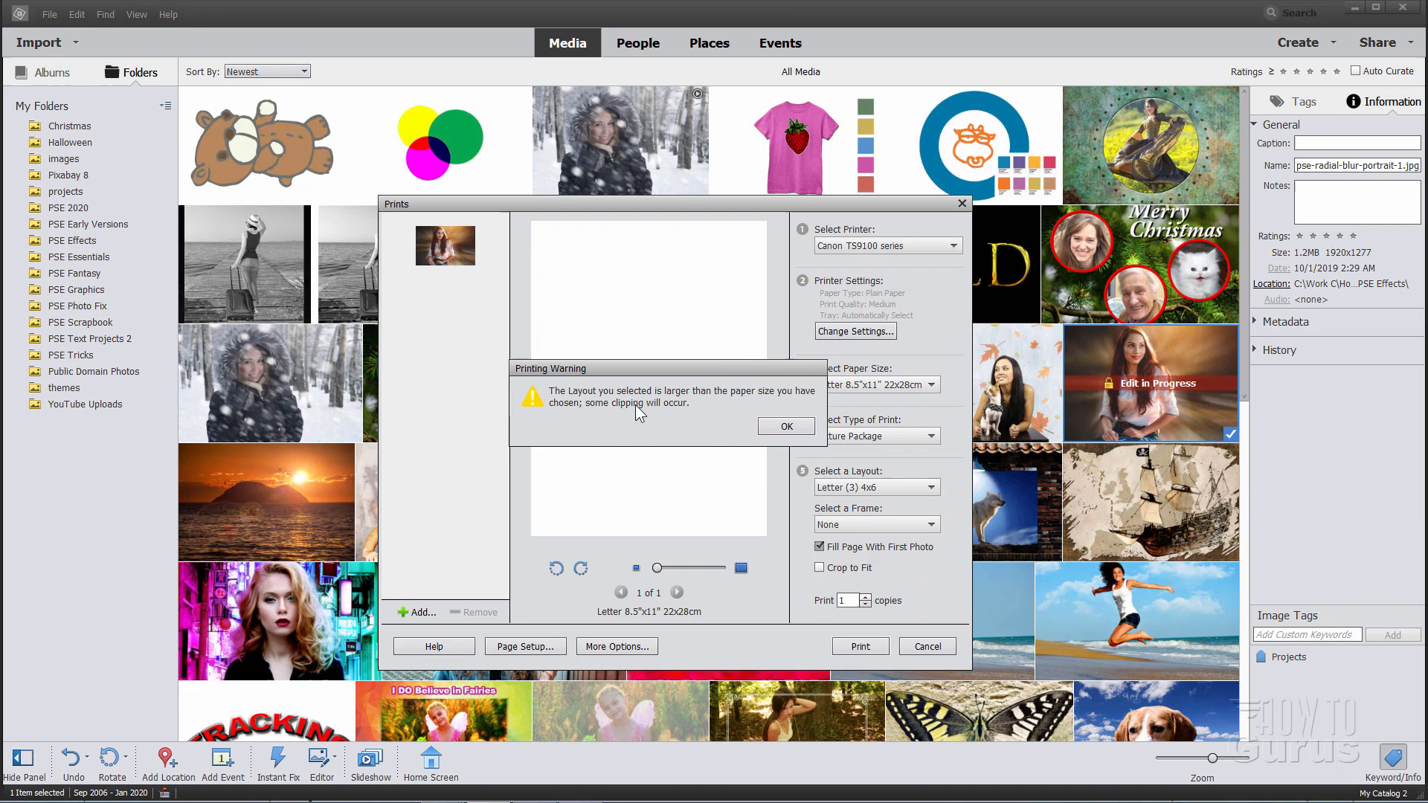
Dismiss the clipping warning to preview three portrait copies, two rotated.
click(784, 426)
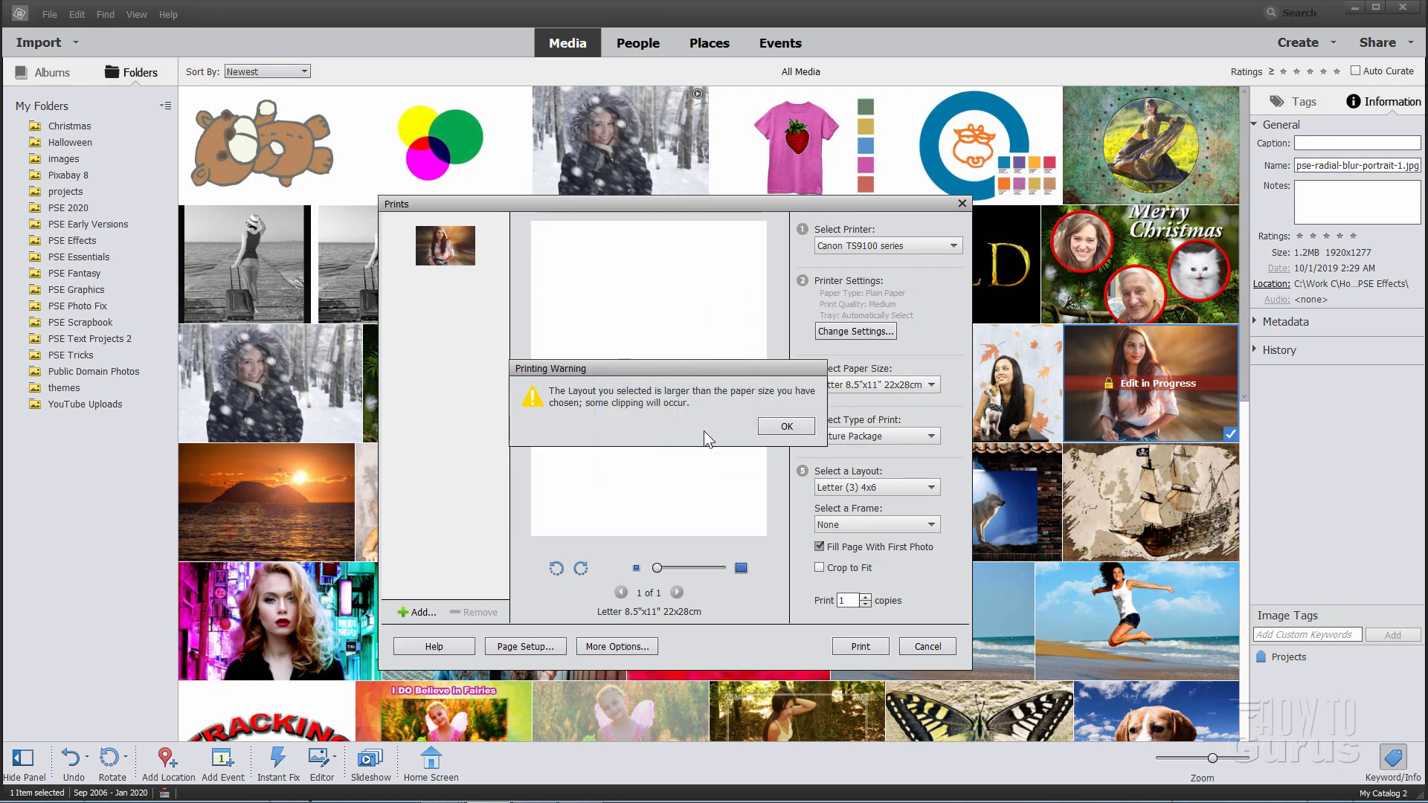
click(785, 426)
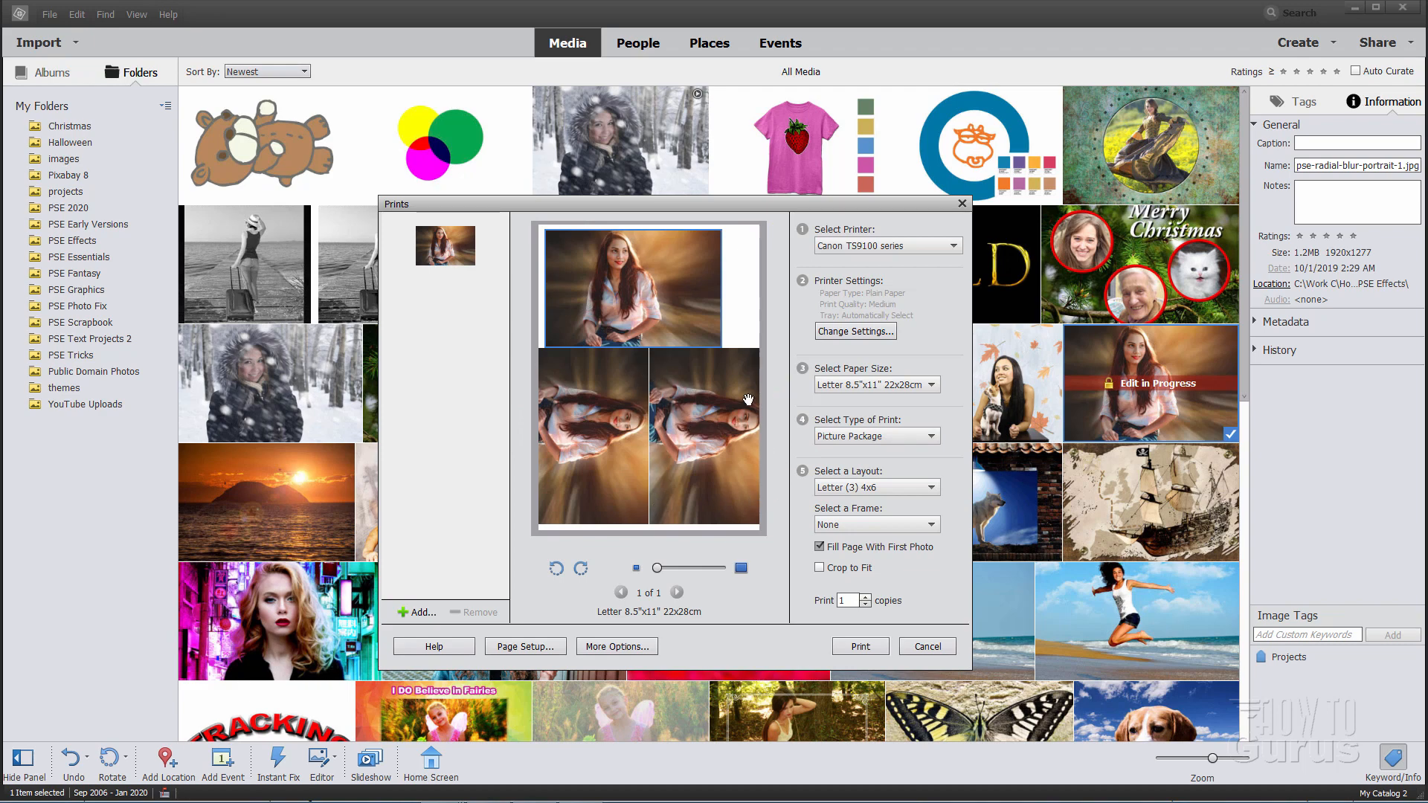
mouse_move(637, 443)
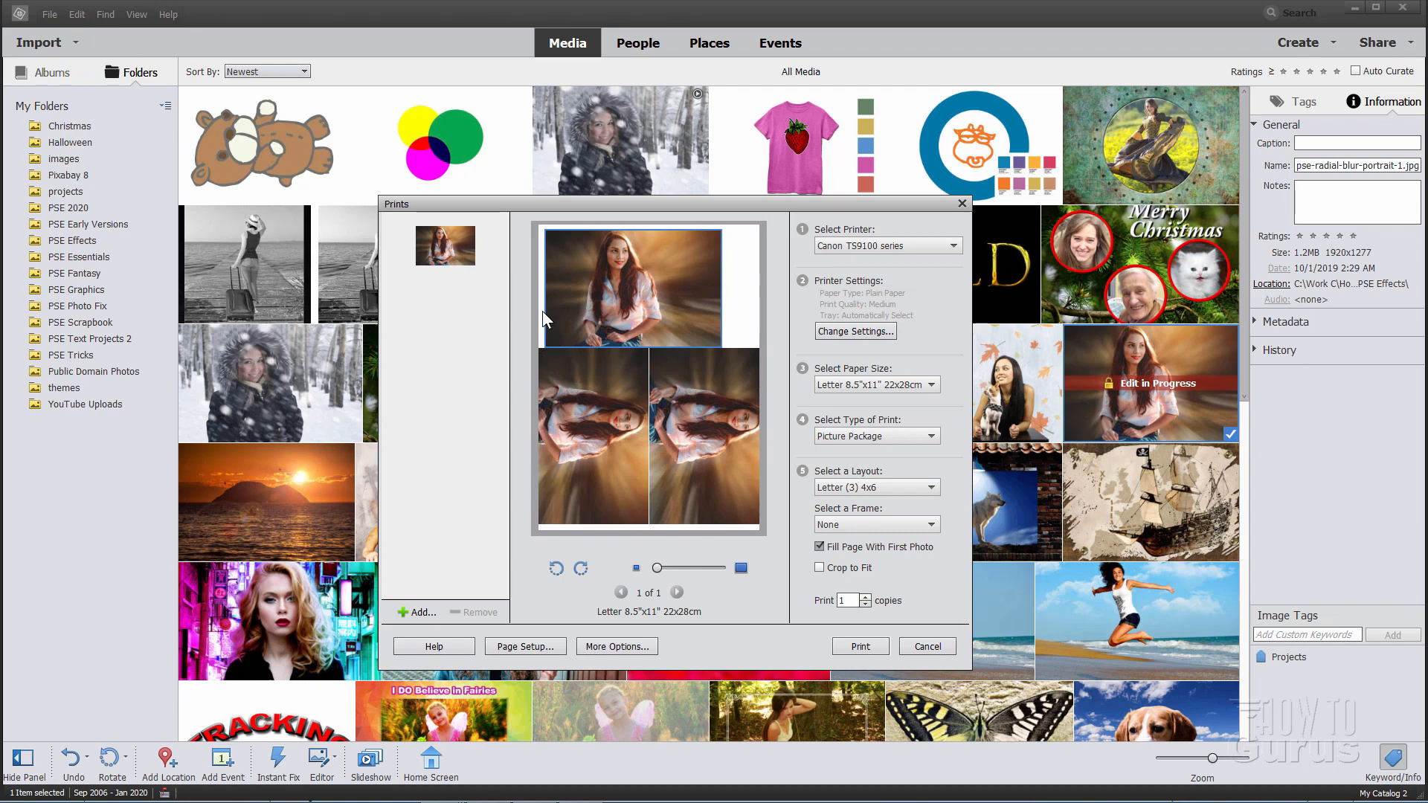
mouse_move(553, 515)
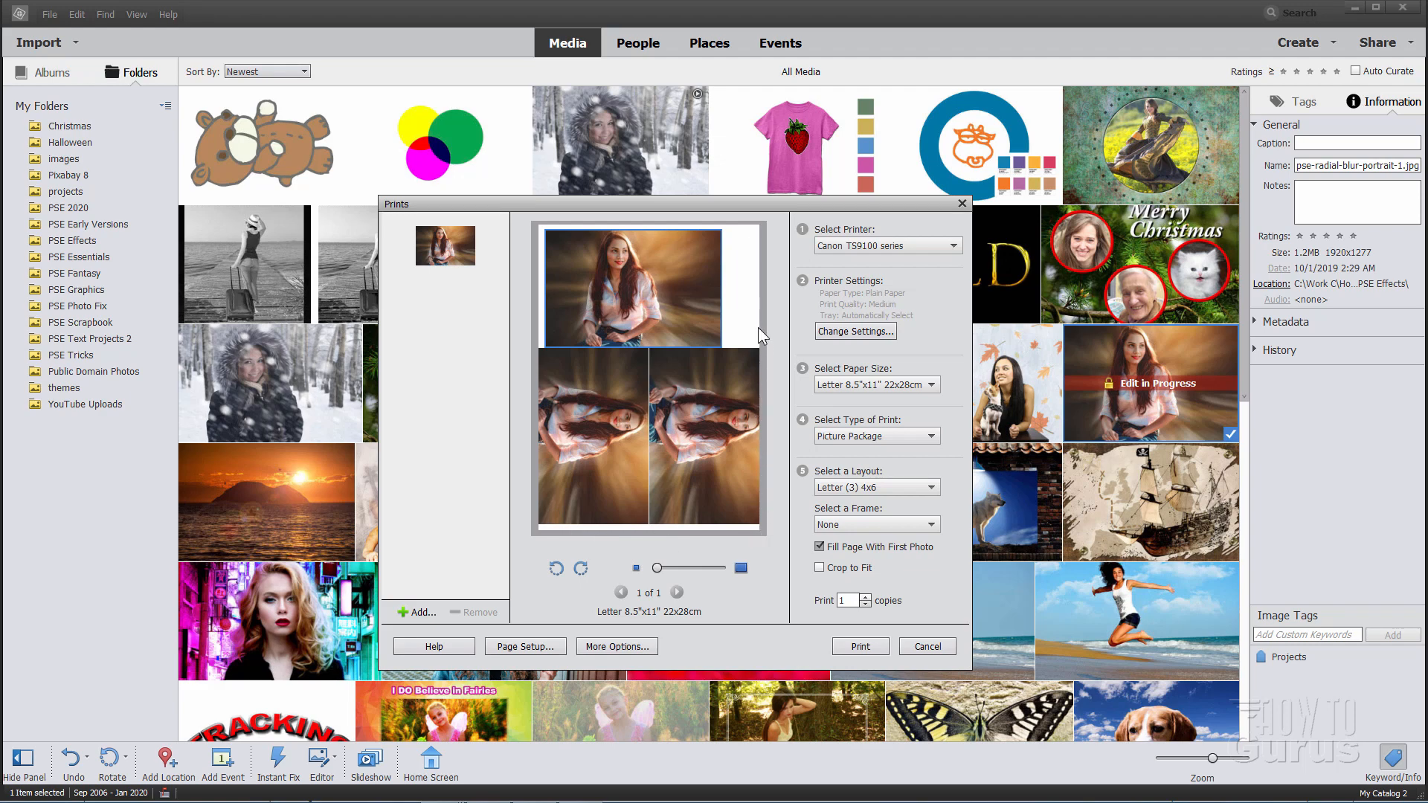
mouse_move(804, 447)
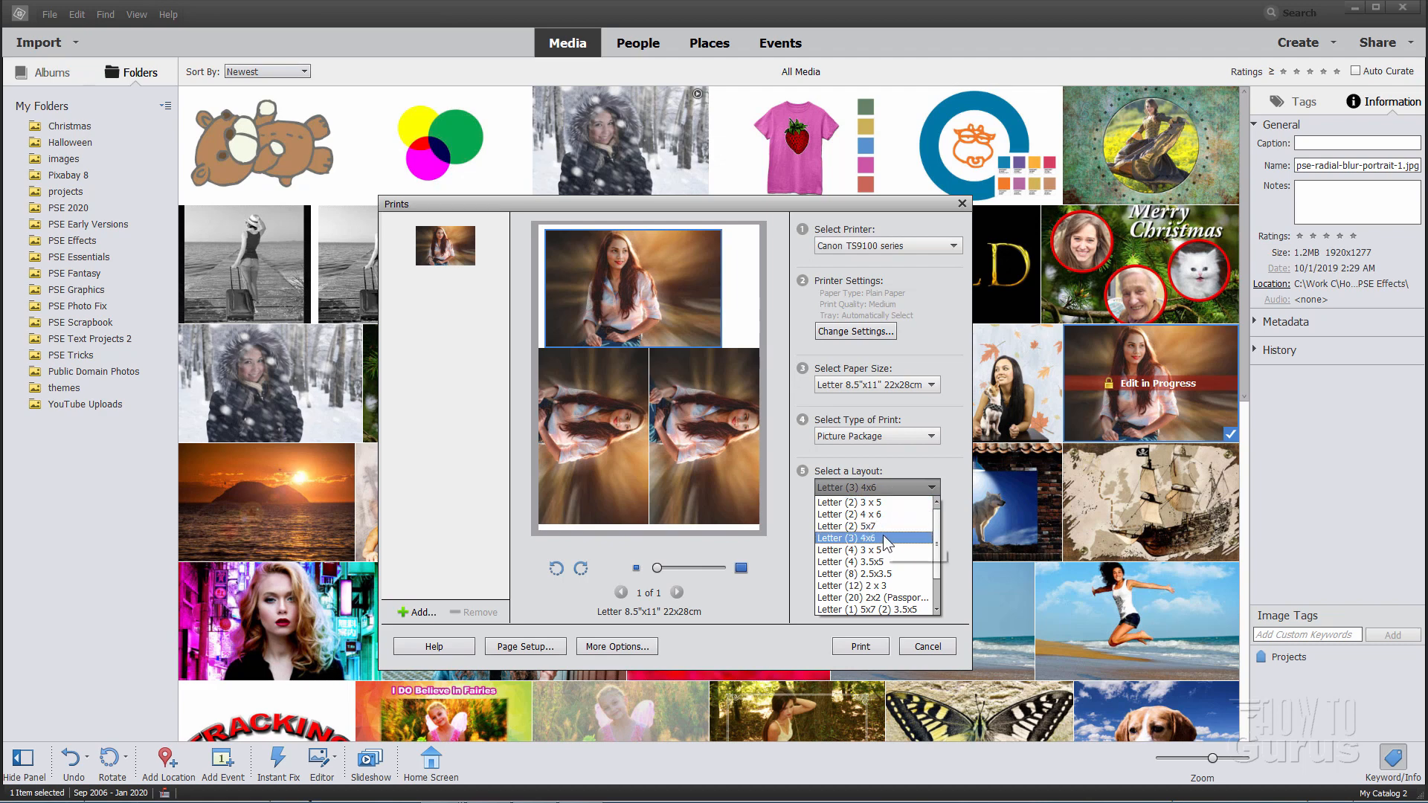
Try the Letter (4) 3.5x5 layout, then switch to Letter (8) 2.5x3.5.
click(847, 550)
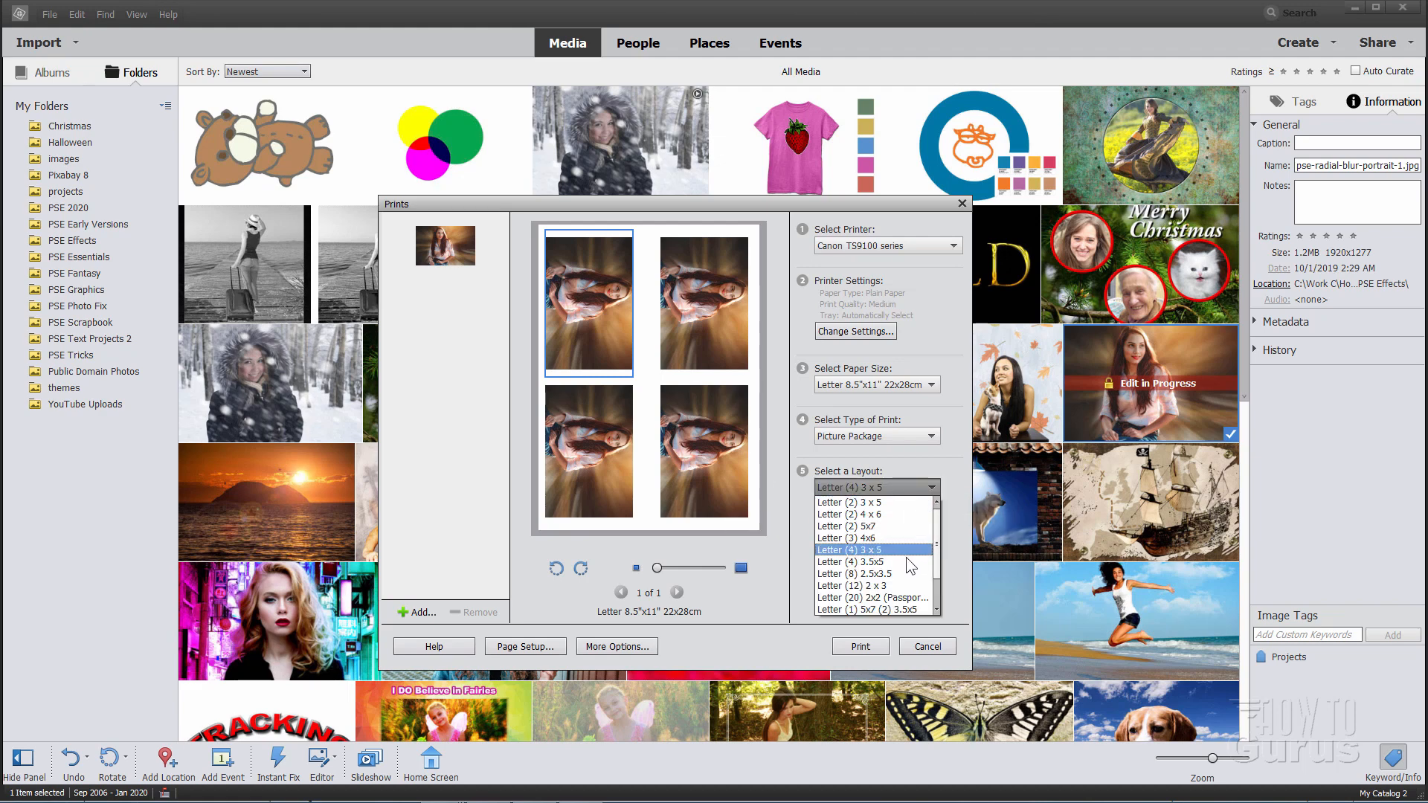
click(872, 550)
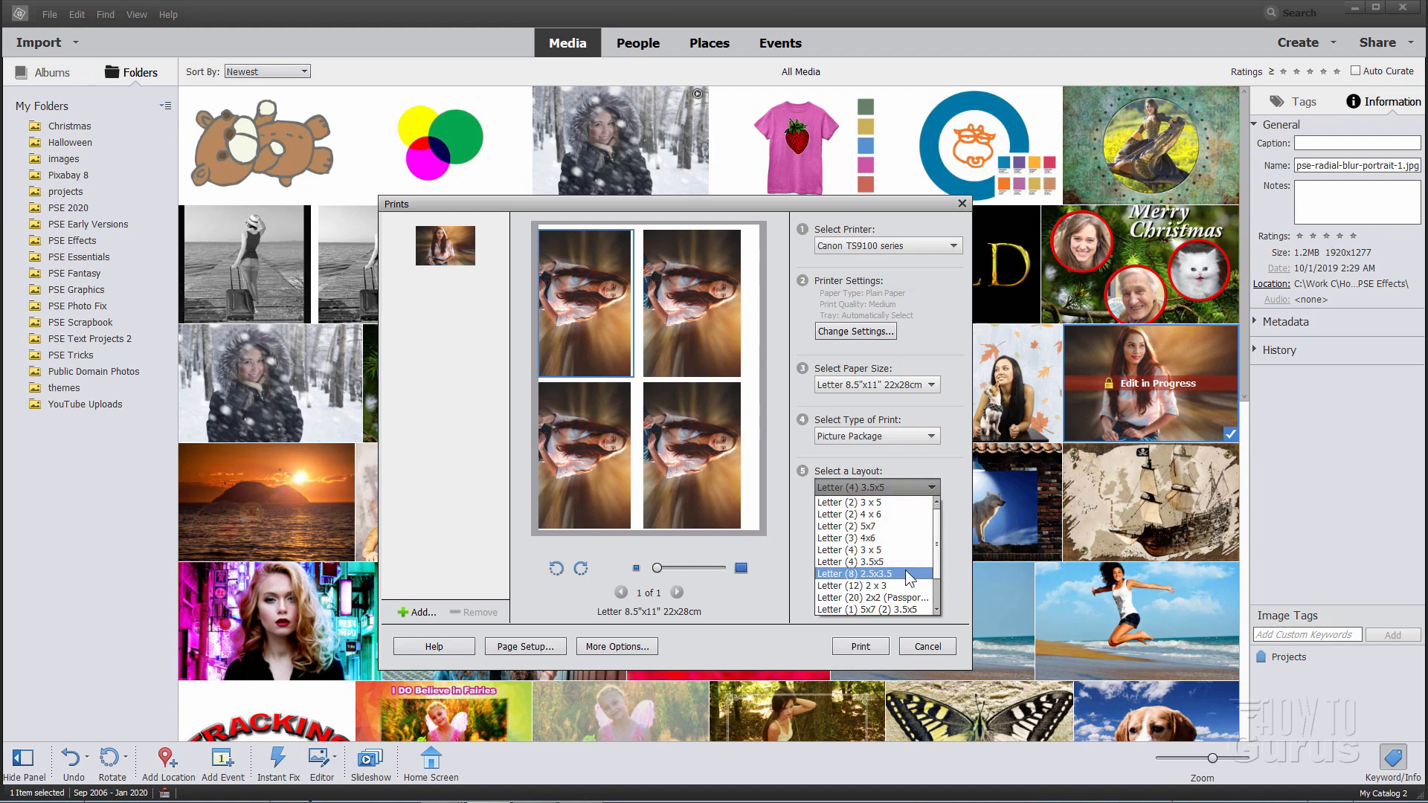
click(848, 573)
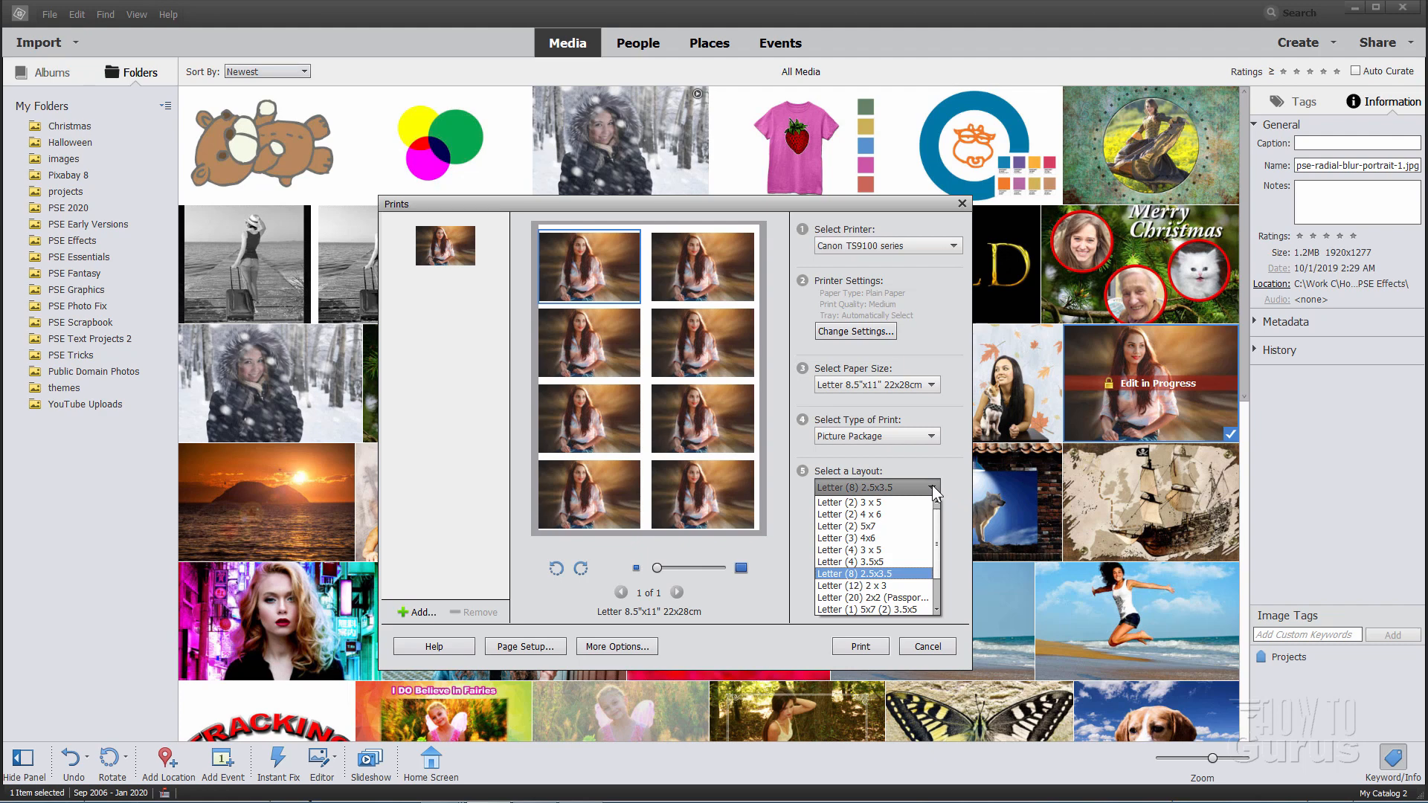
mouse_move(862, 502)
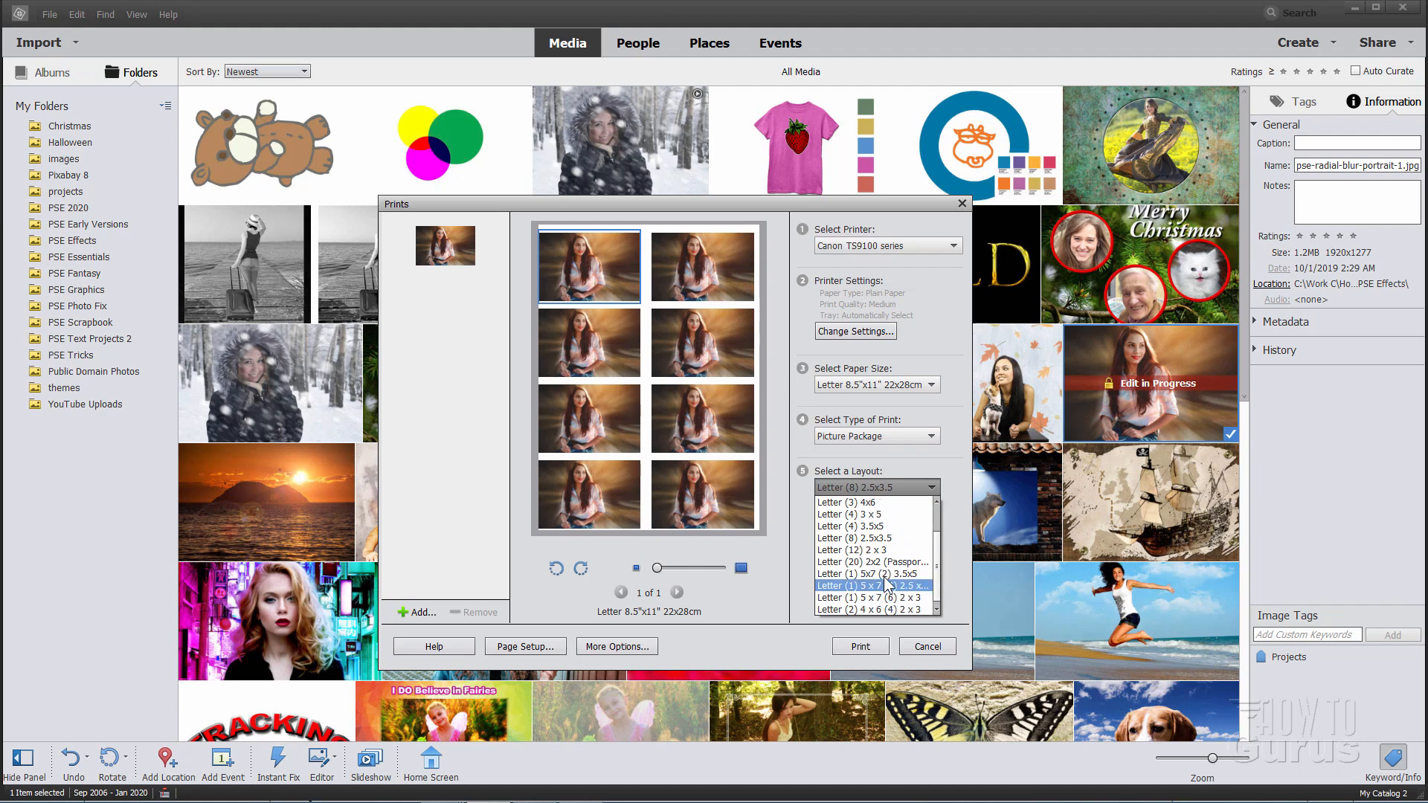
Try Letter (1) 5x7 (2) 3.5x5, then return to Letter (2) 3x5 as a Picture Package.
click(874, 585)
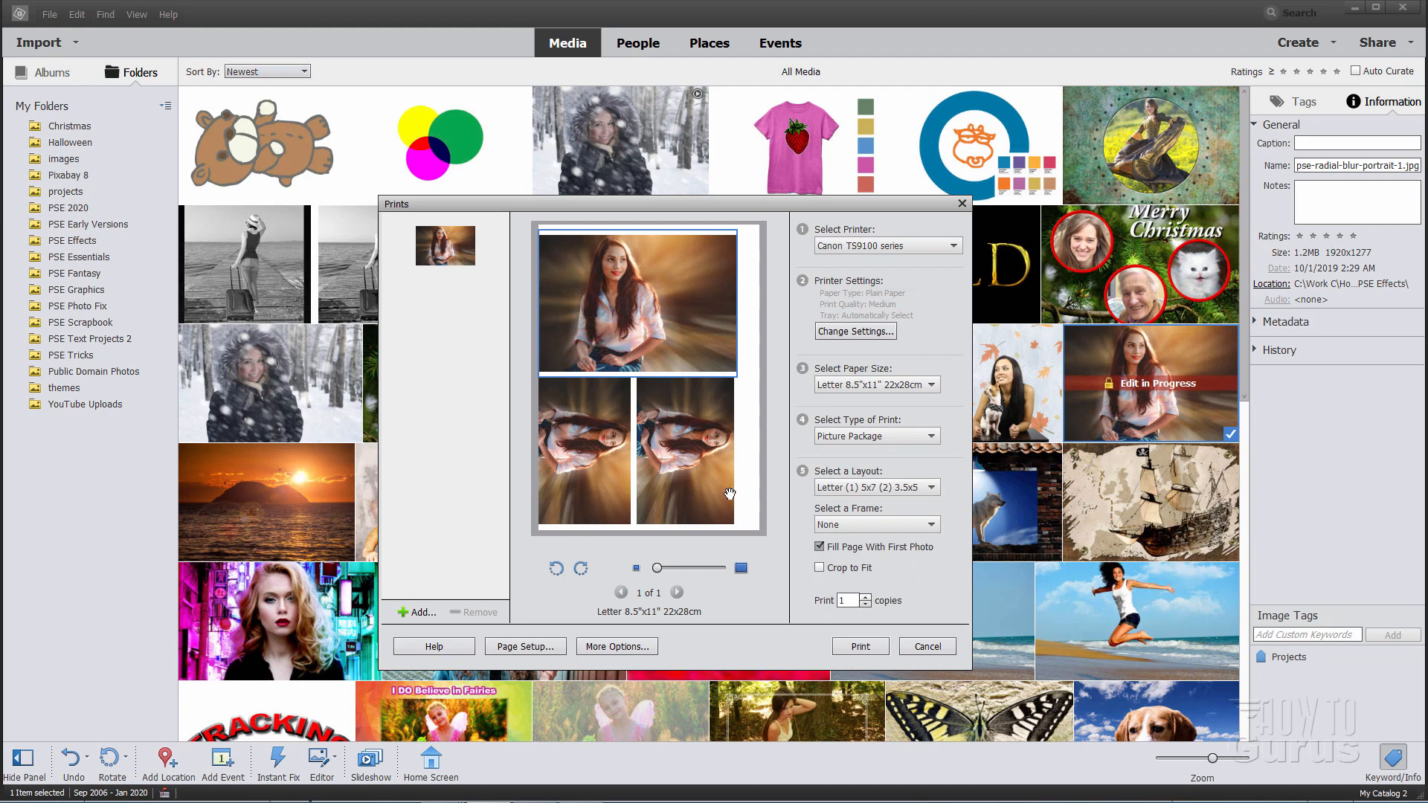
mouse_move(774, 517)
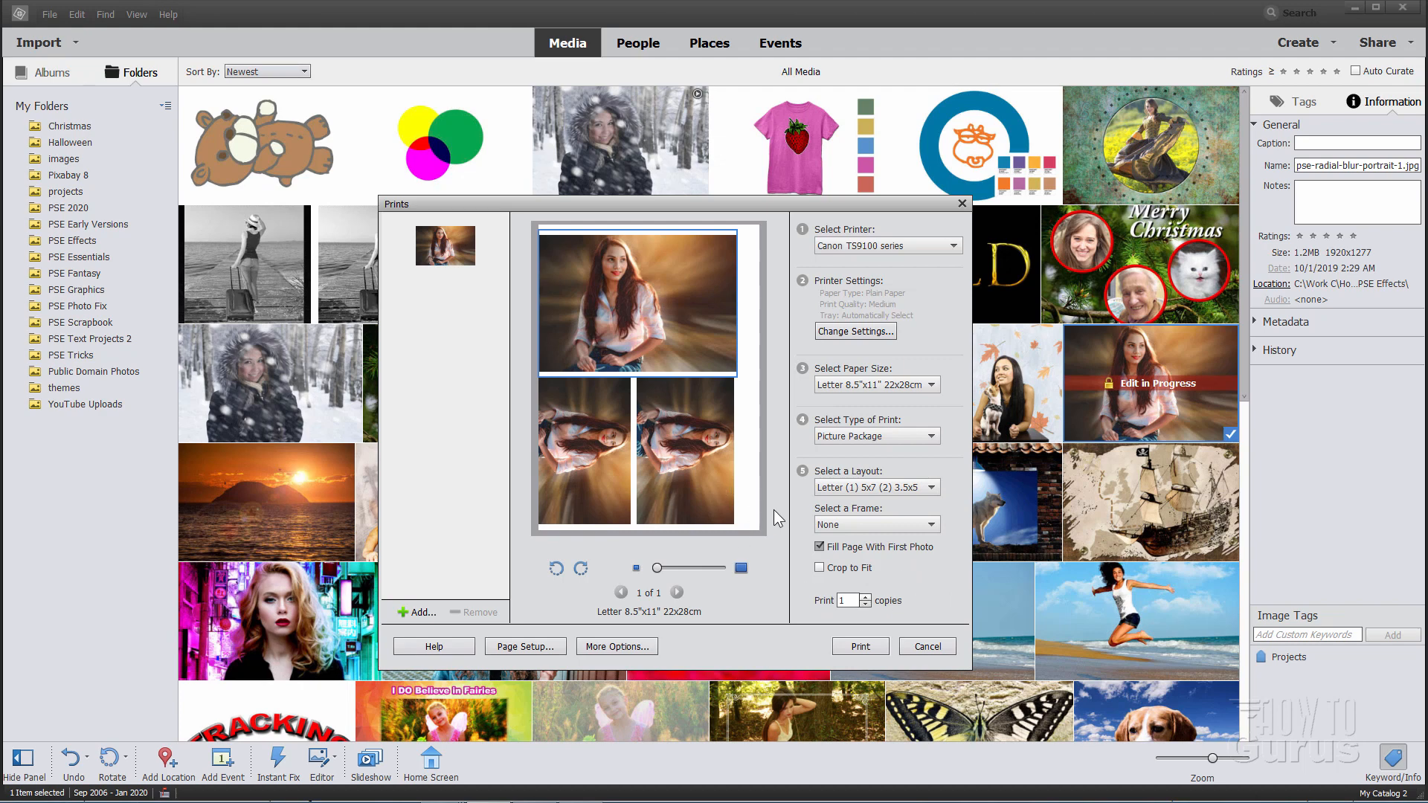
mouse_move(791, 428)
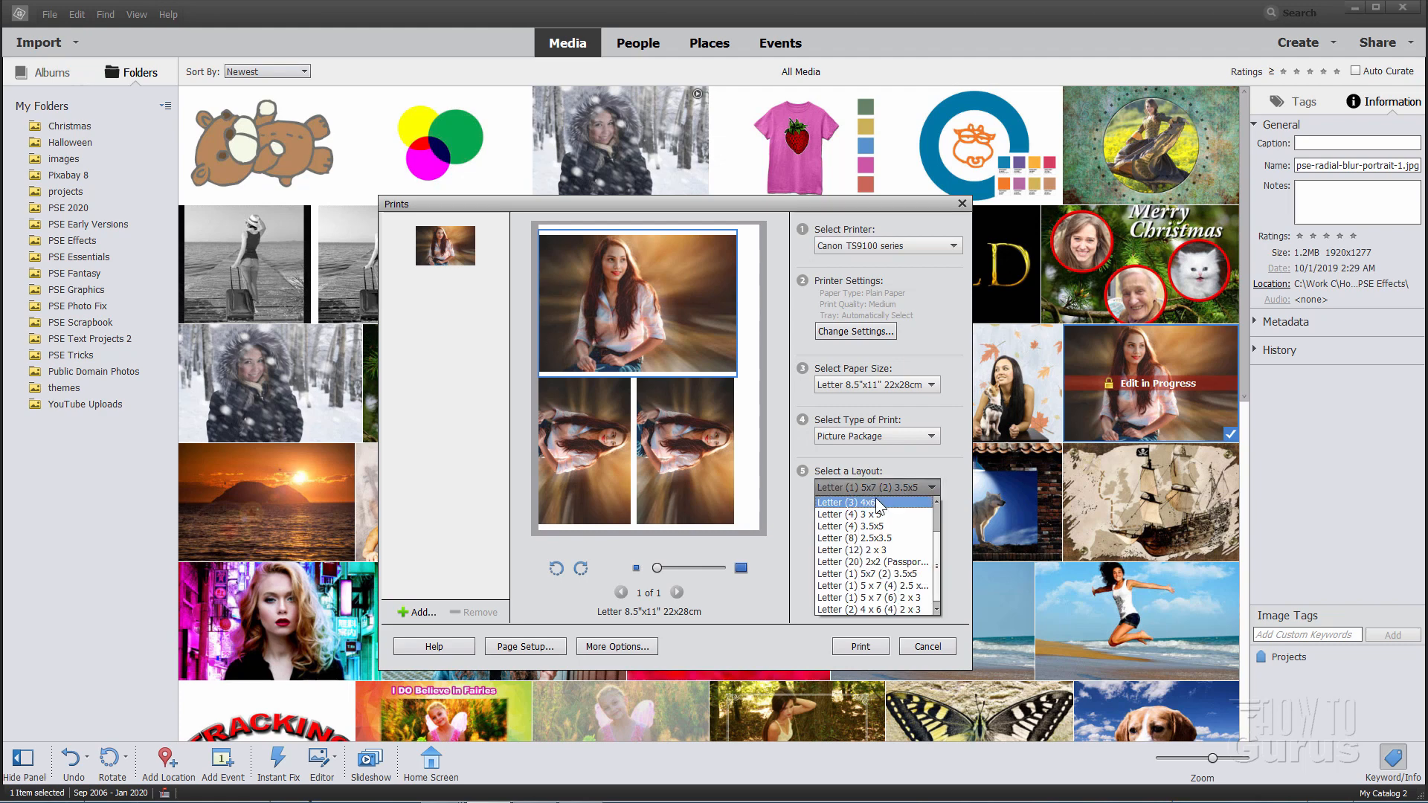
click(849, 502)
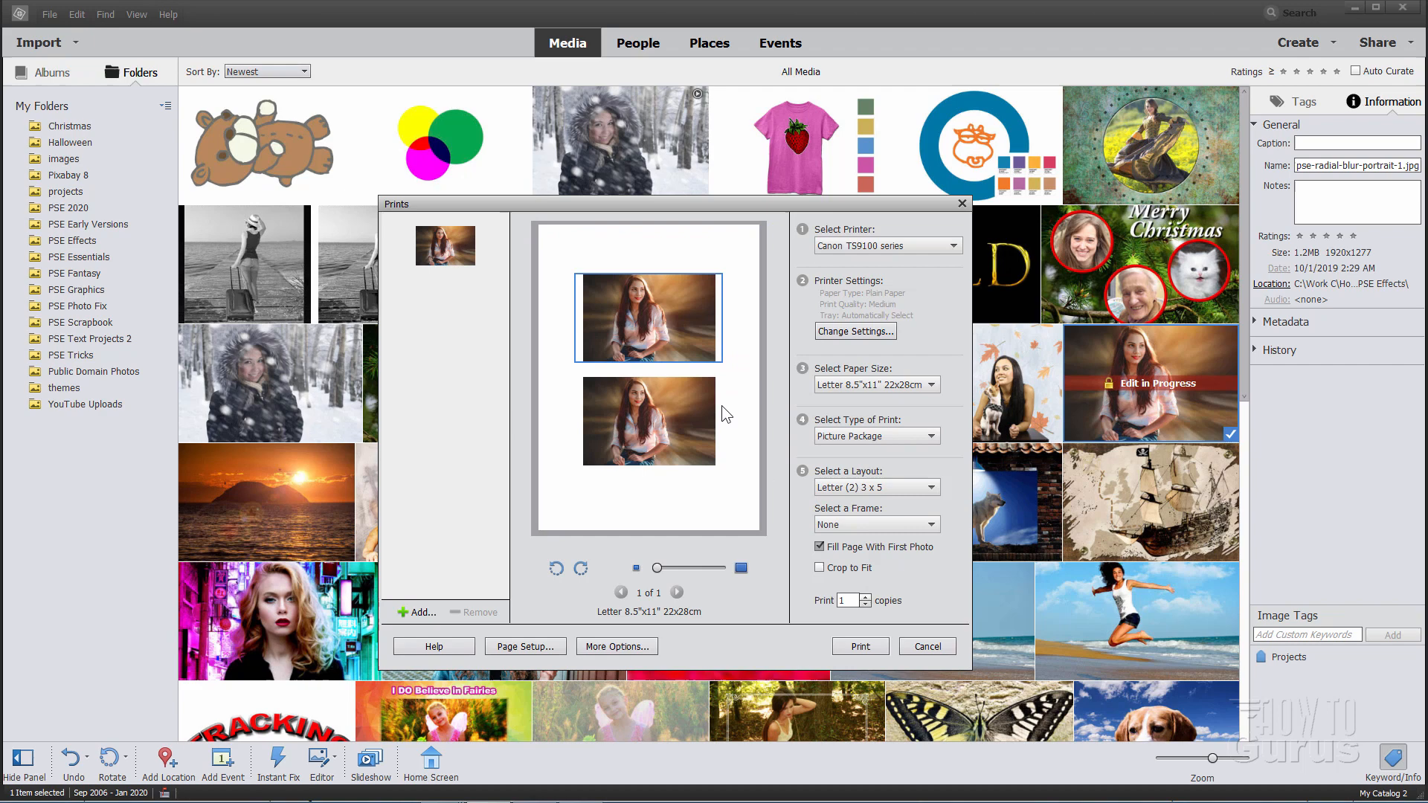
mouse_move(929, 455)
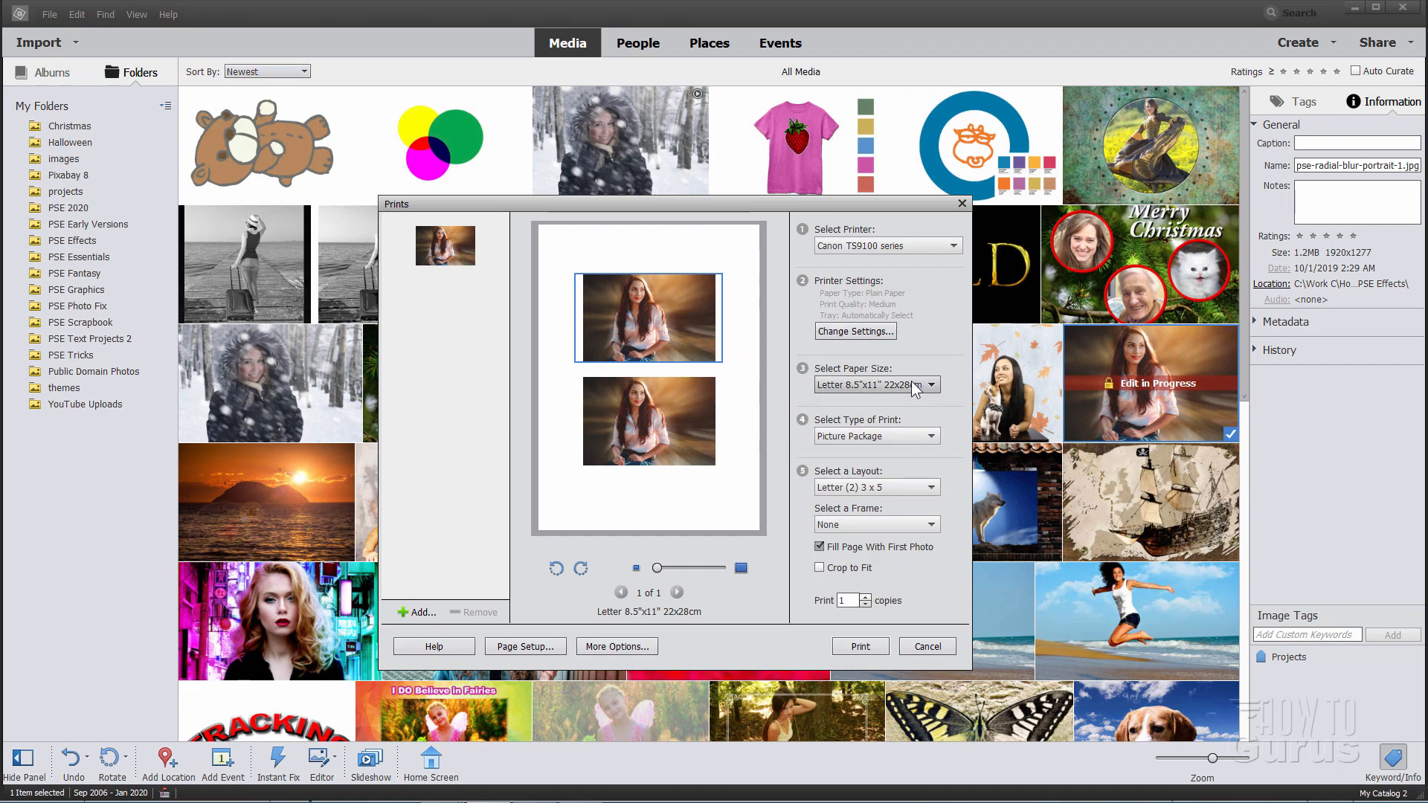
mouse_move(956, 387)
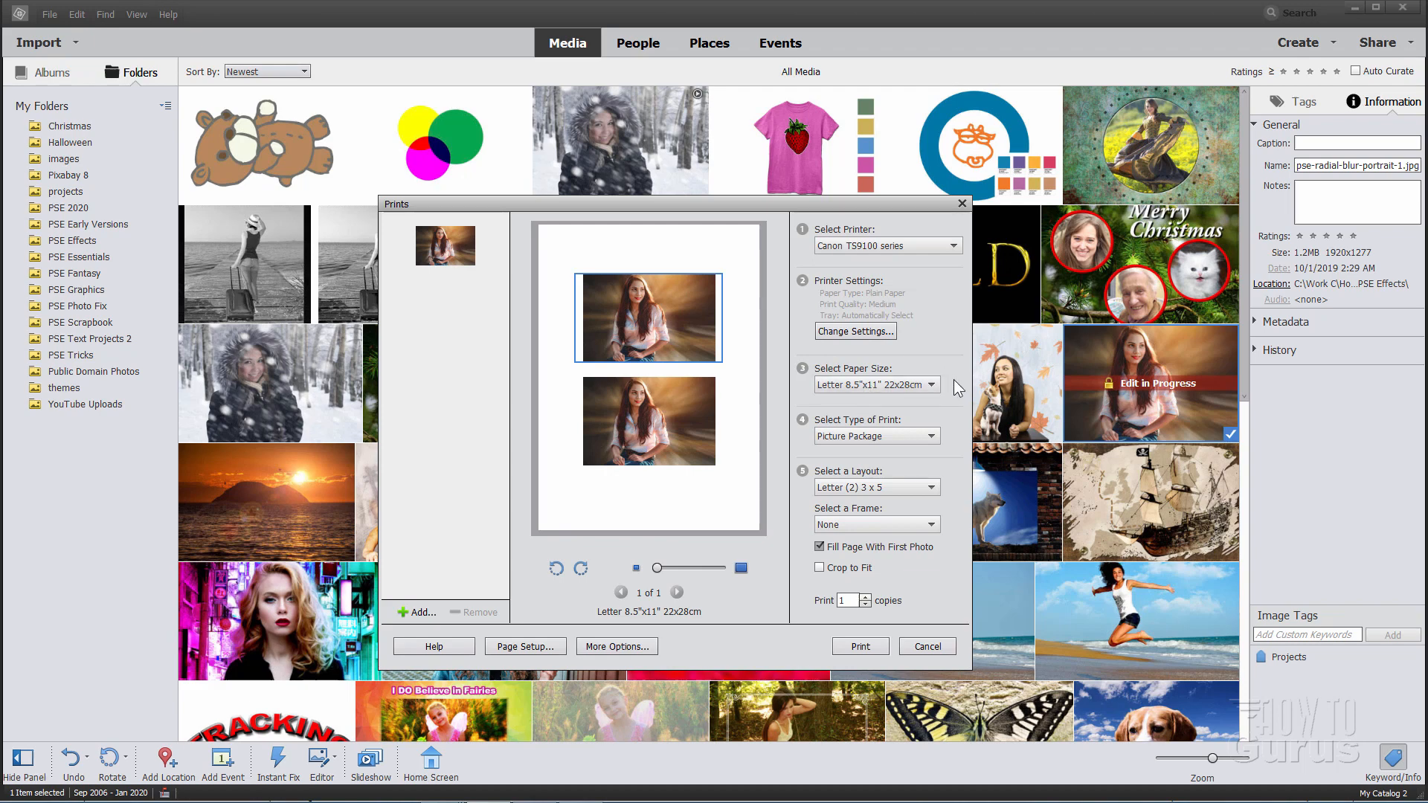
click(874, 435)
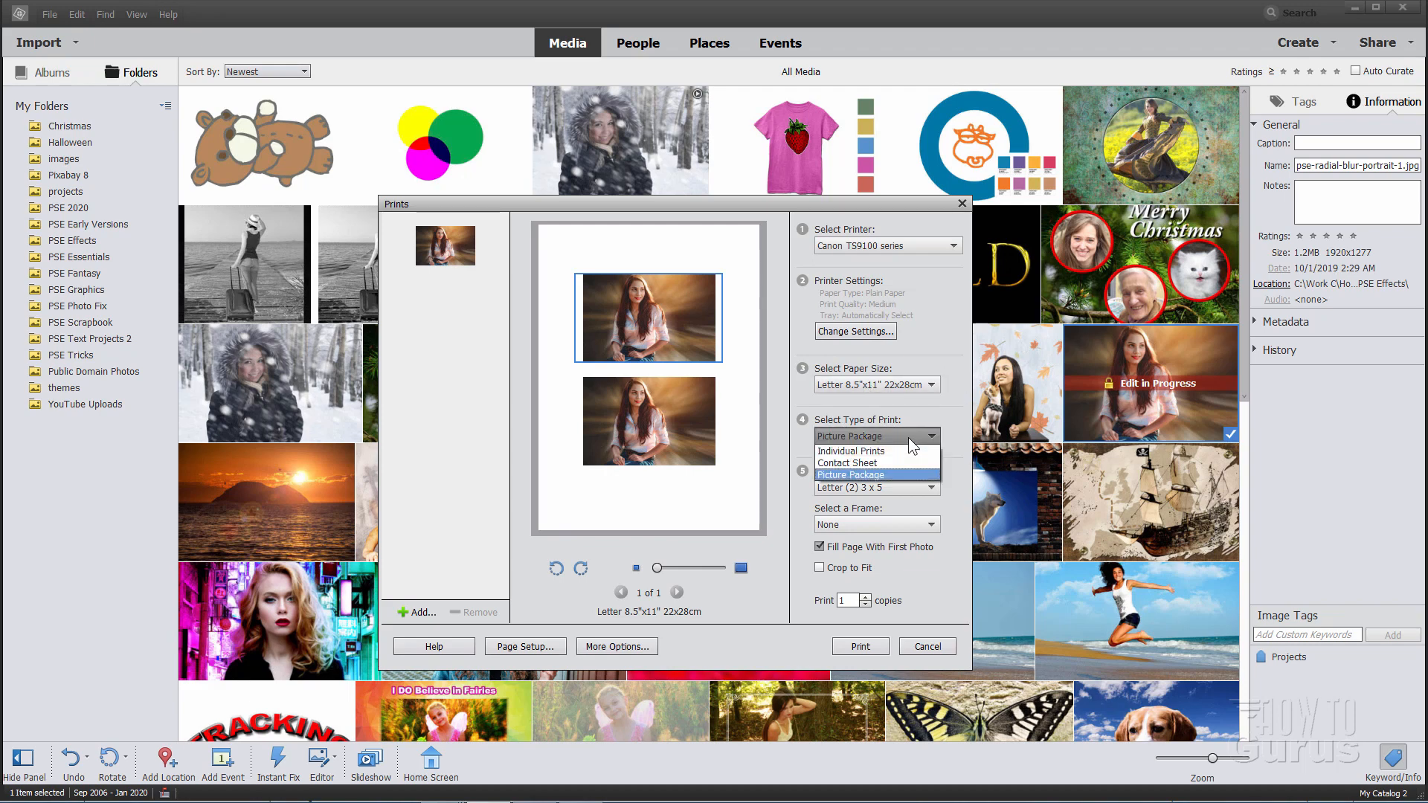
click(849, 474)
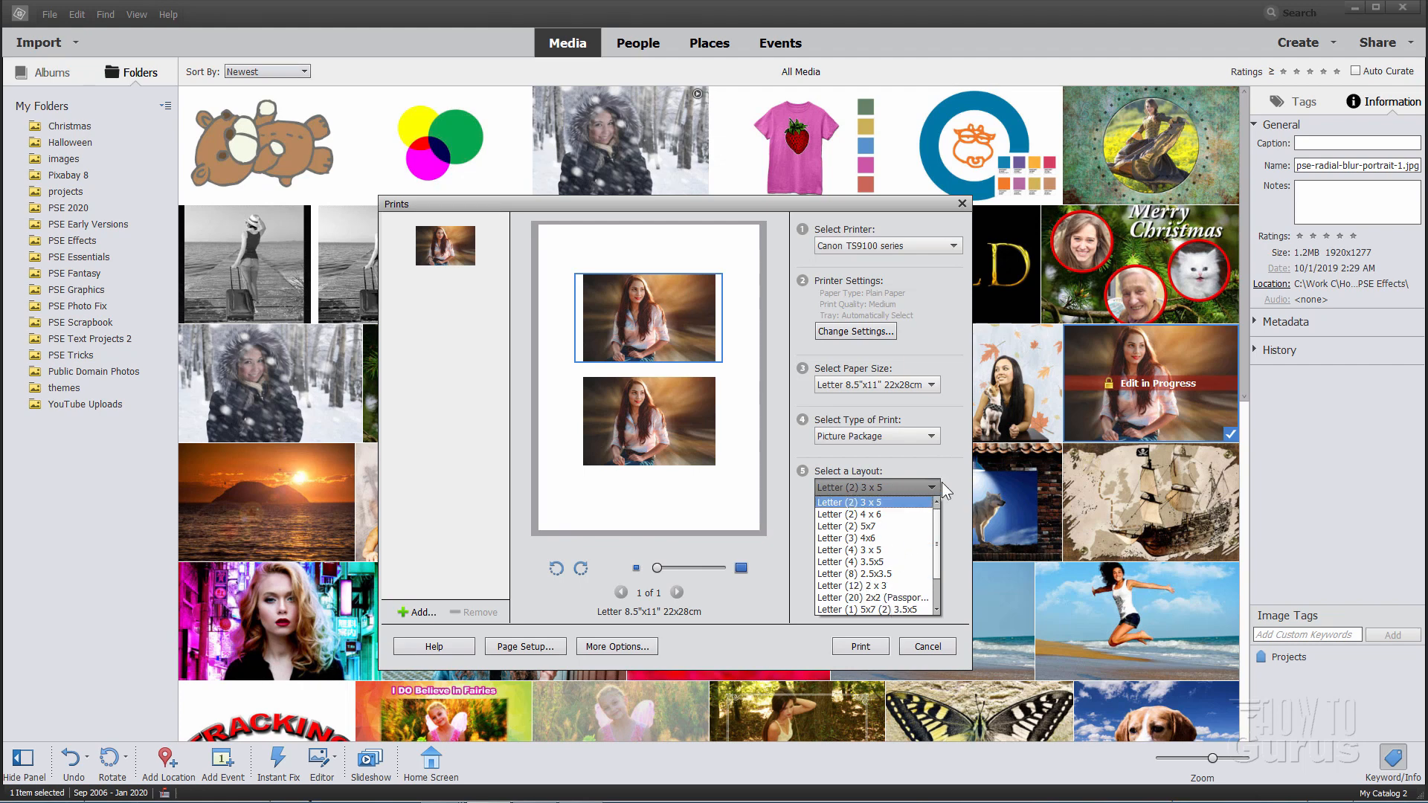
click(853, 502)
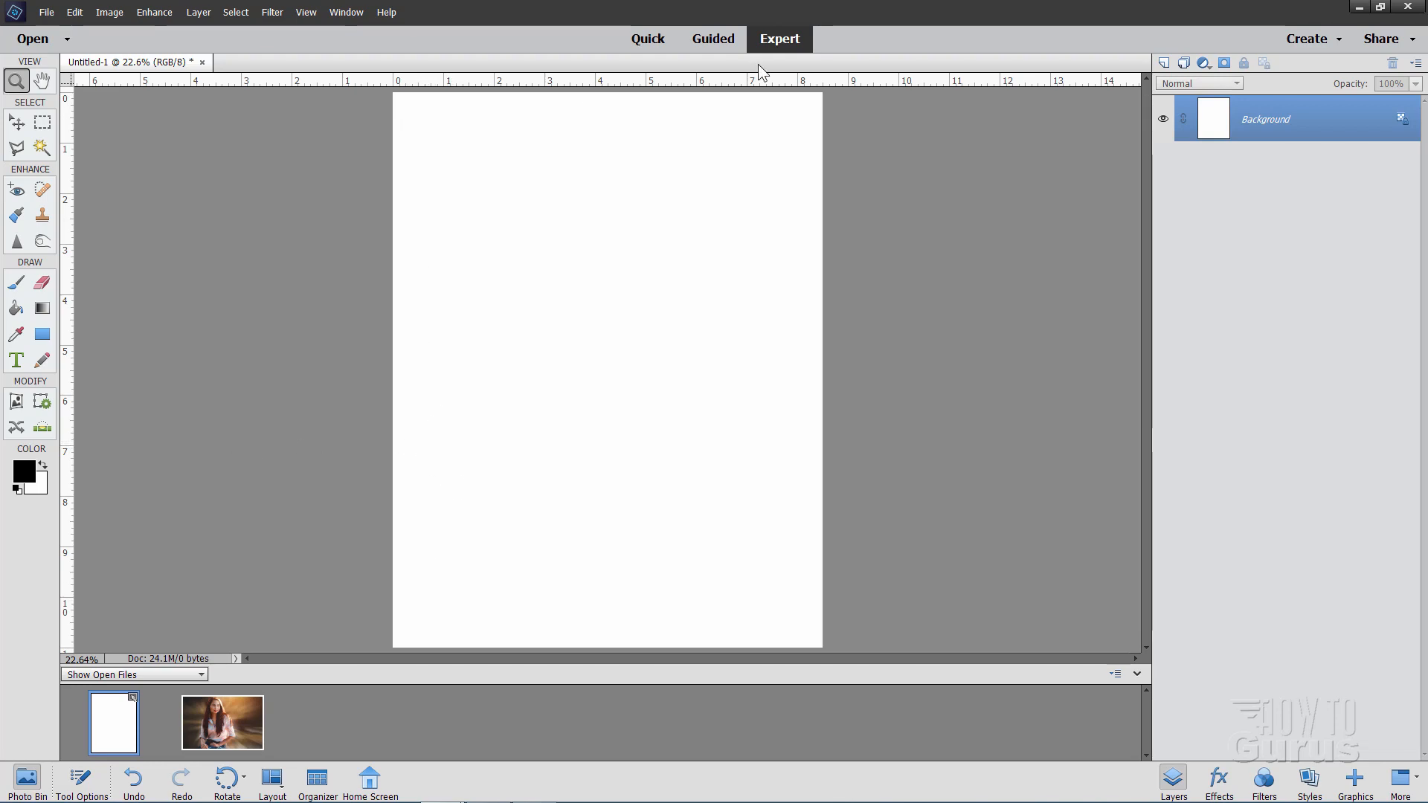
click(15, 122)
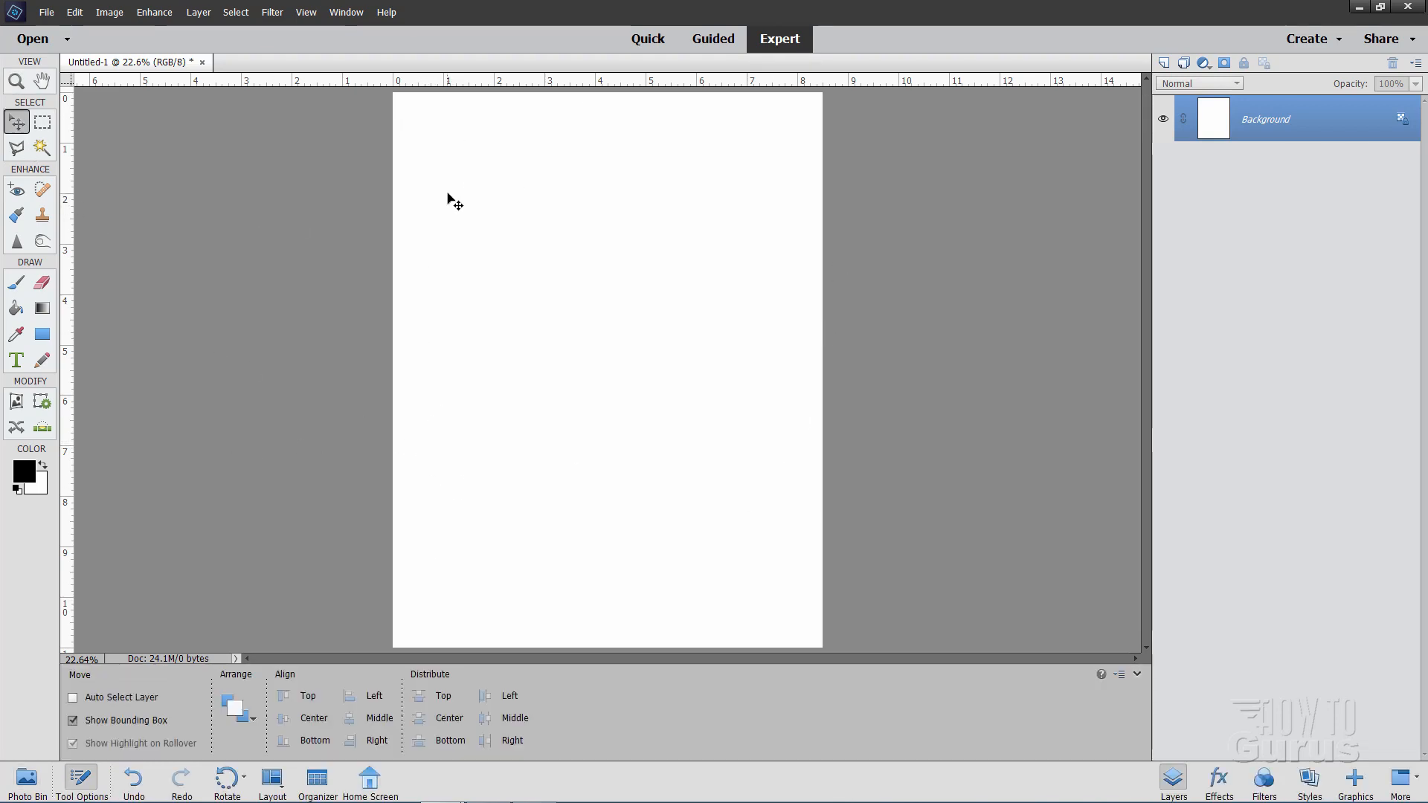
click(45, 12)
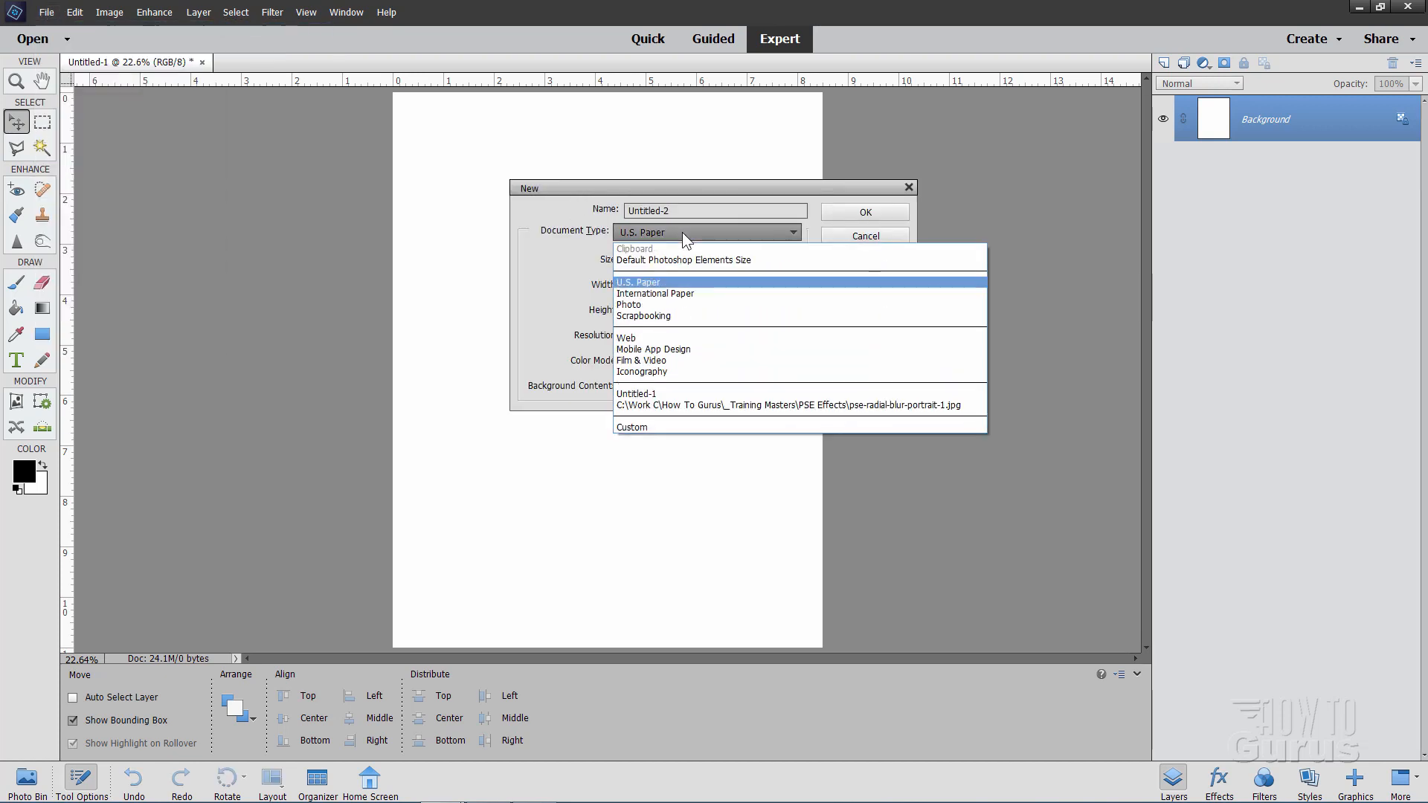
click(637, 283)
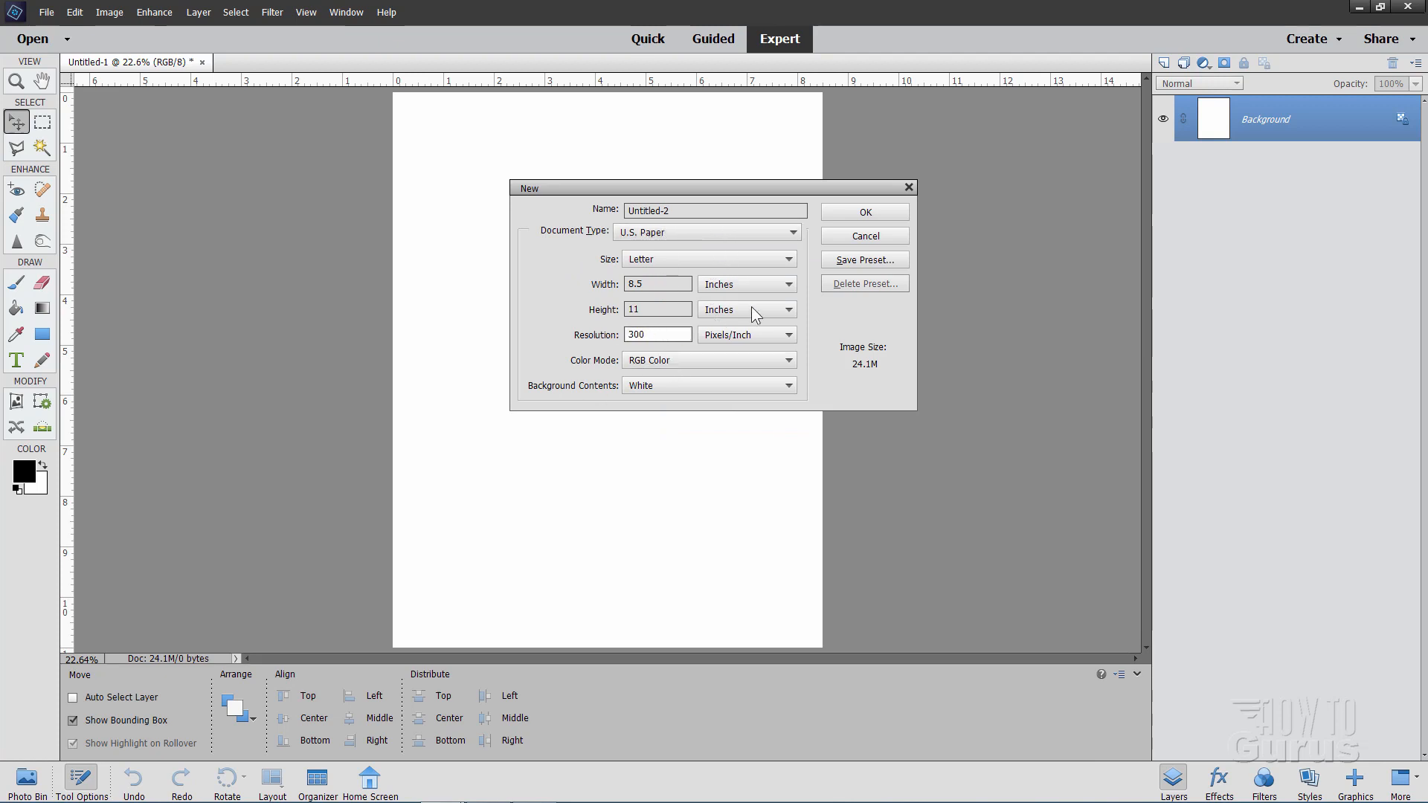
click(863, 235)
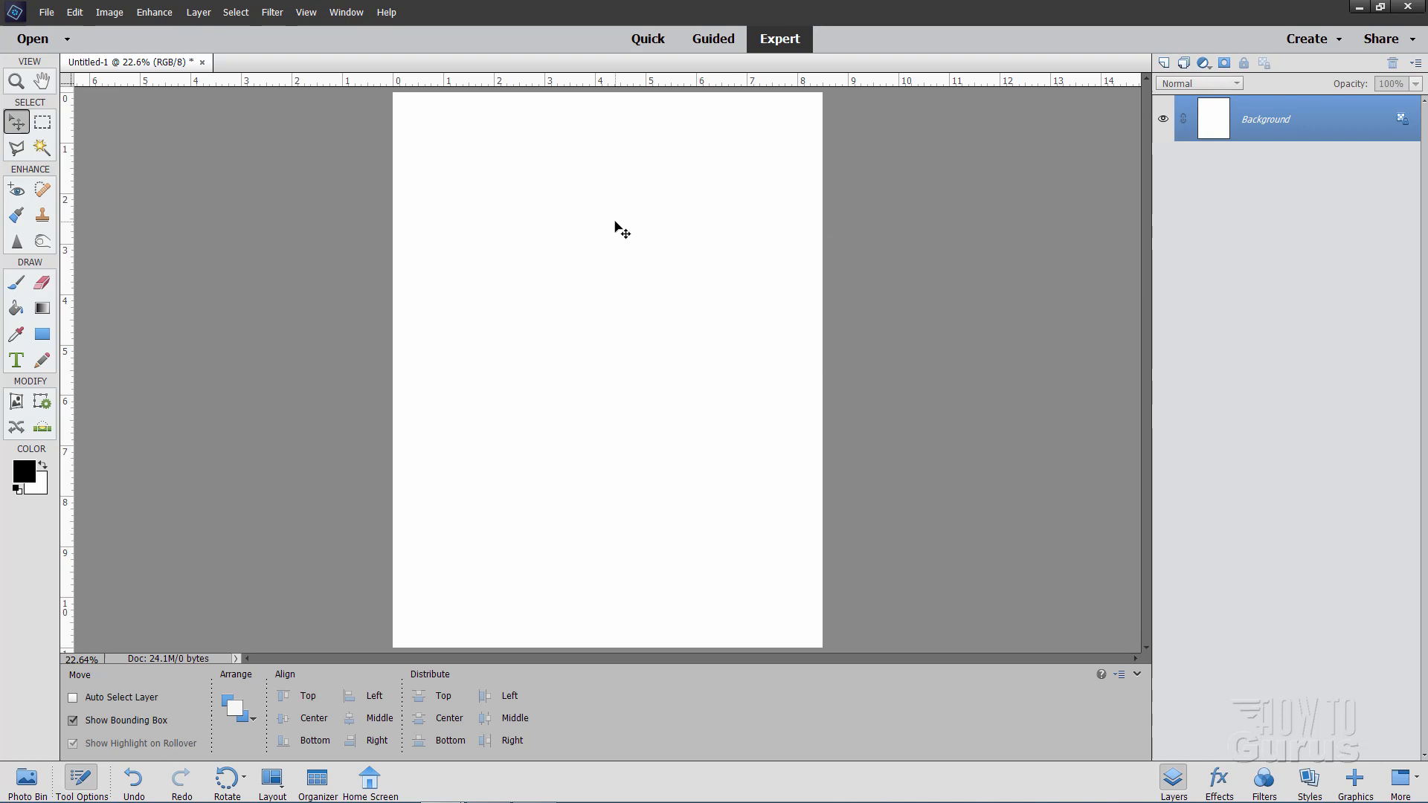
click(25, 783)
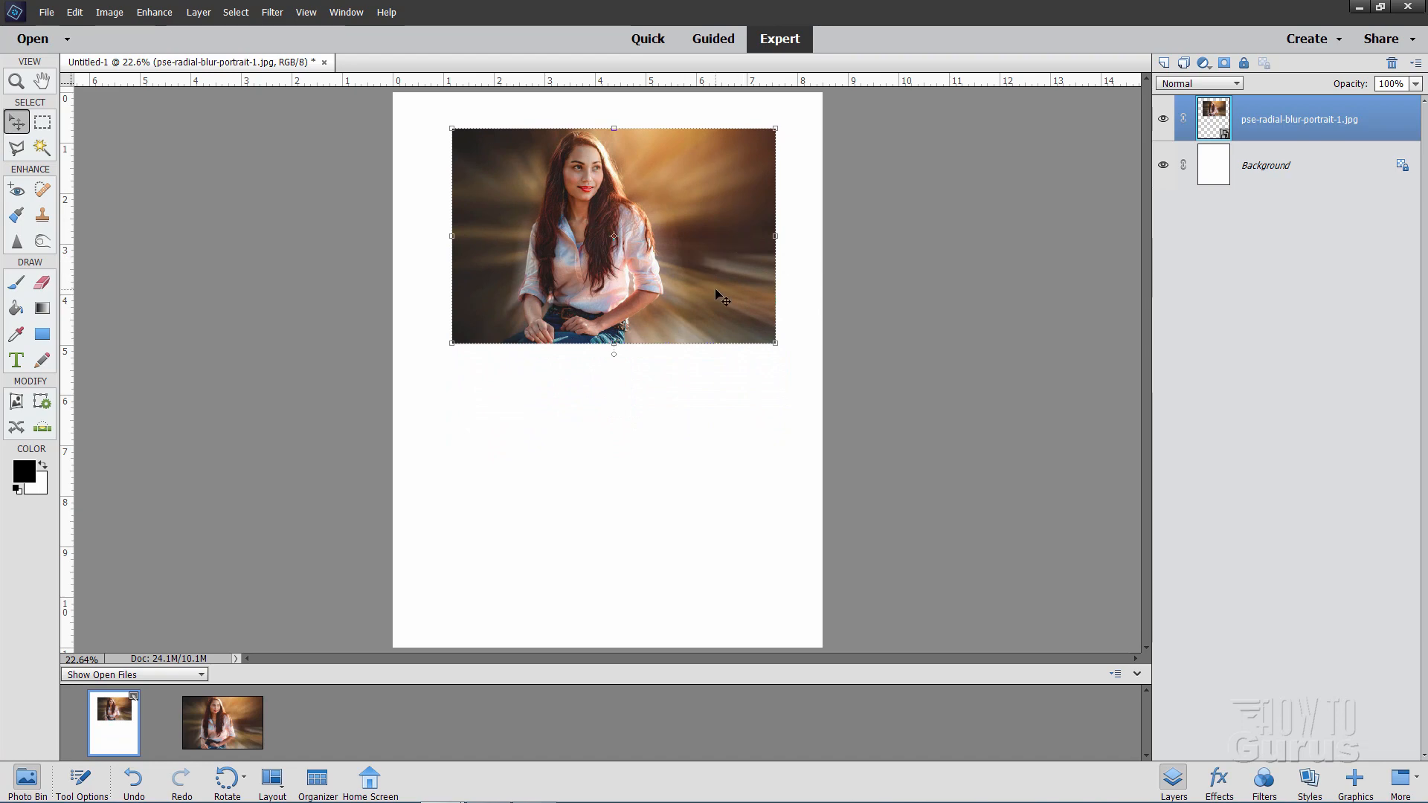
mouse_move(702, 316)
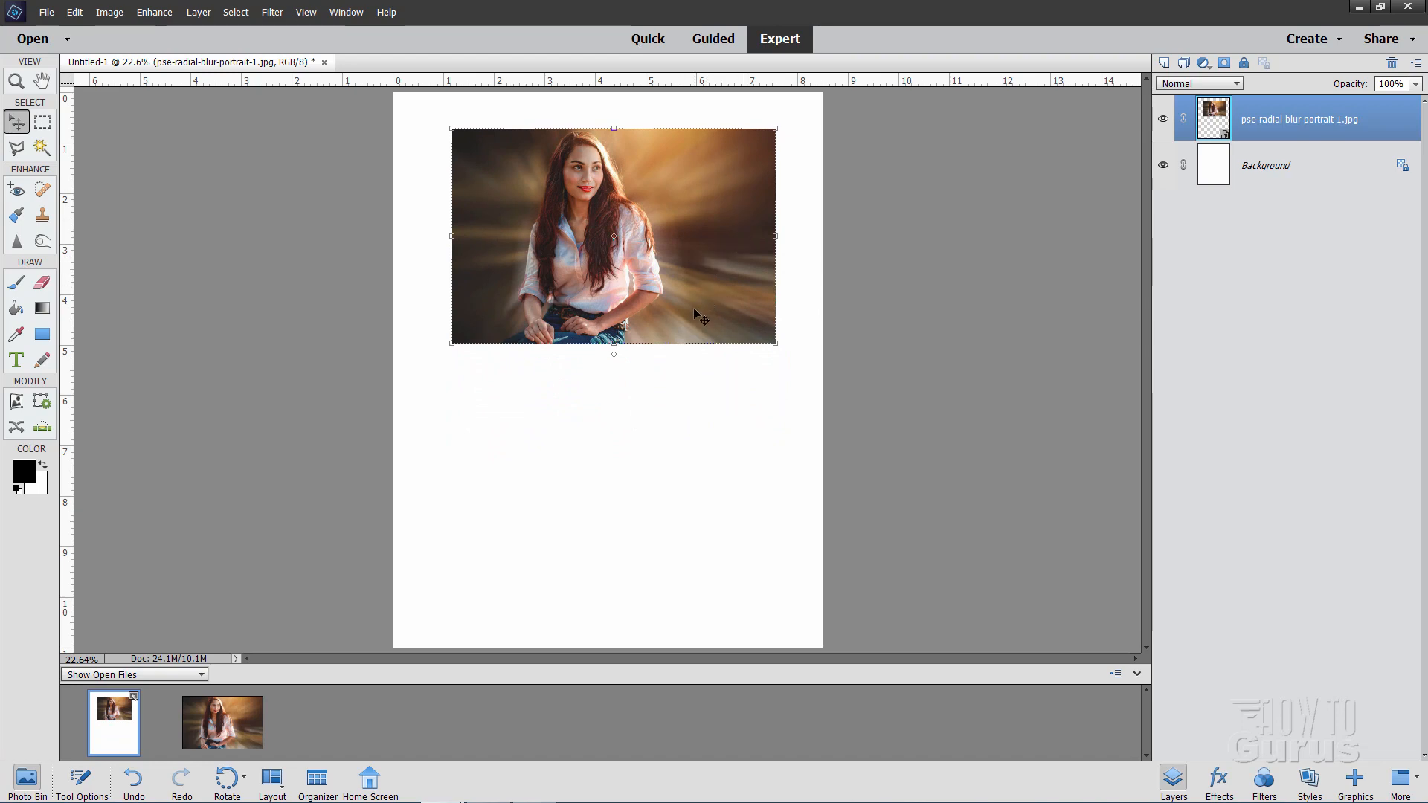
mouse_move(668, 207)
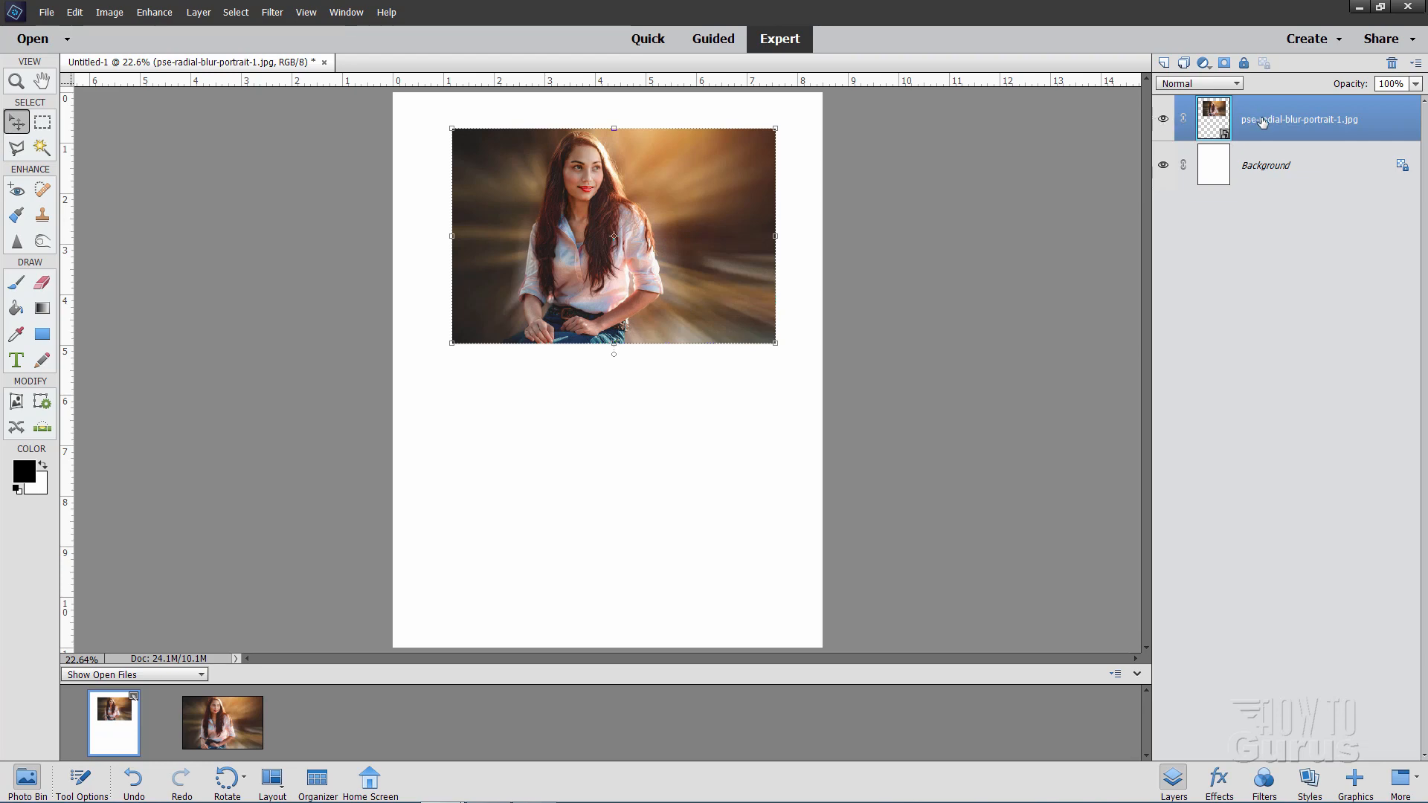
mouse_move(1274, 130)
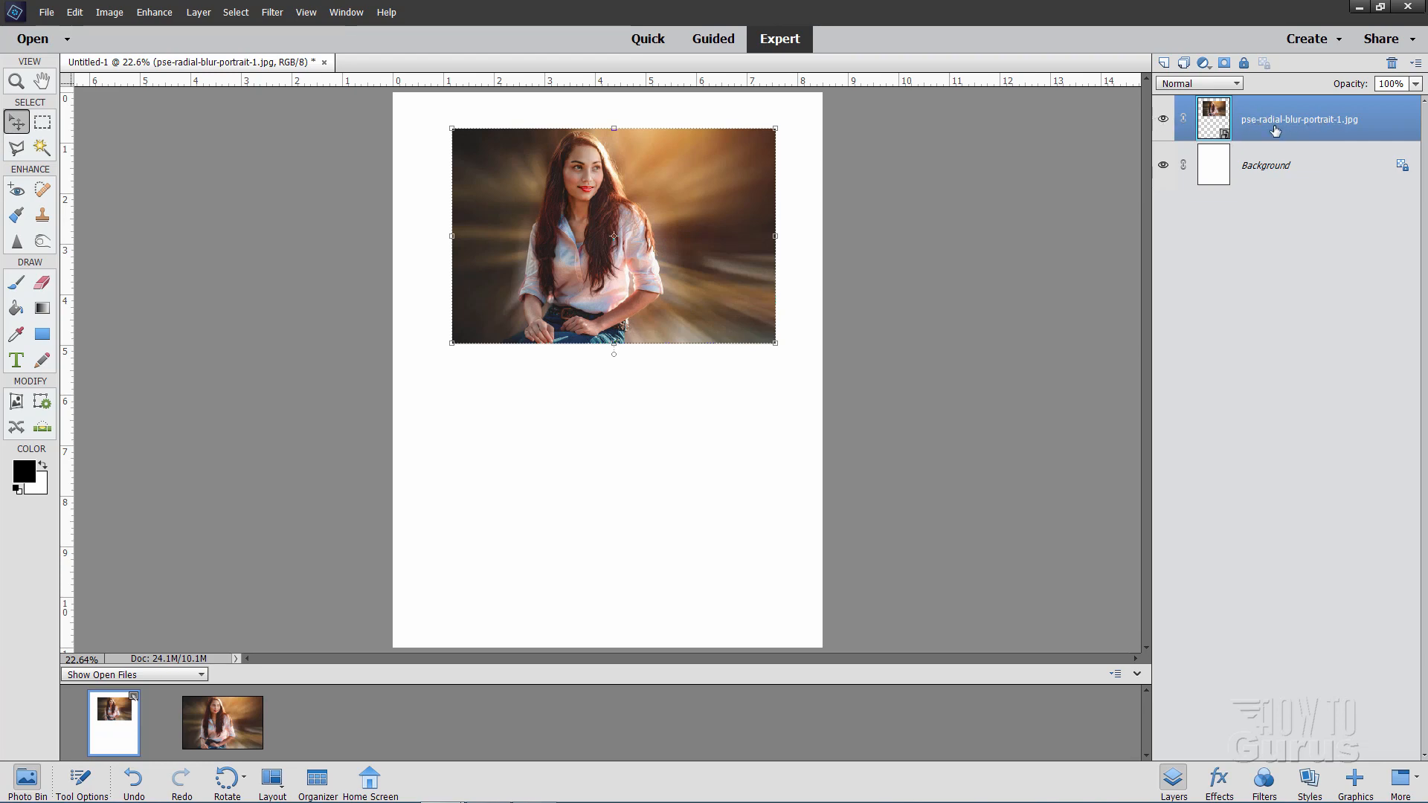
Duplicate the portrait layer and move the copy below the original.
right_click(1297, 119)
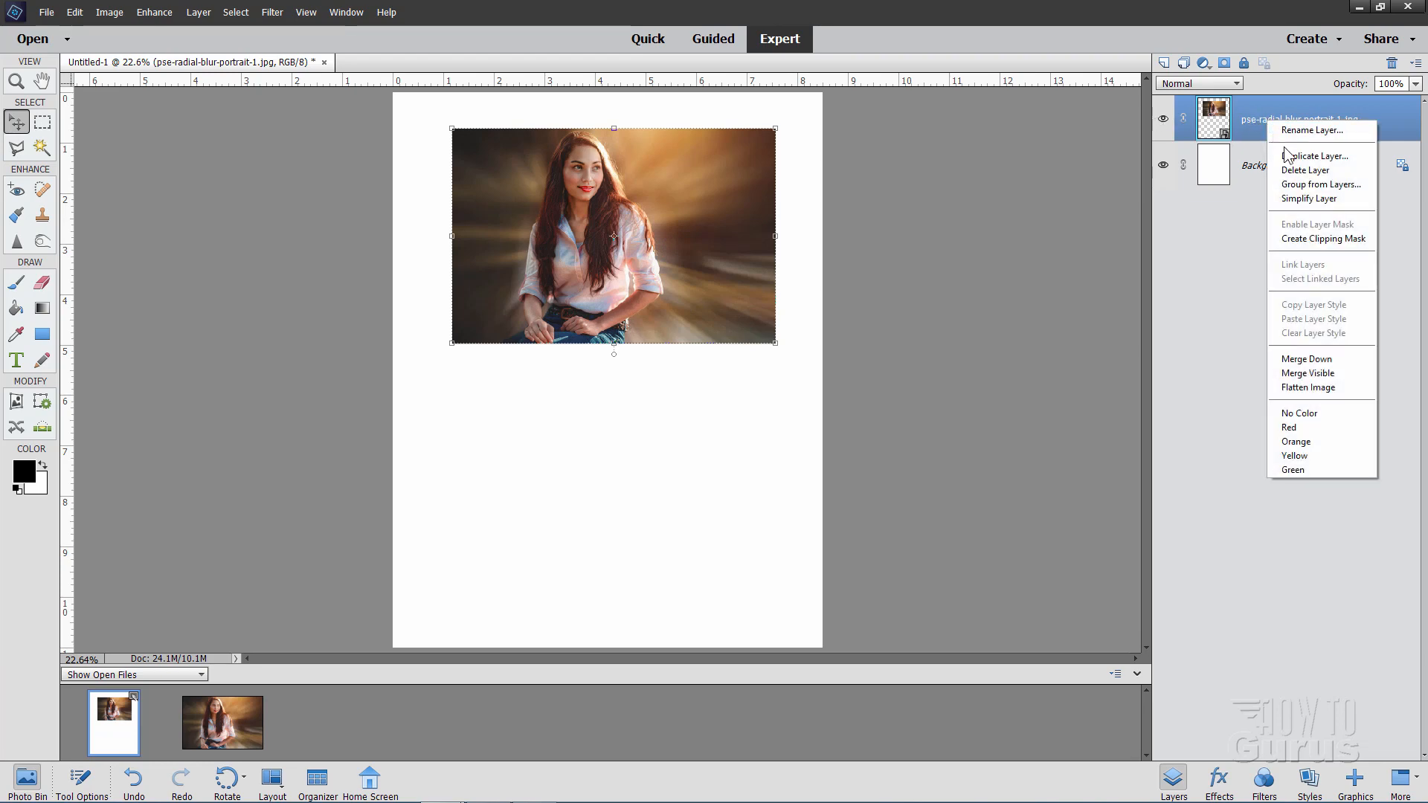
click(863, 252)
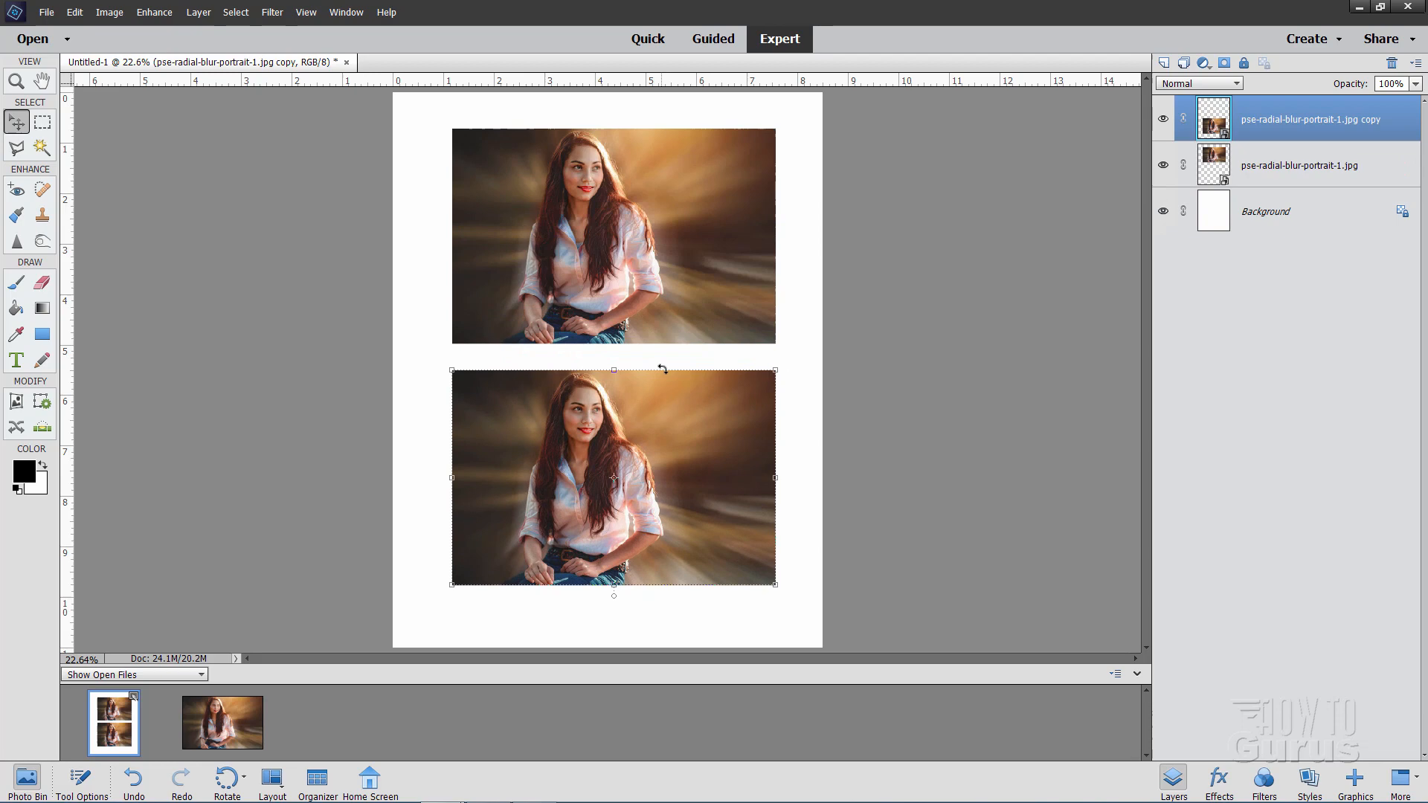
mouse_move(708, 475)
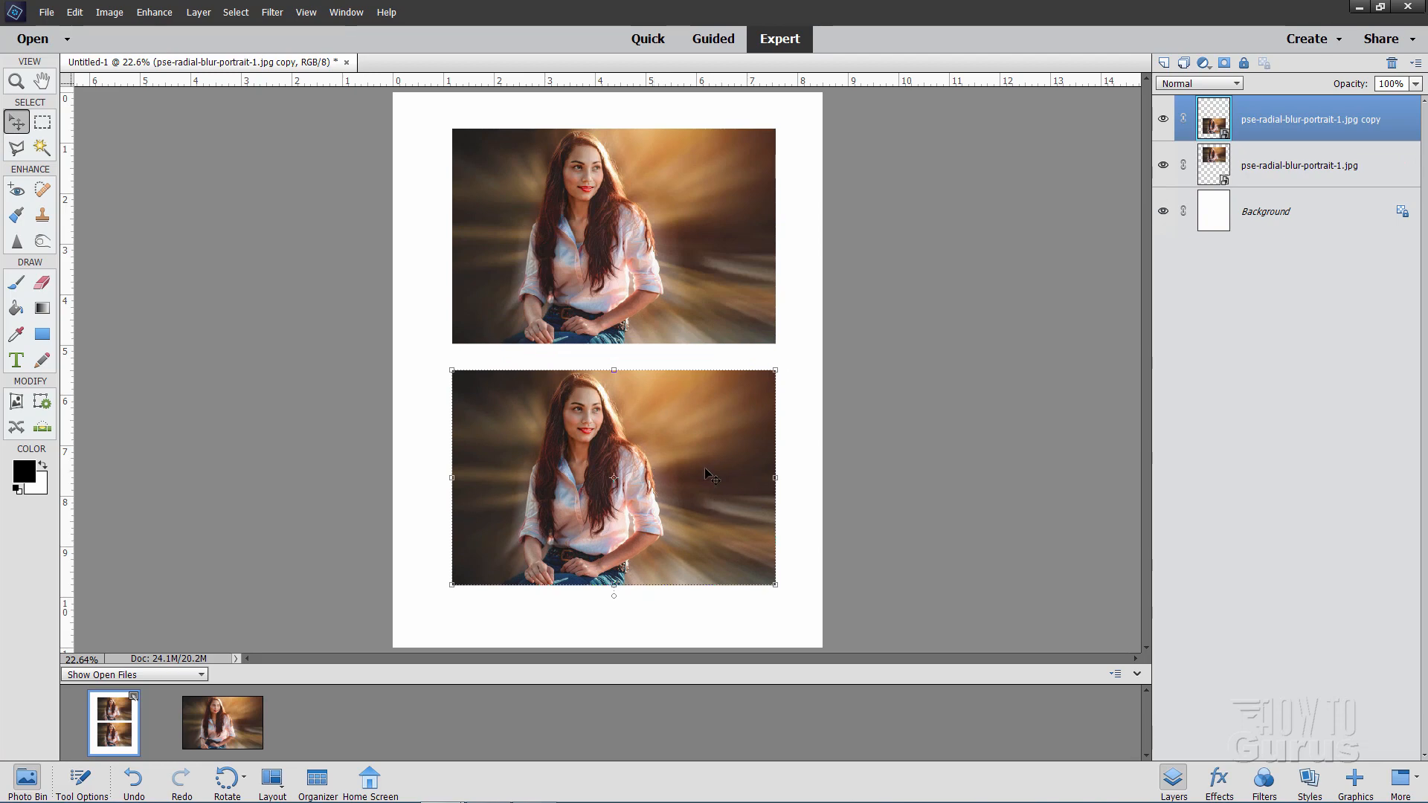
mouse_move(708, 478)
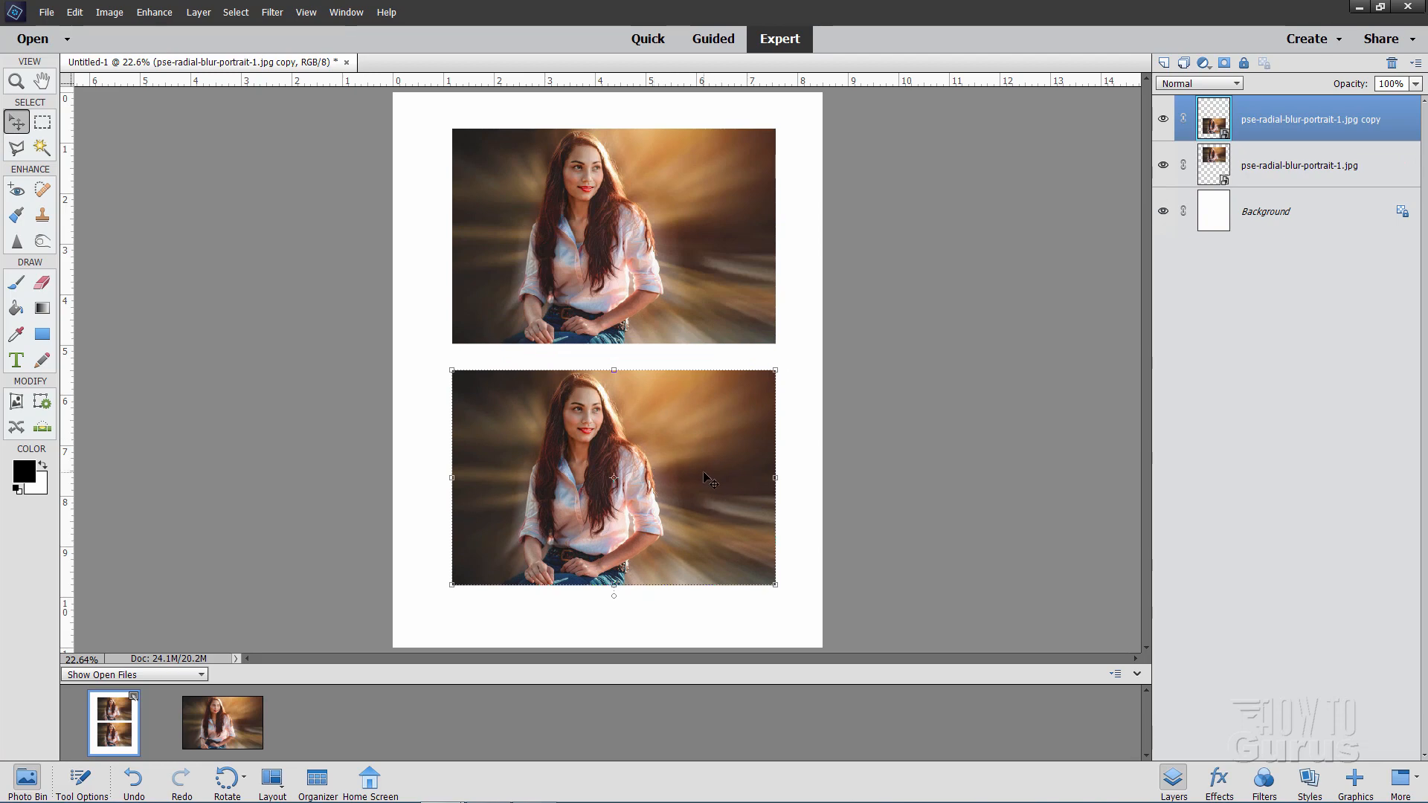
click(80, 777)
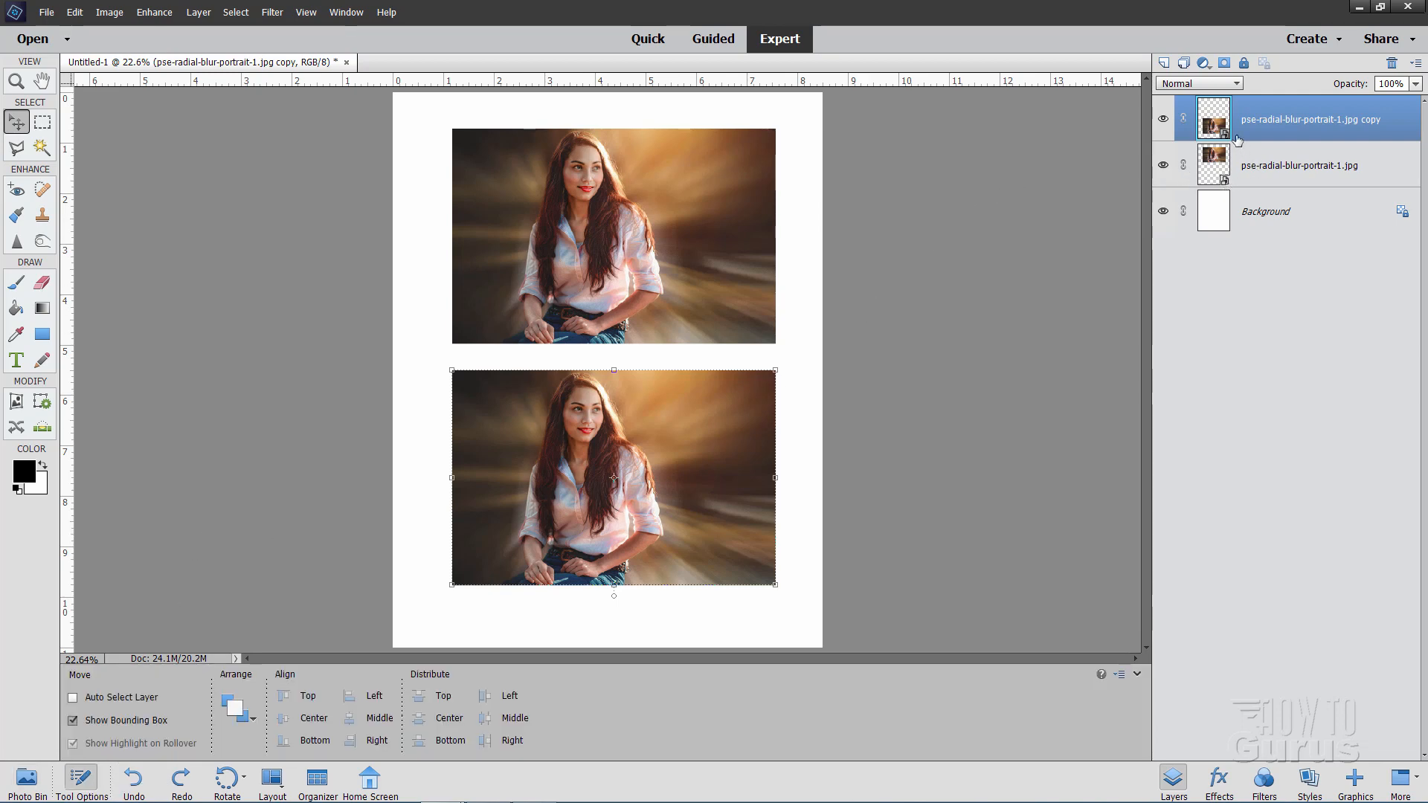
mouse_move(1222, 162)
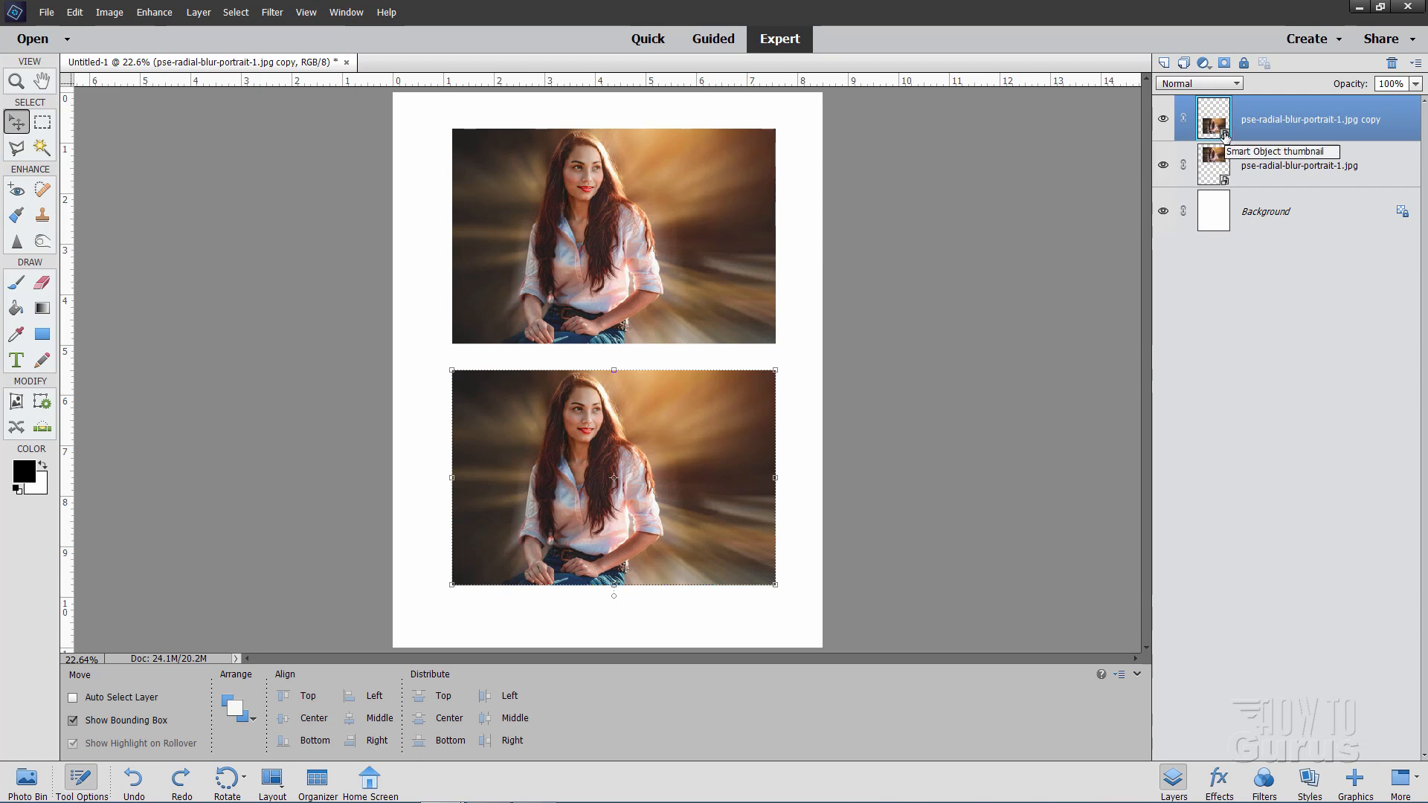
mouse_move(1224, 141)
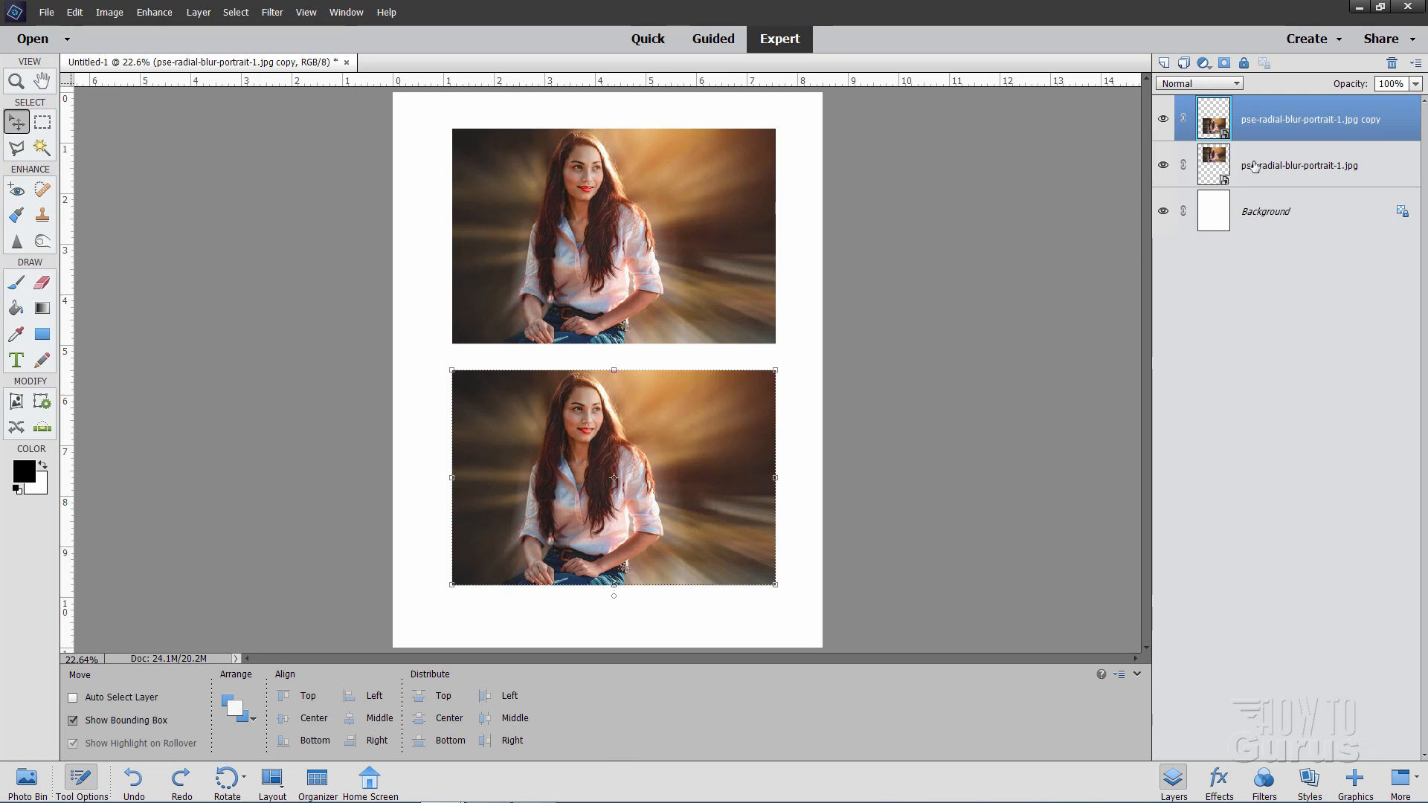
mouse_move(1213, 124)
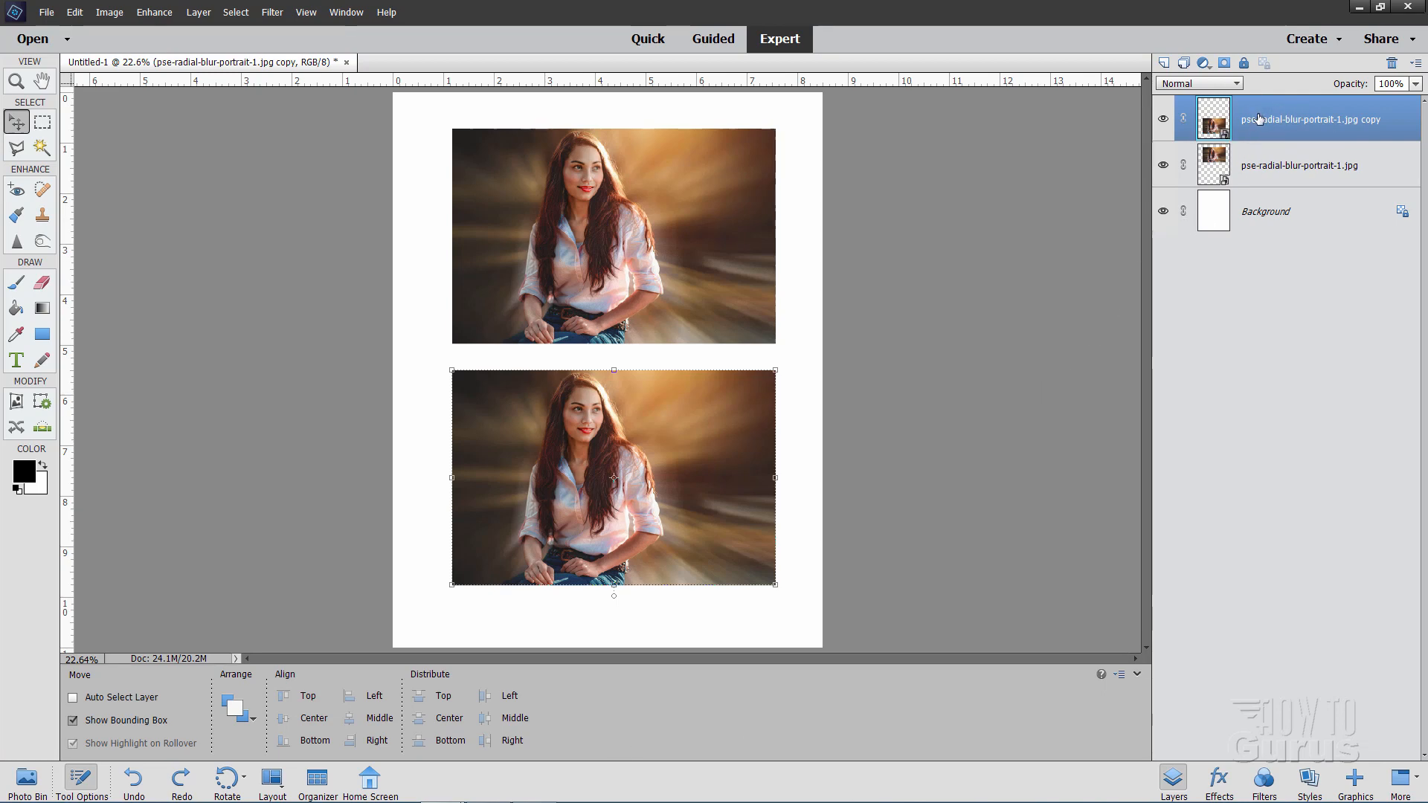
right_click(1274, 118)
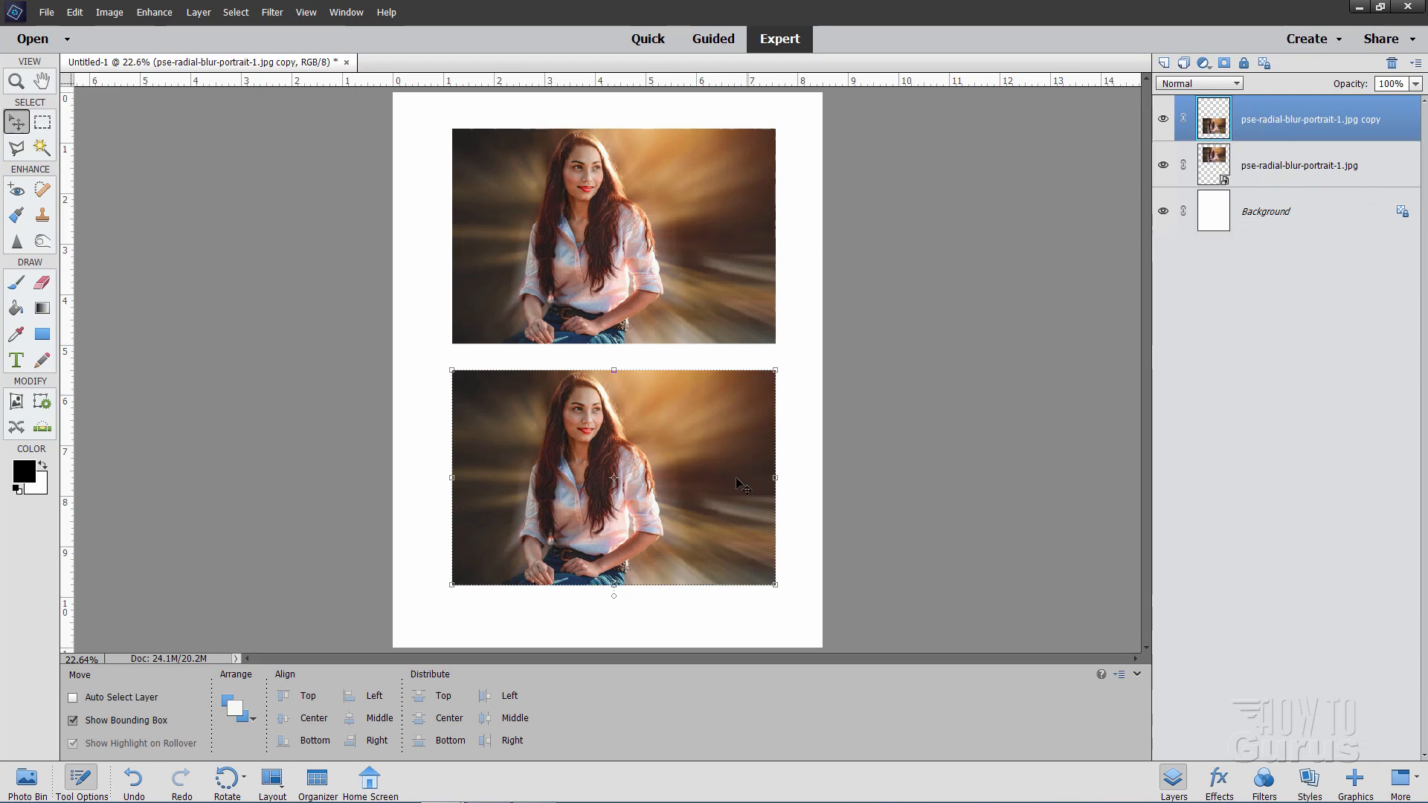
mouse_move(631, 553)
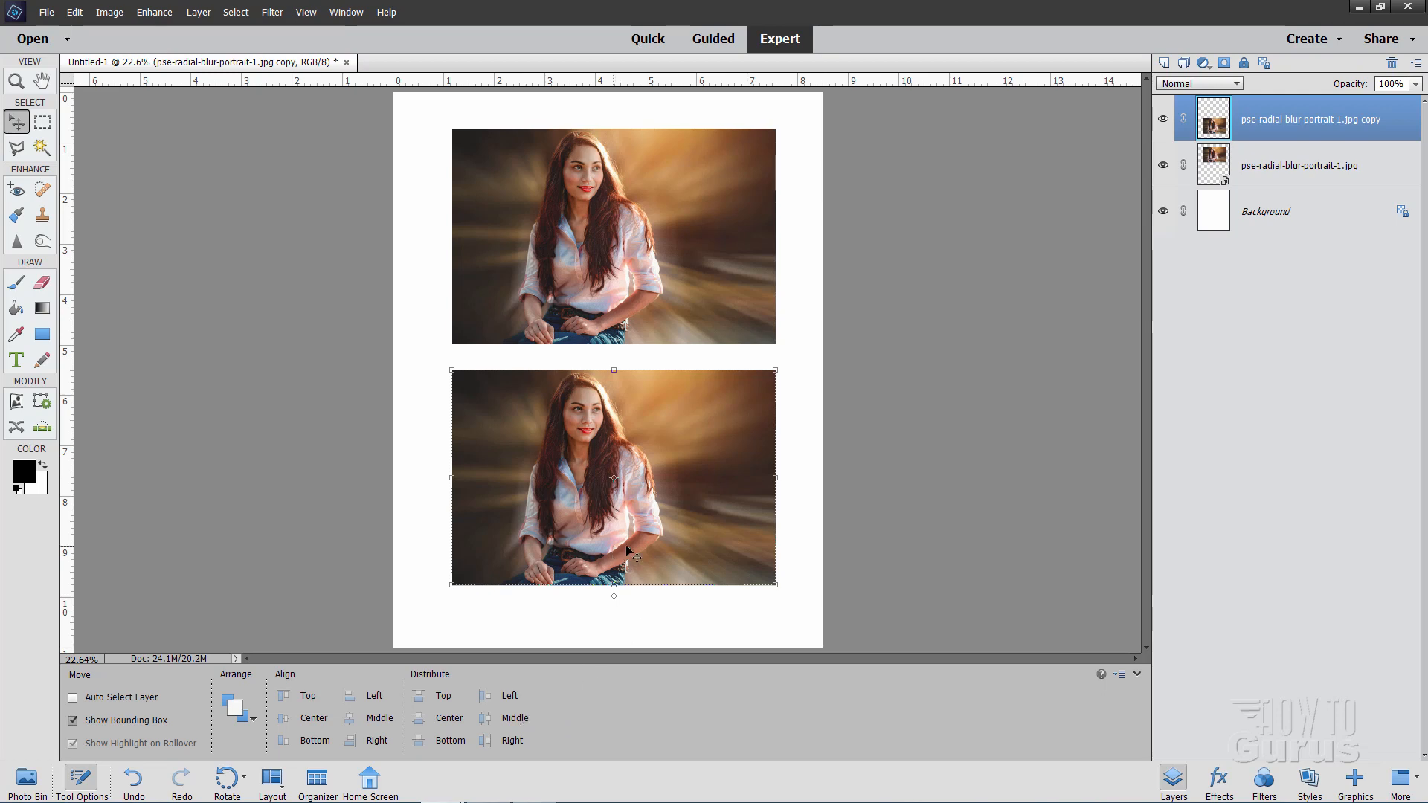
key(ctrl+t)
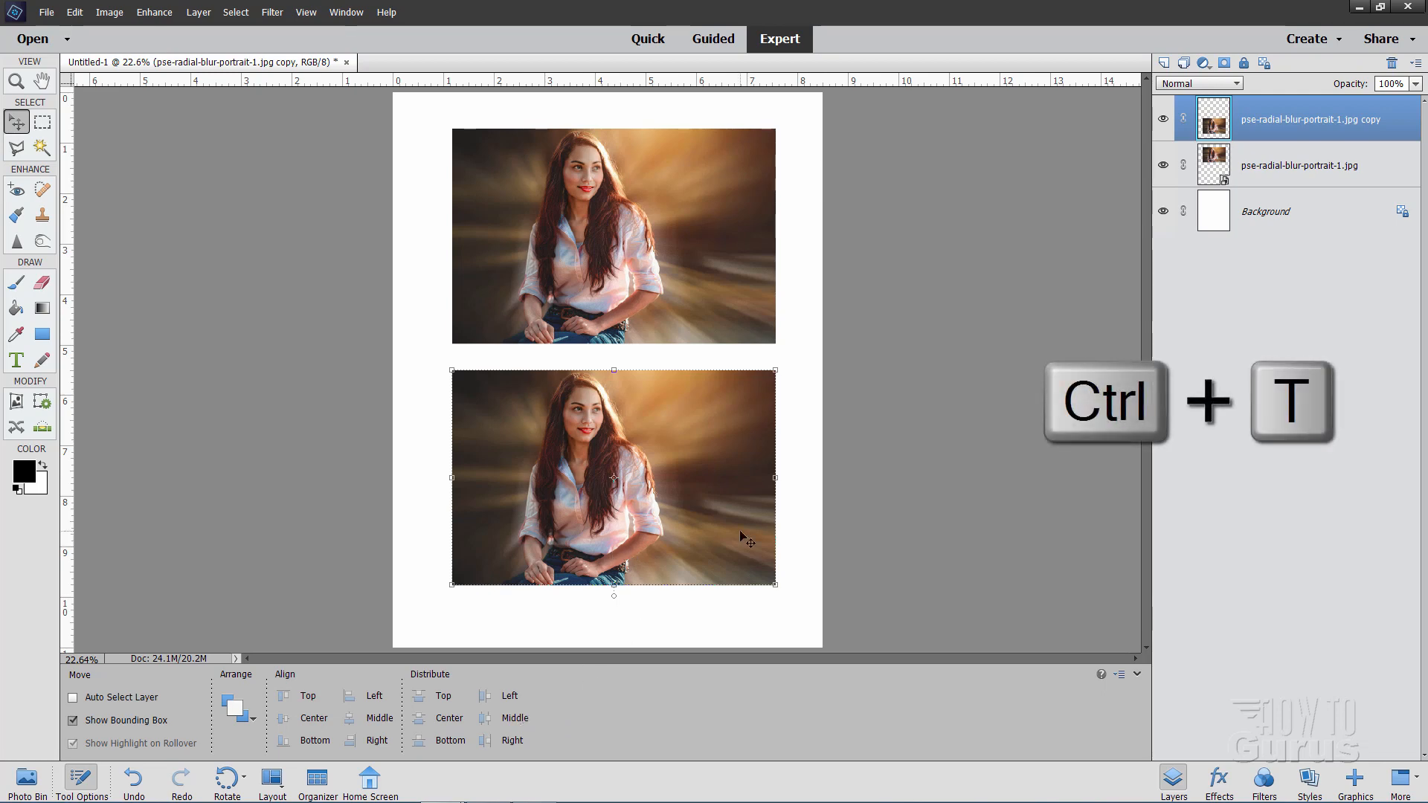
Scale the lower portrait copy to 50% width with Free Transform.
key(ctrl+t)
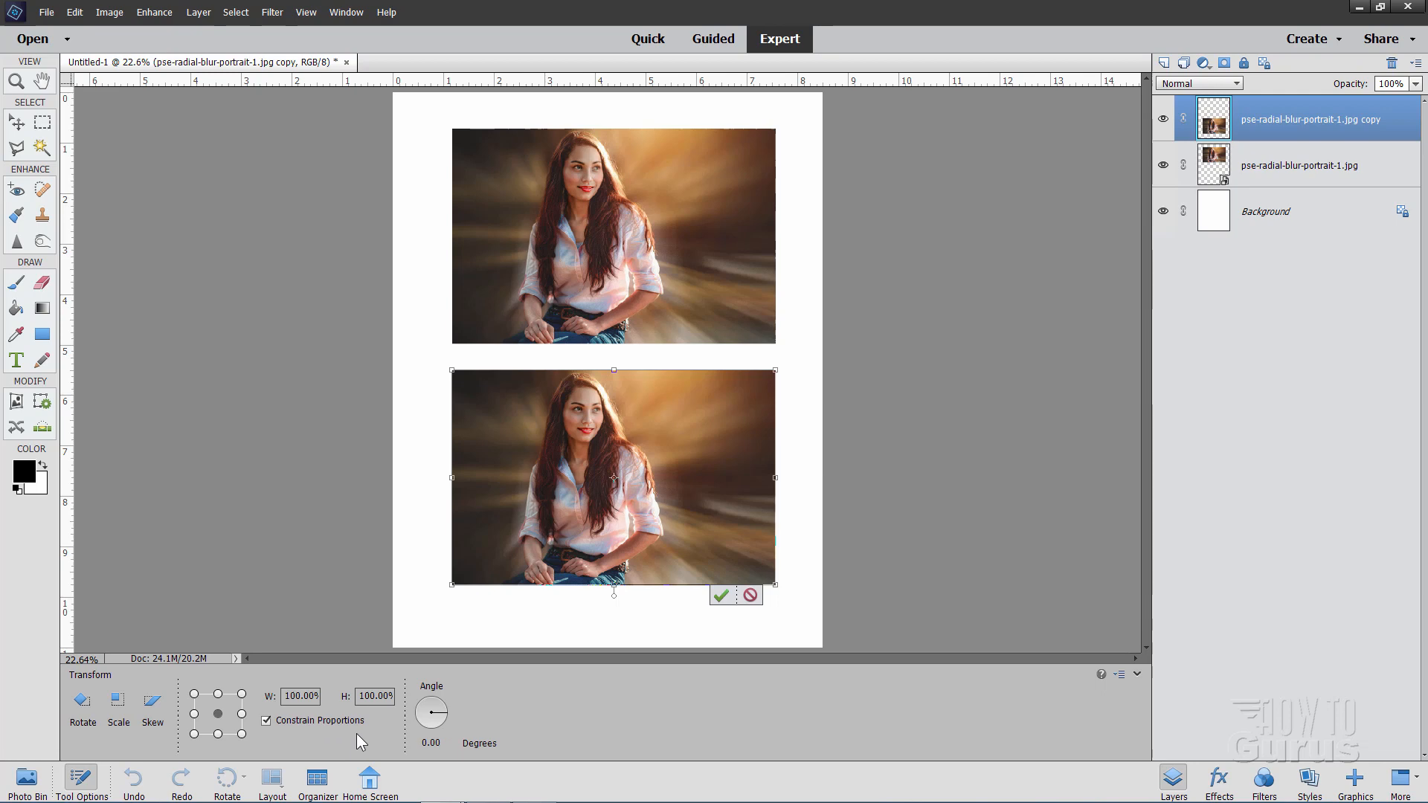
click(300, 696)
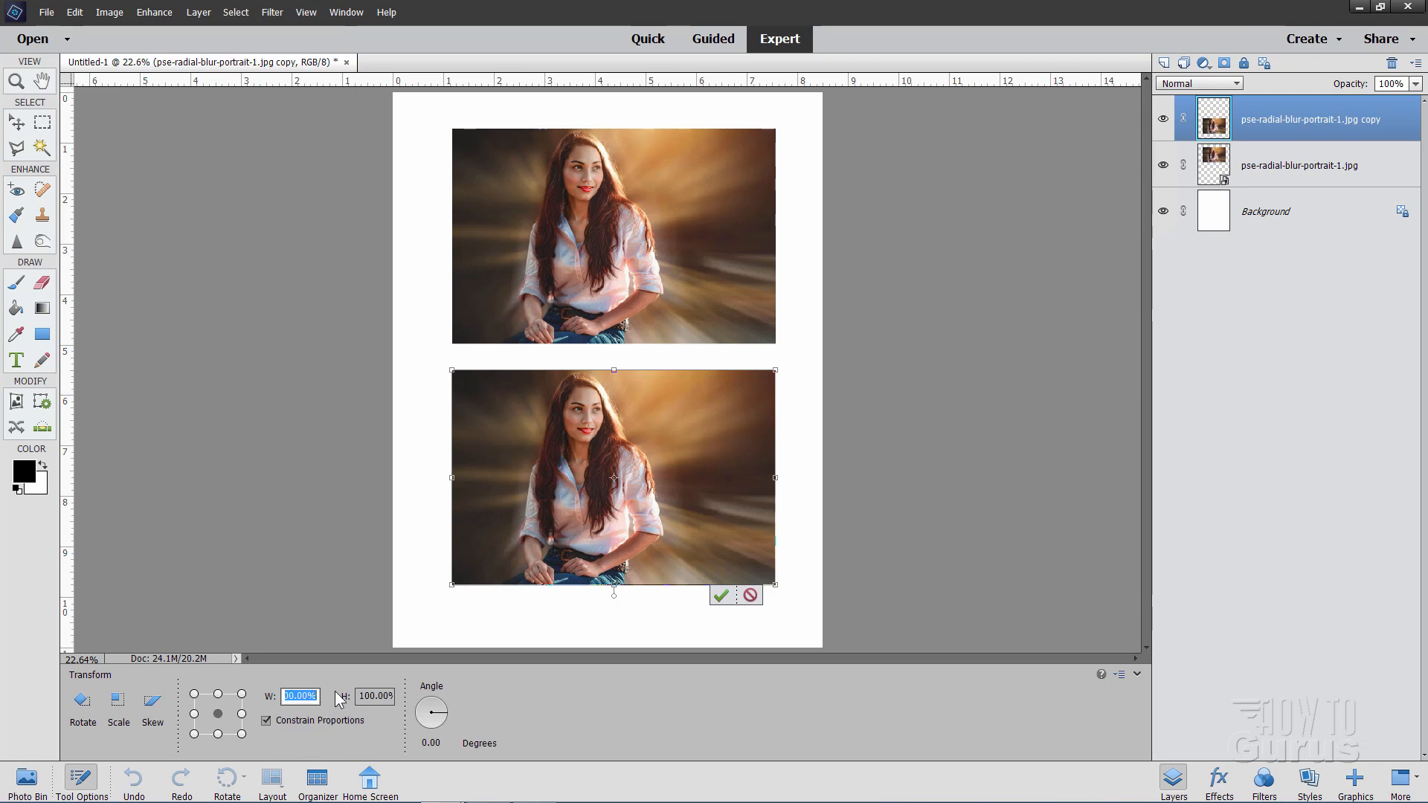
text(50)
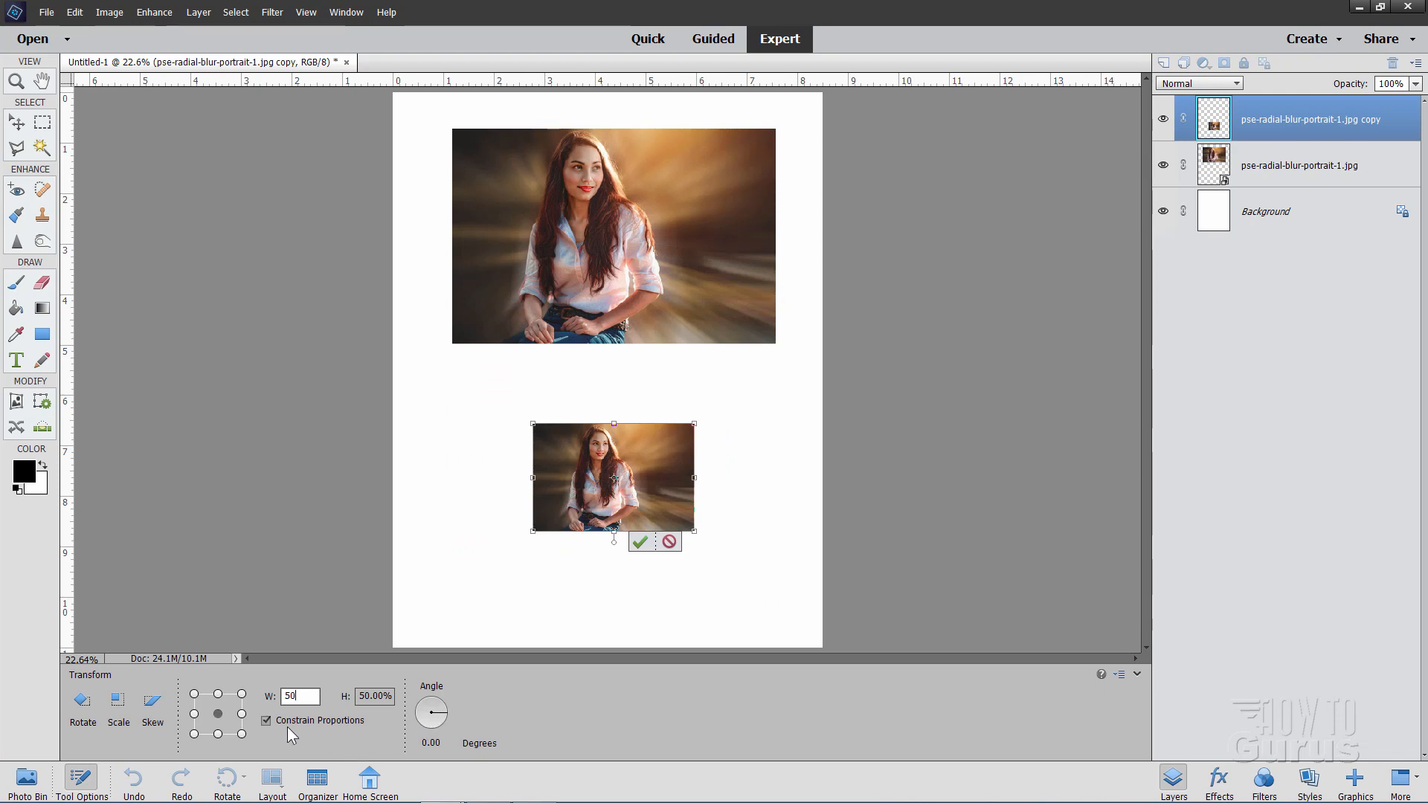
mouse_move(387, 719)
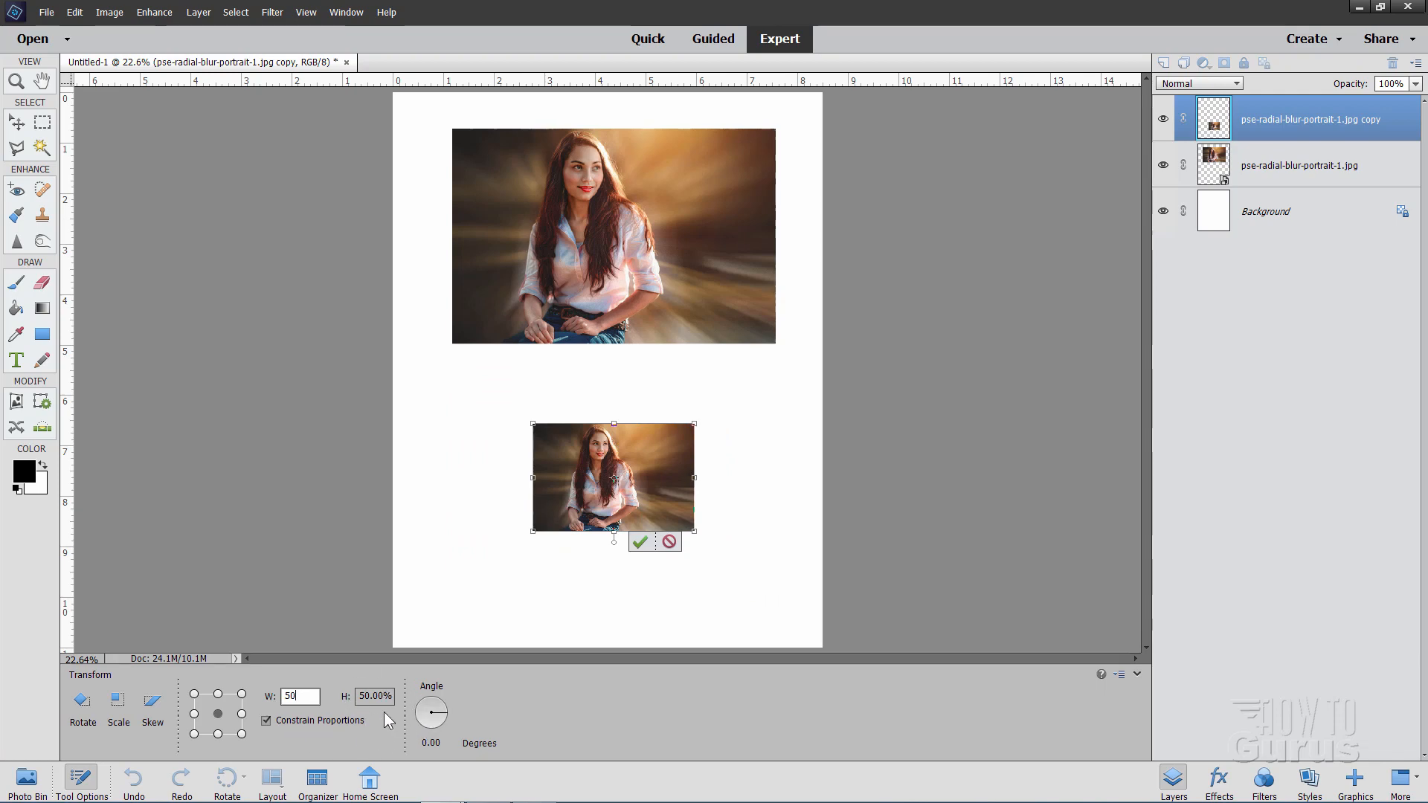
click(639, 542)
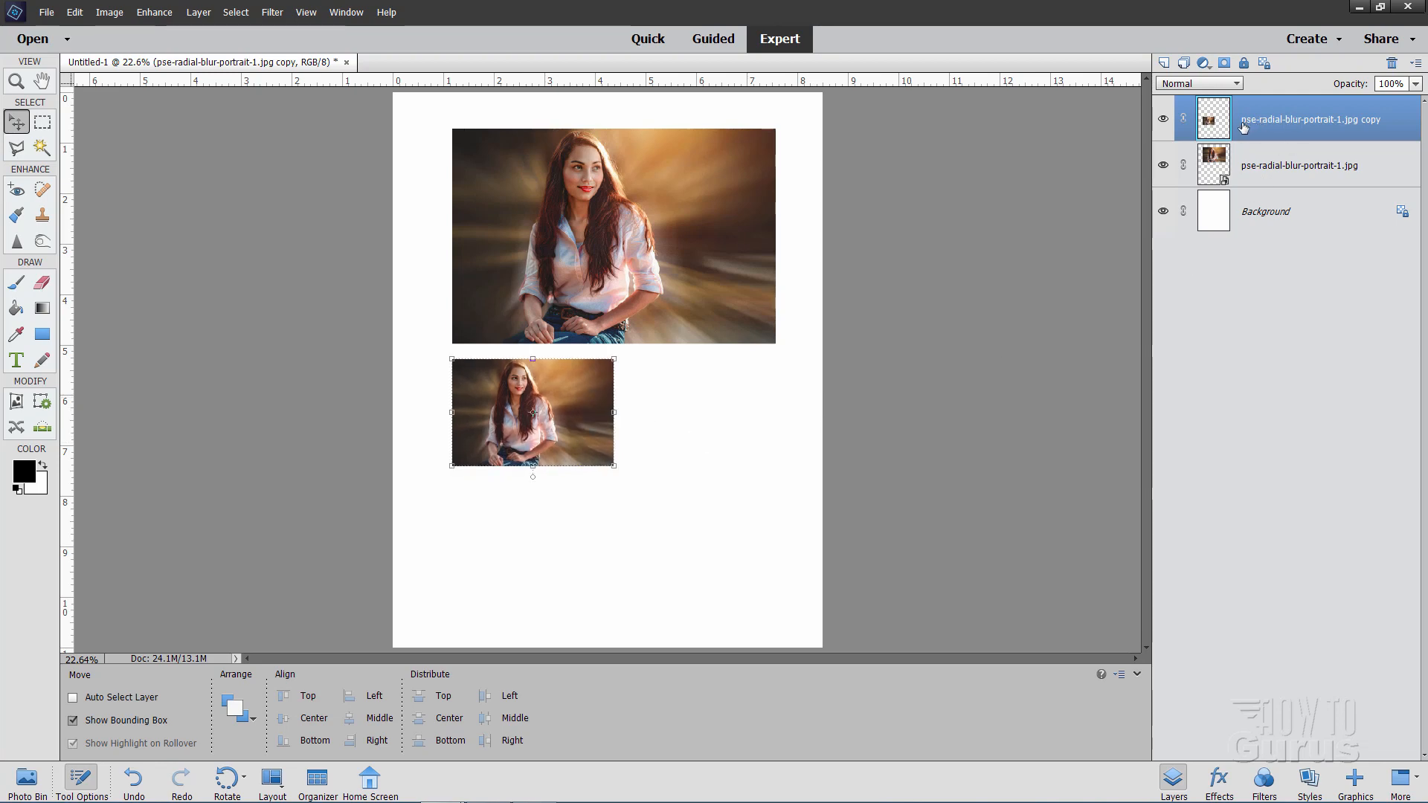
Duplicate the half-size copy and drag the new copies right and lower right.
right_click(1311, 118)
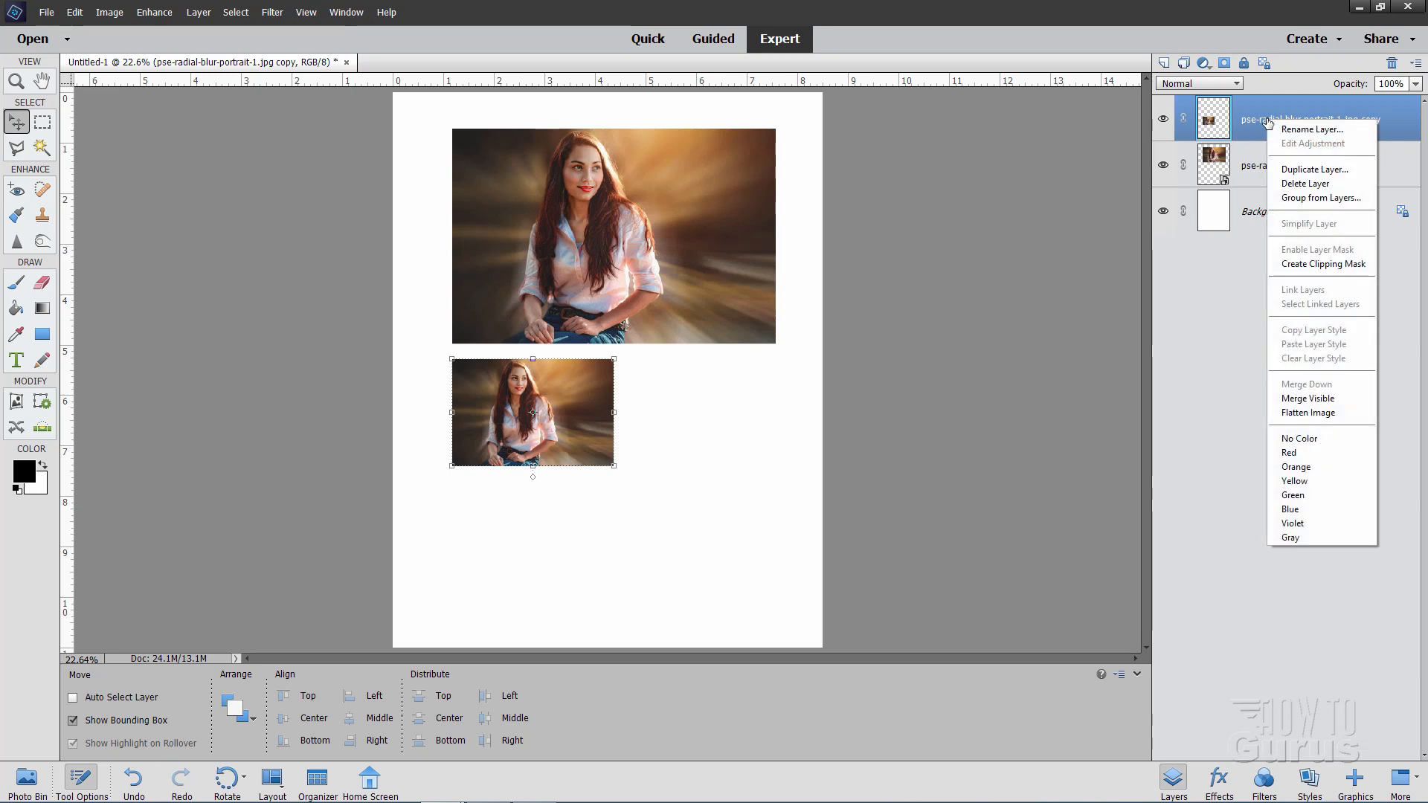
click(1313, 168)
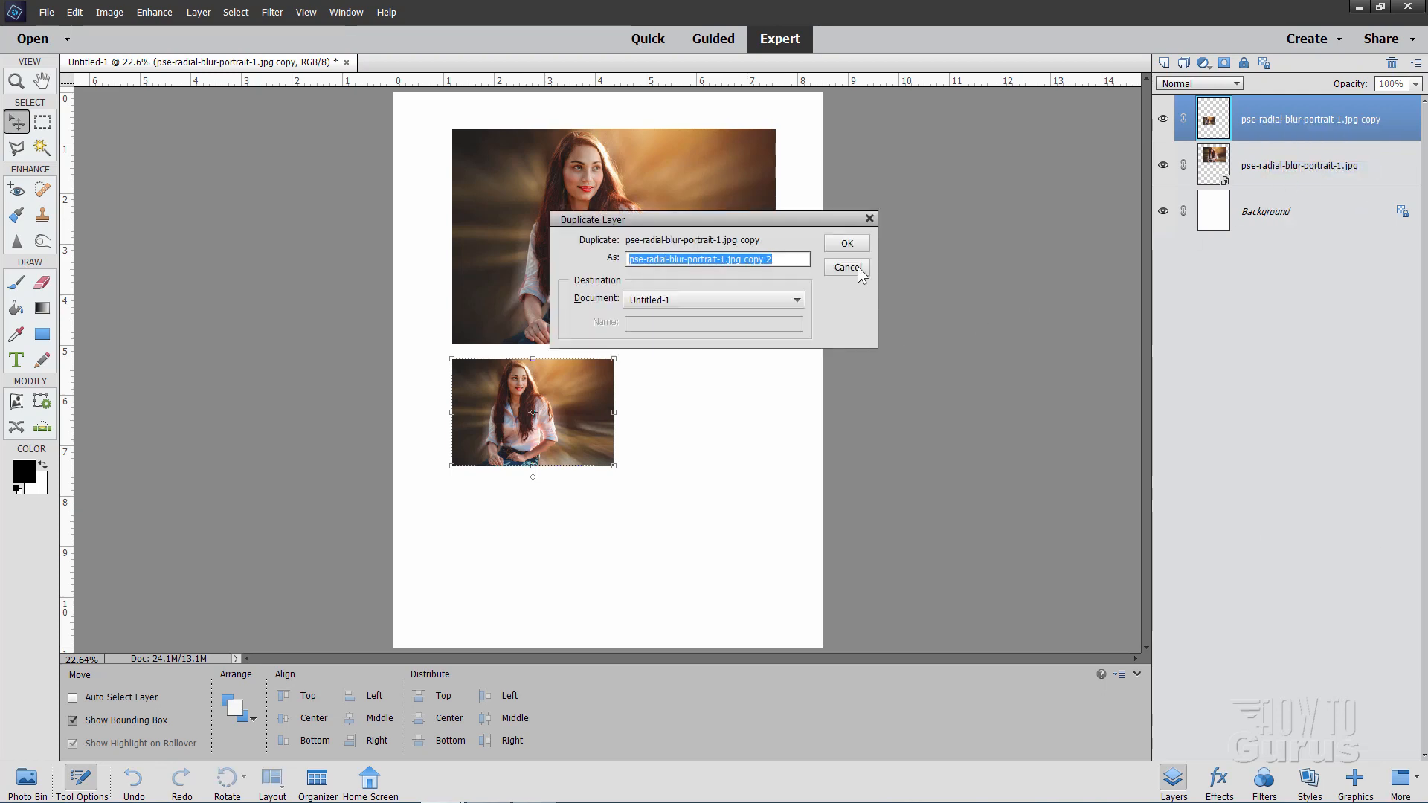
click(844, 243)
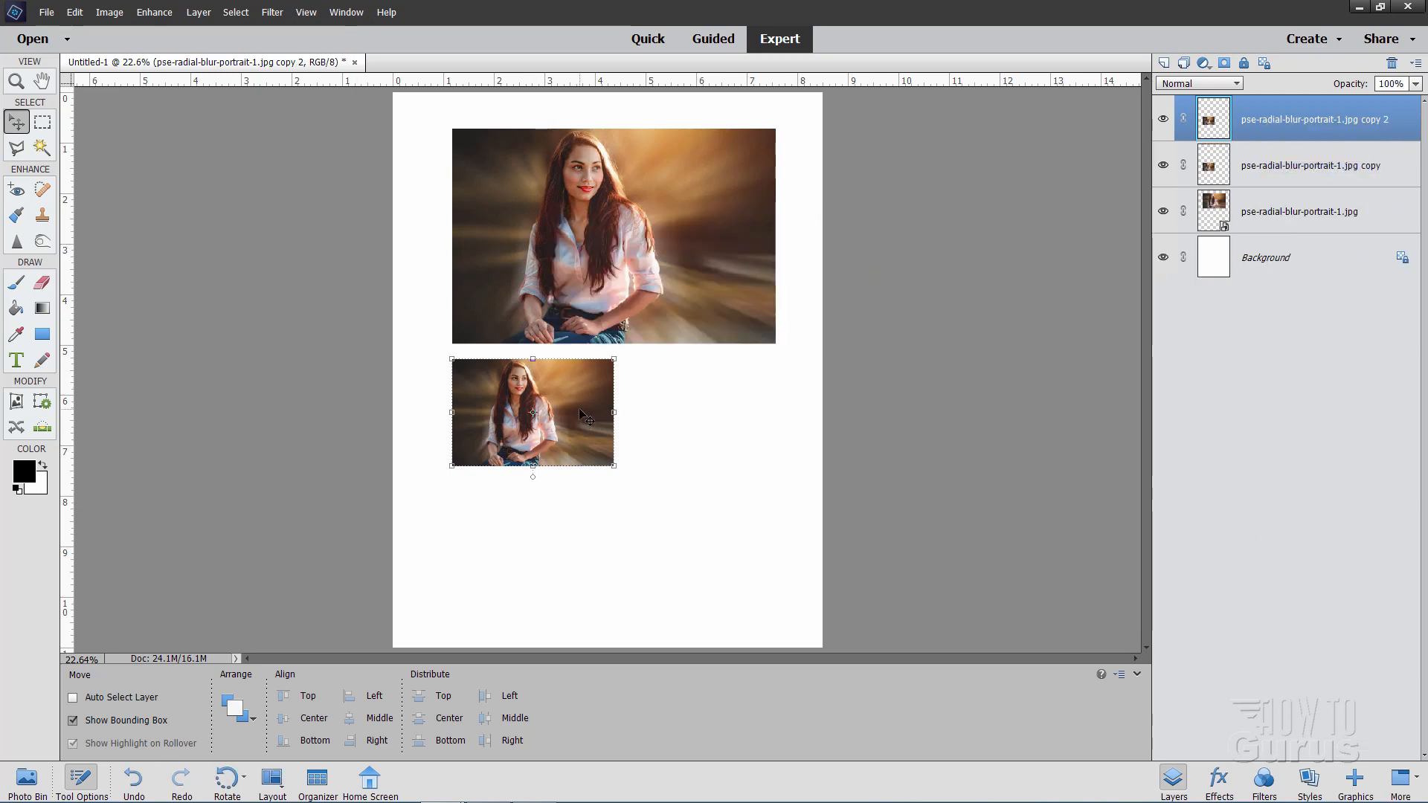
drag(533, 411, 697, 411)
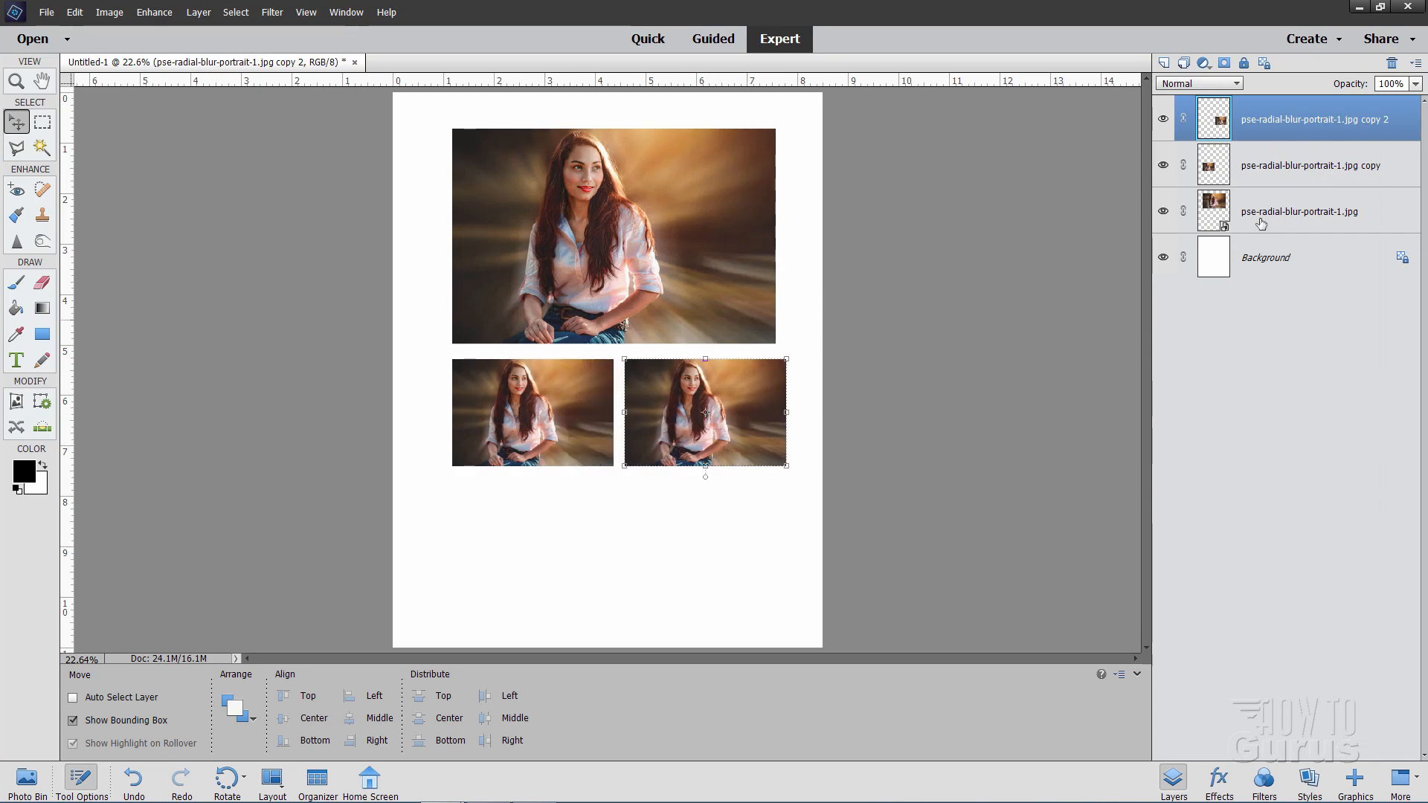
right_click(1311, 118)
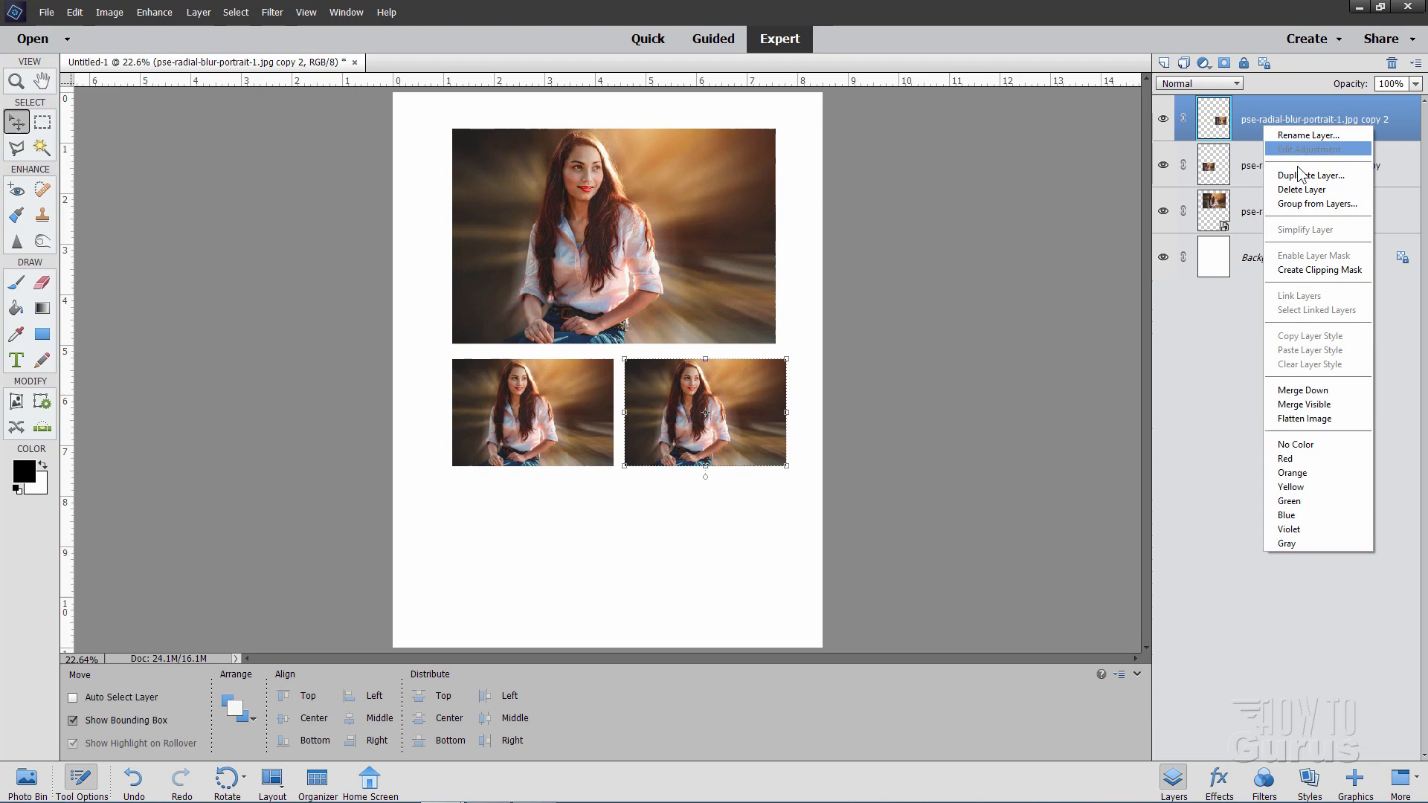
click(1311, 175)
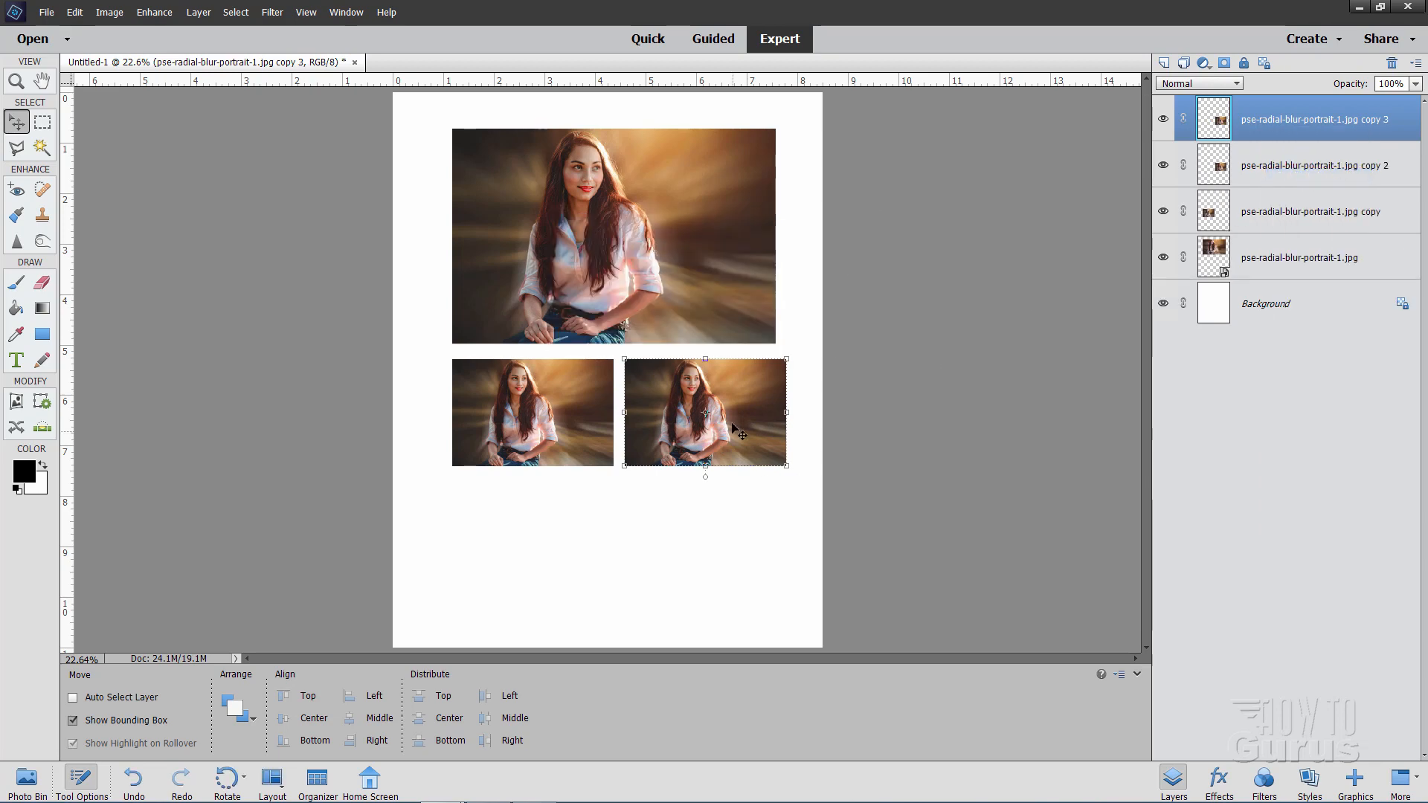
drag(706, 411, 705, 546)
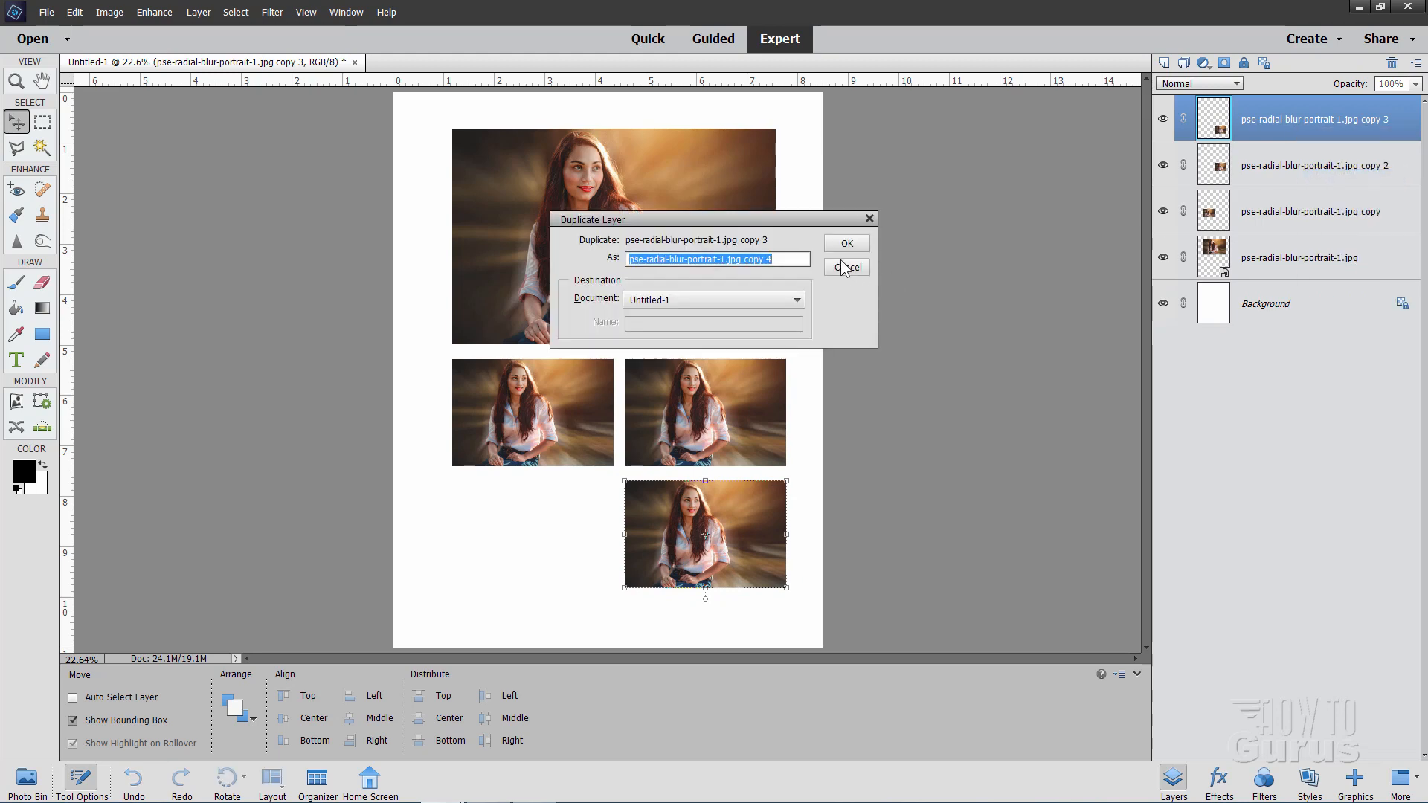
click(844, 243)
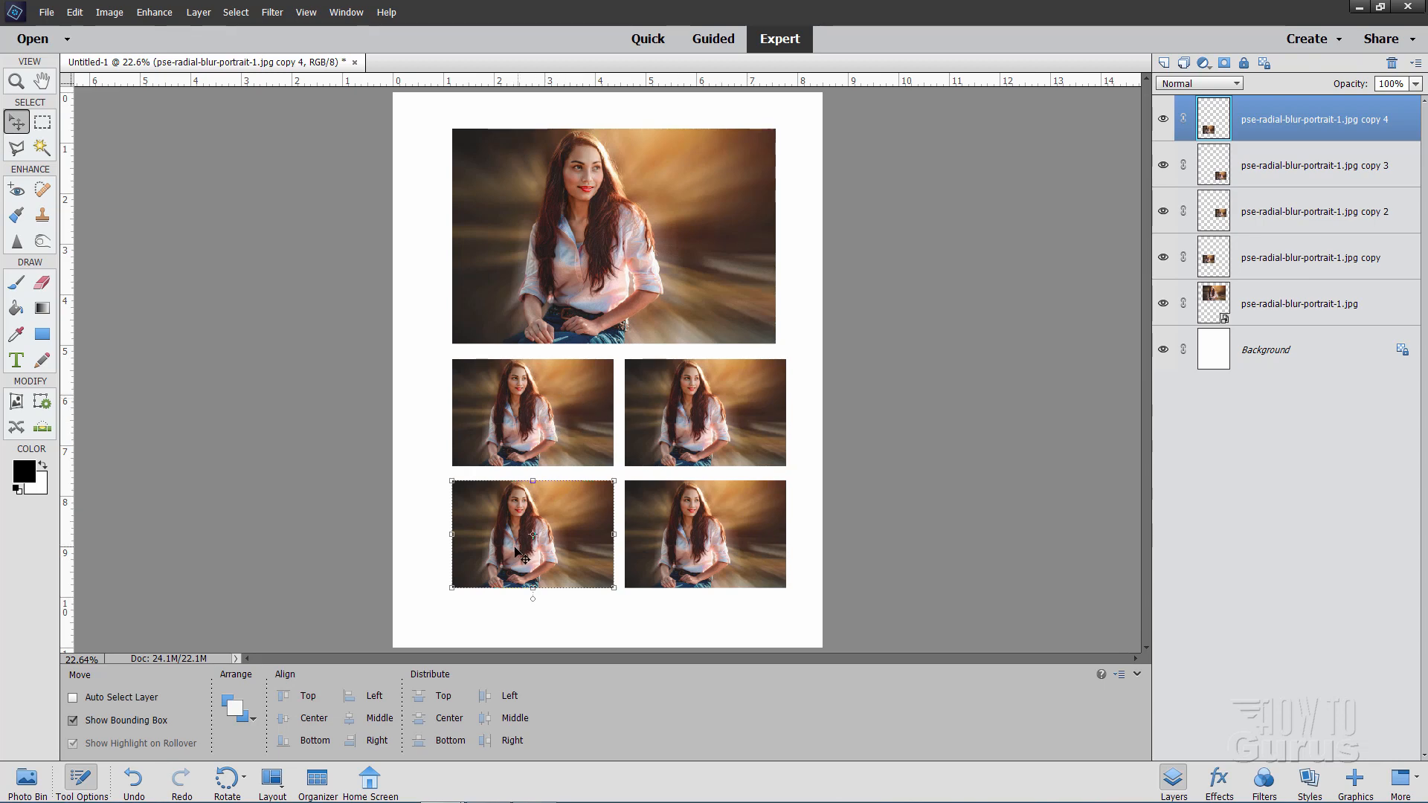
mouse_move(1264, 163)
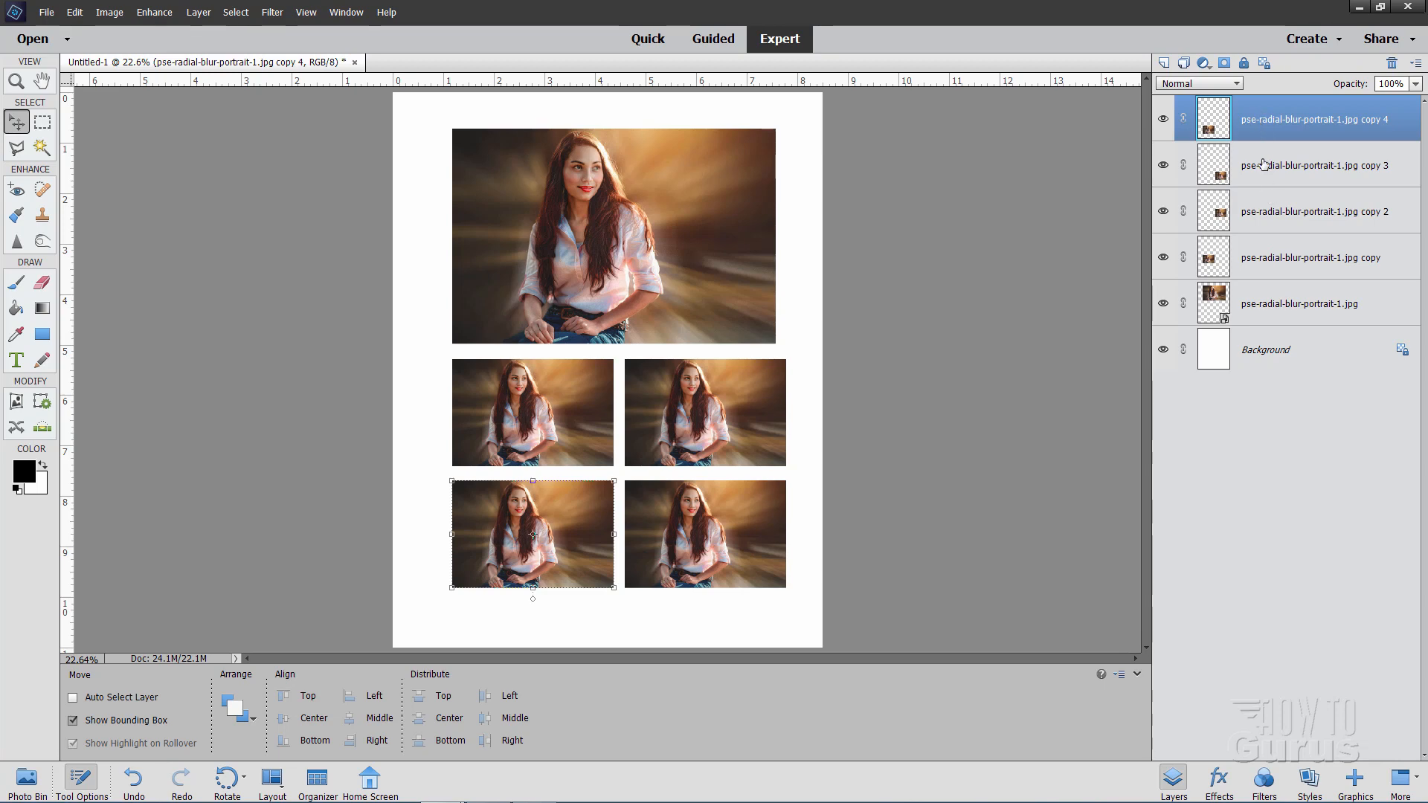
mouse_move(804, 559)
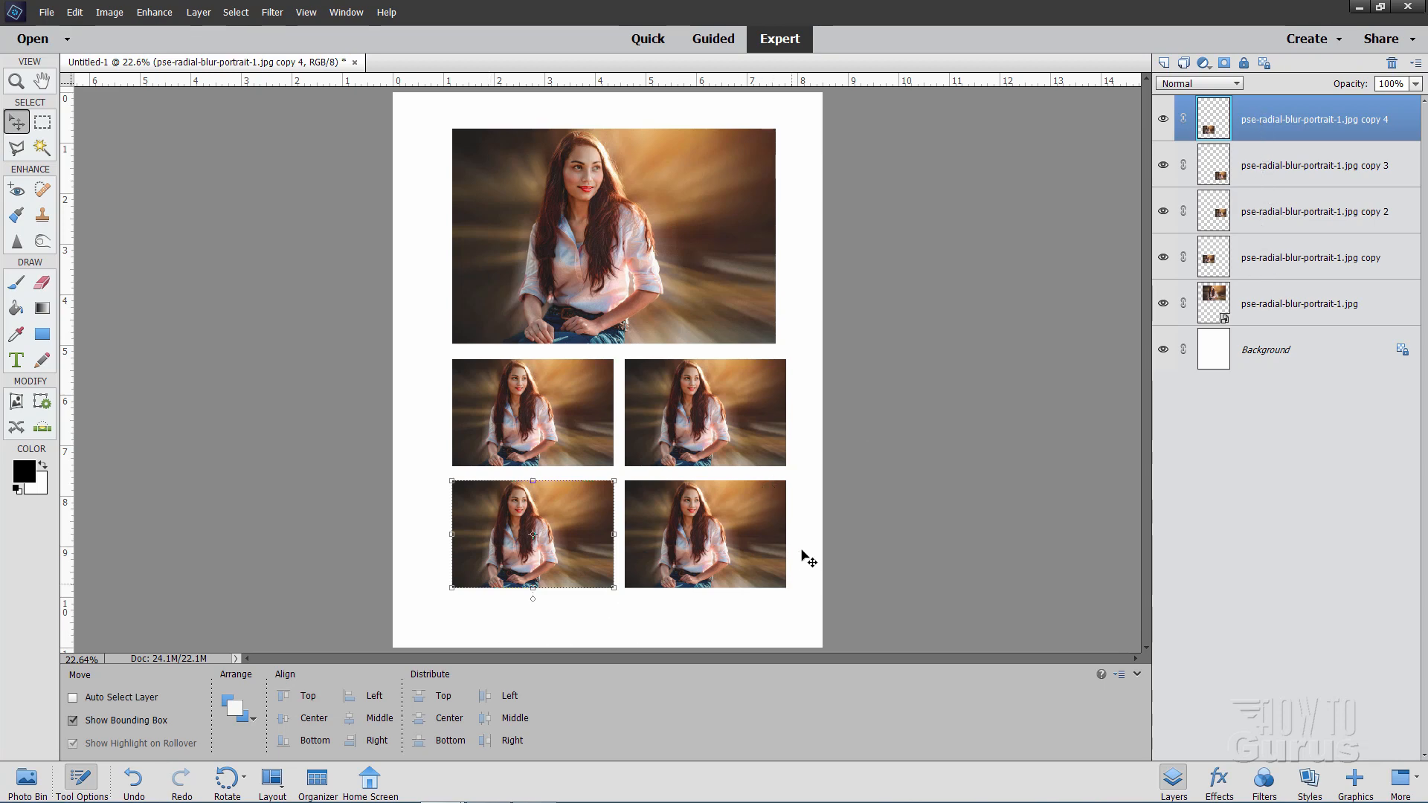
mouse_move(816, 271)
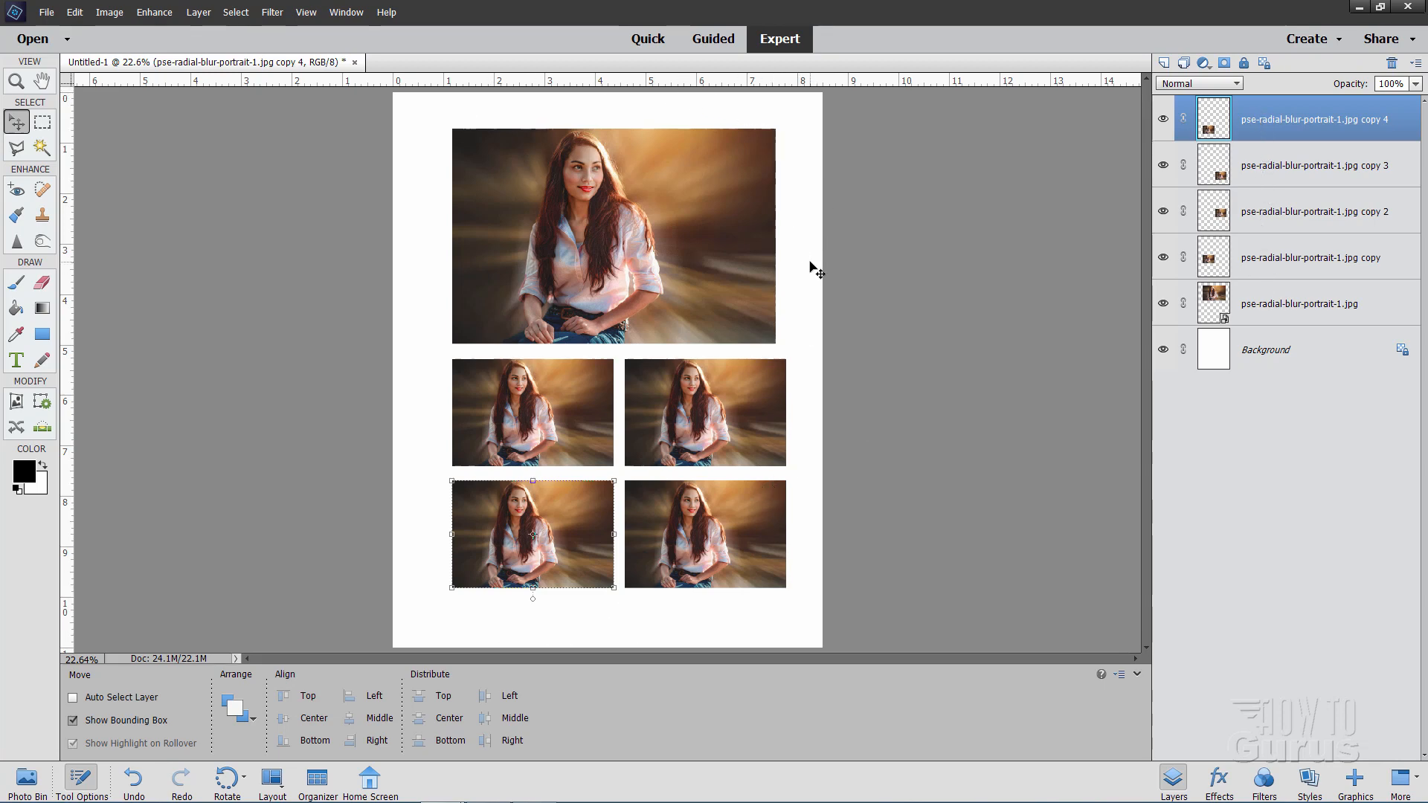
mouse_move(591, 564)
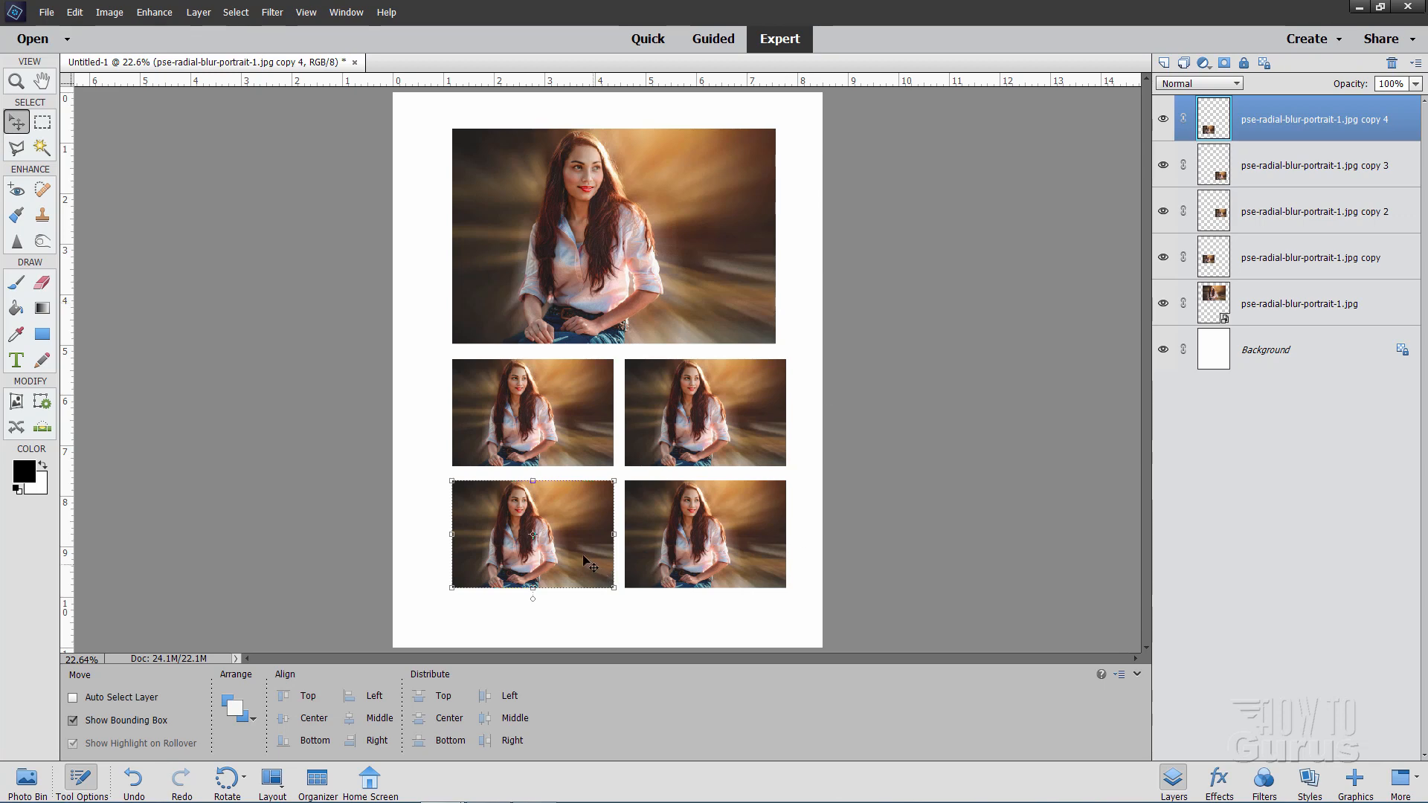
mouse_move(1287, 162)
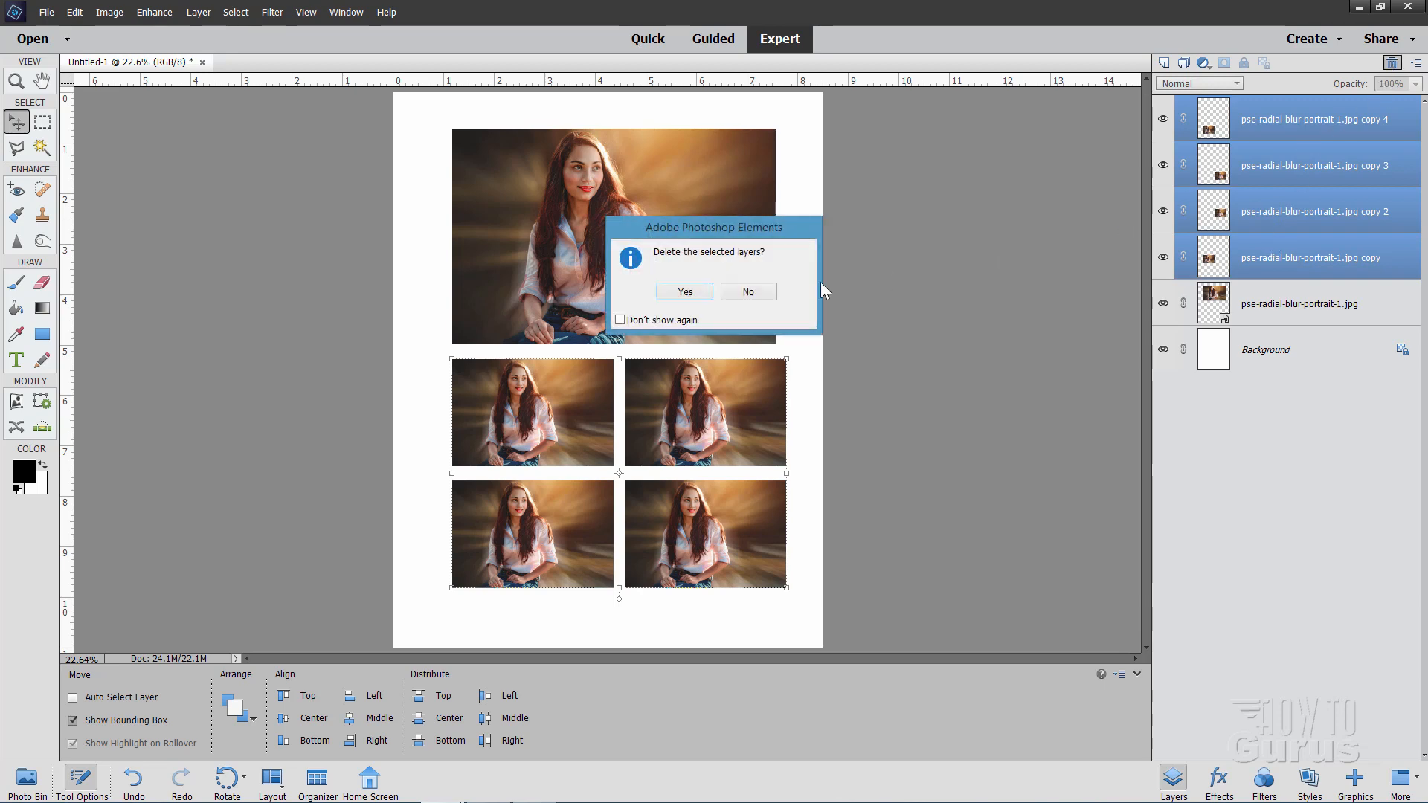
Duplicate the radial-blur portrait layer and drag the copy below the original portrait.
click(682, 292)
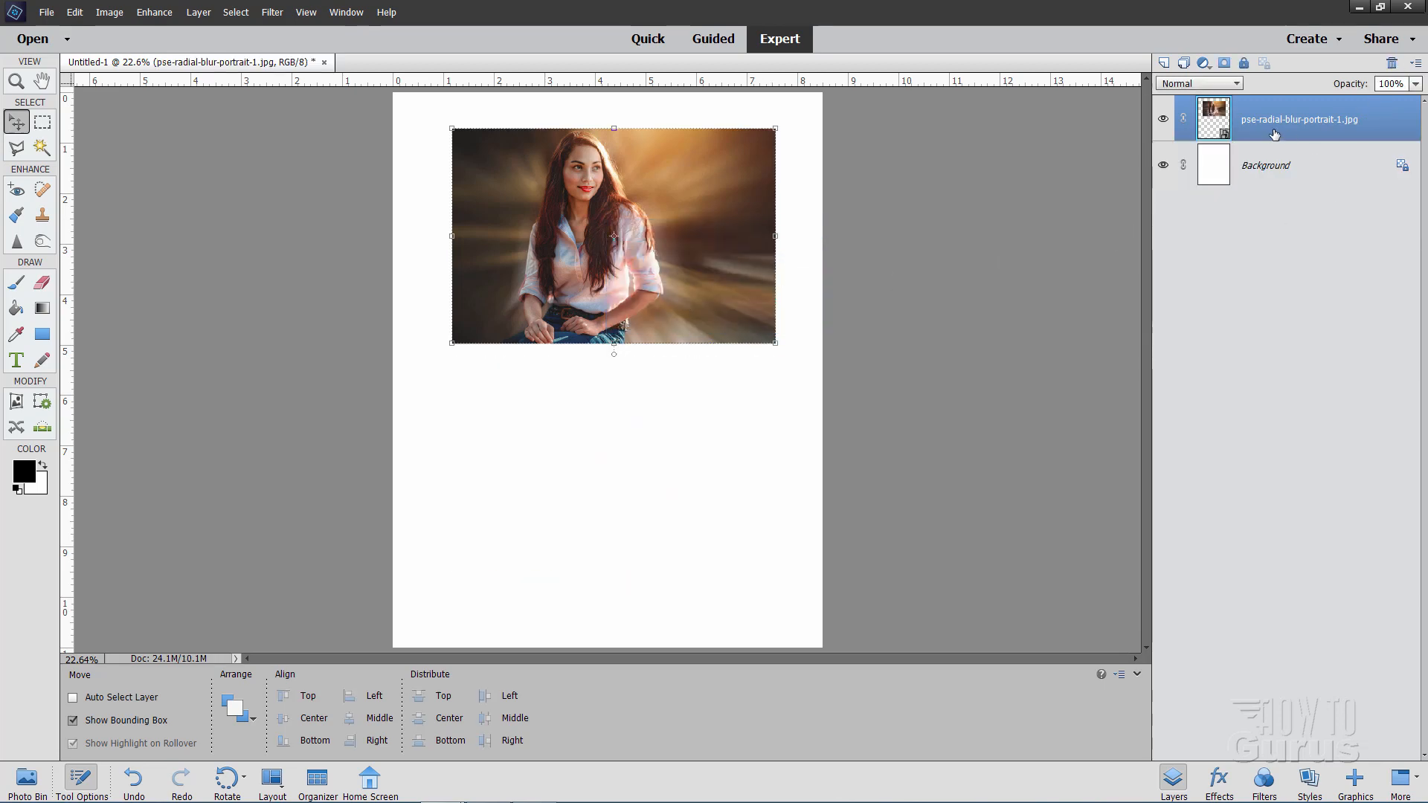
right_click(1274, 119)
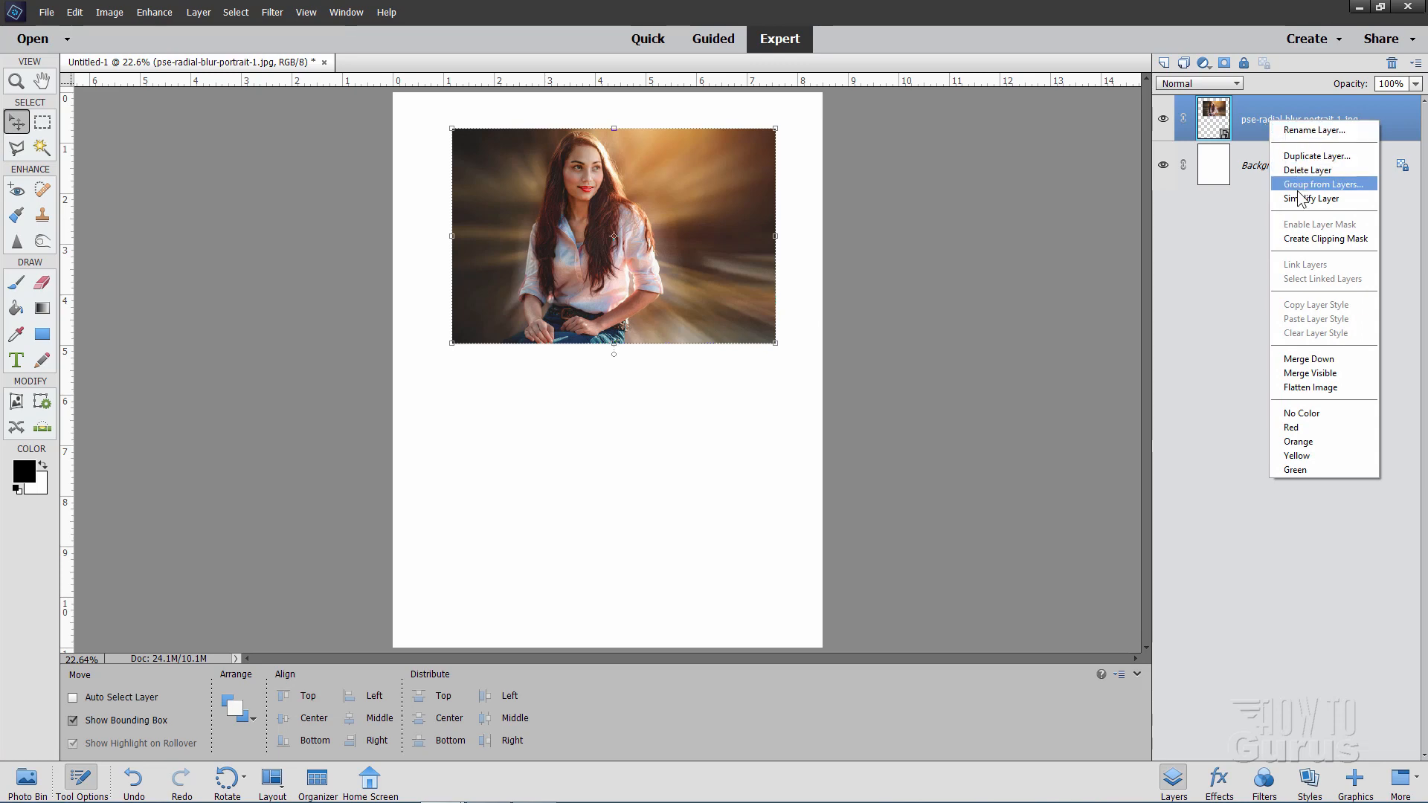
click(1314, 155)
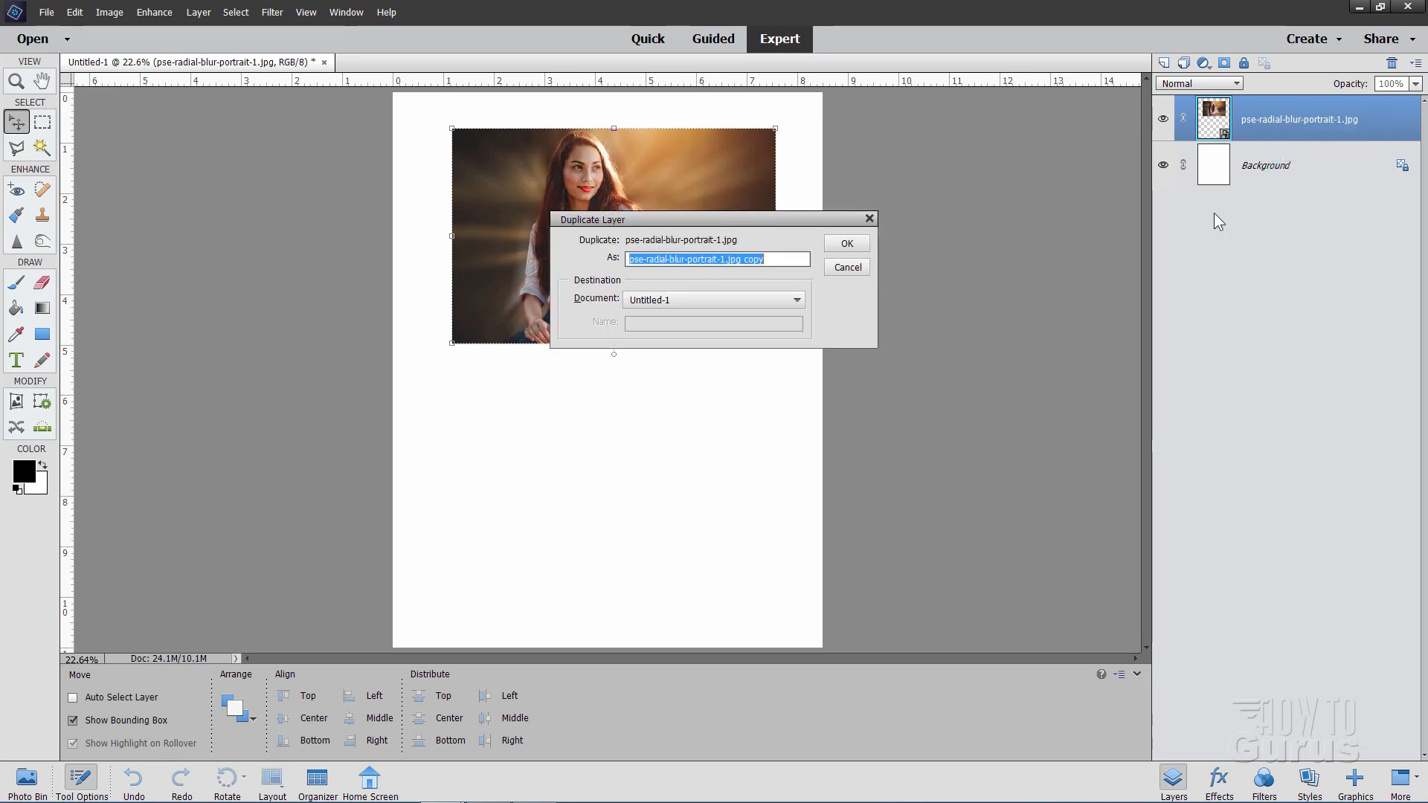
click(844, 243)
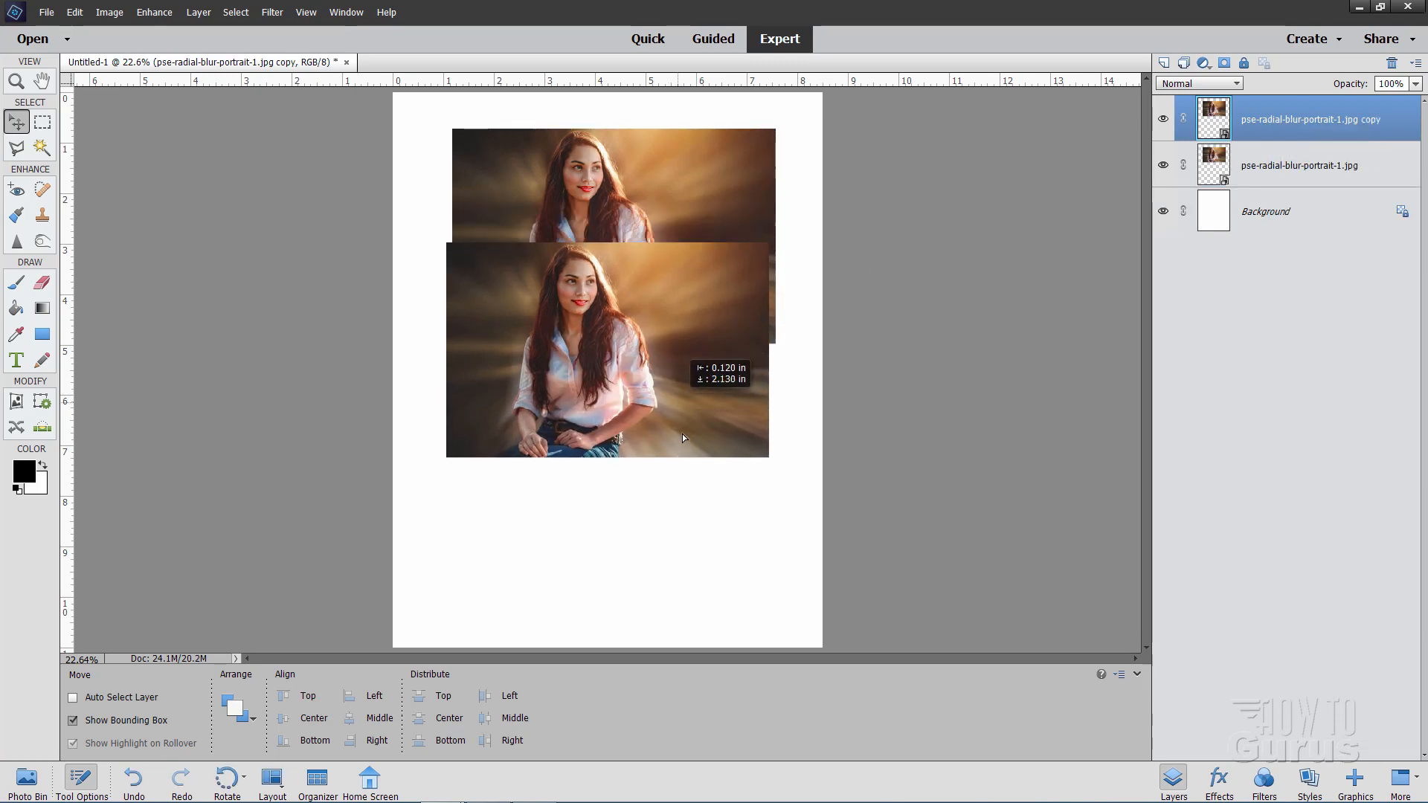
drag(610, 350, 620, 485)
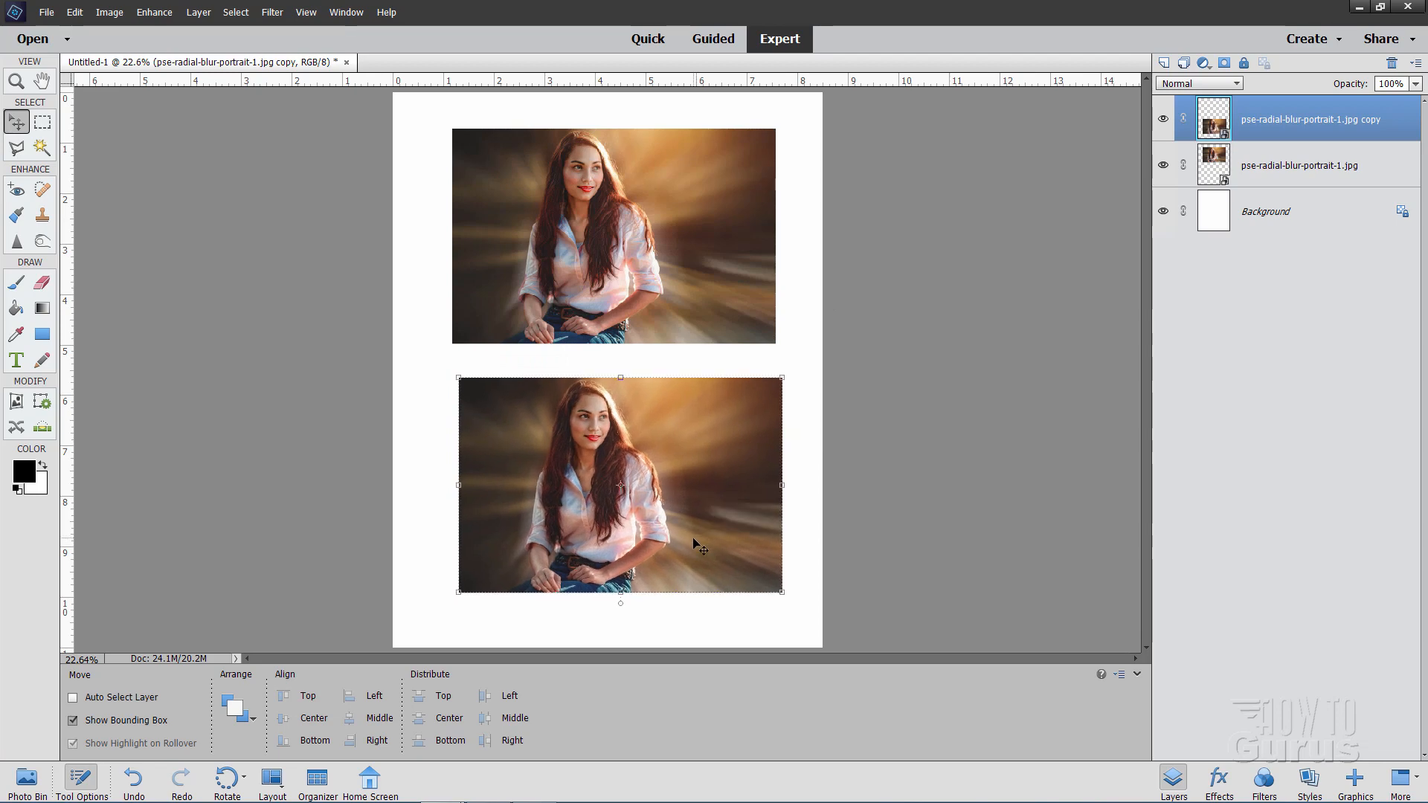
mouse_move(688, 464)
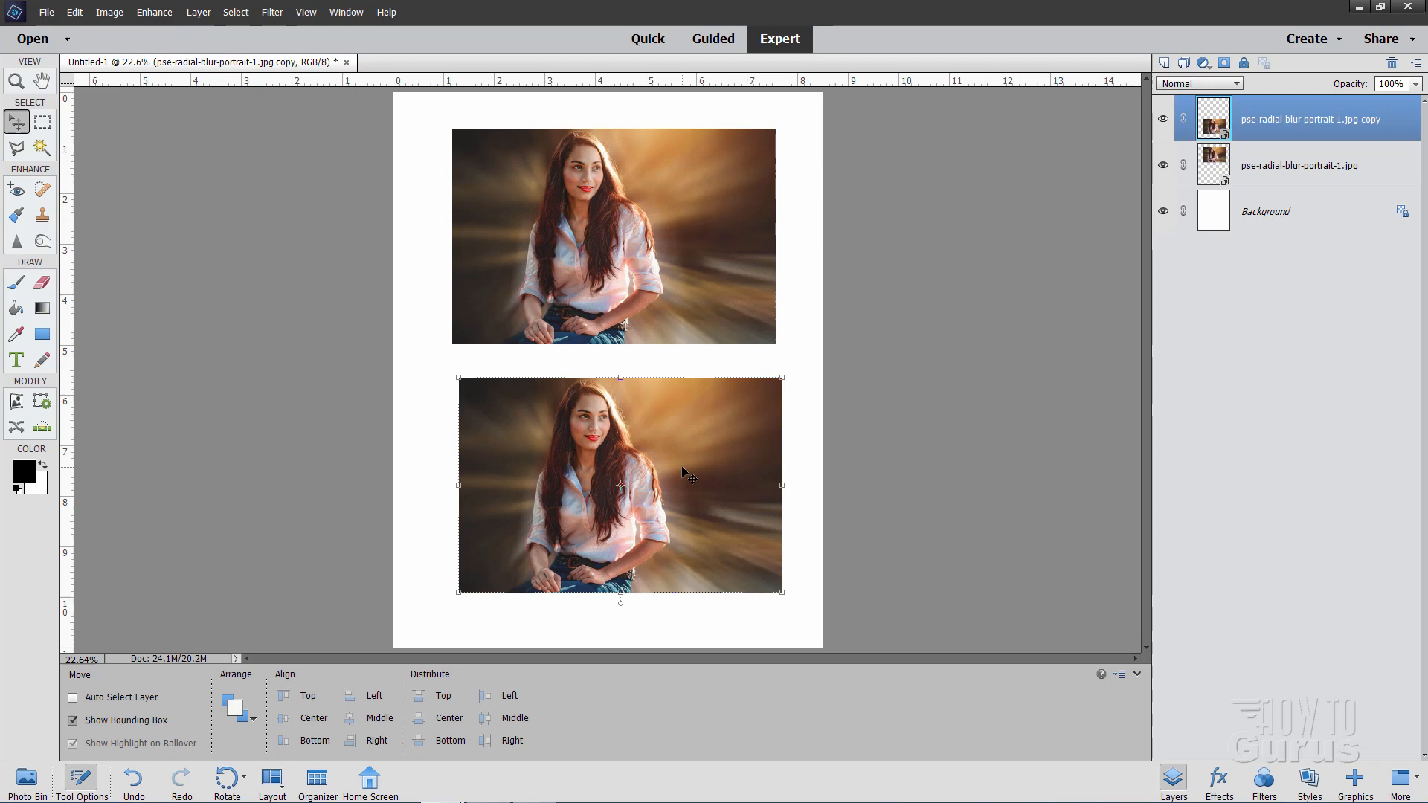
key(ctrl+t)
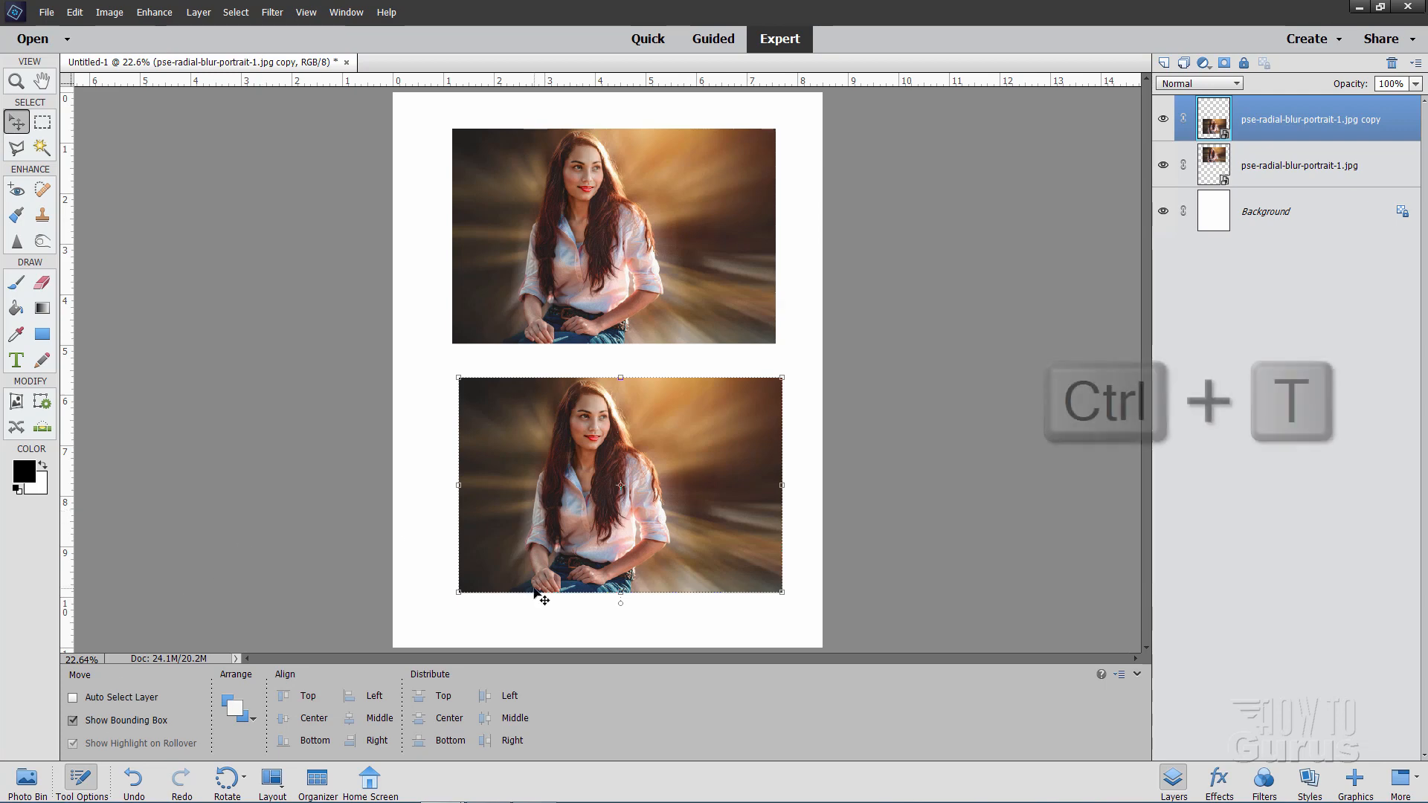
Put the lower full-size portrait copy into Free Transform with Ctrl+T.
key(ctrl+t)
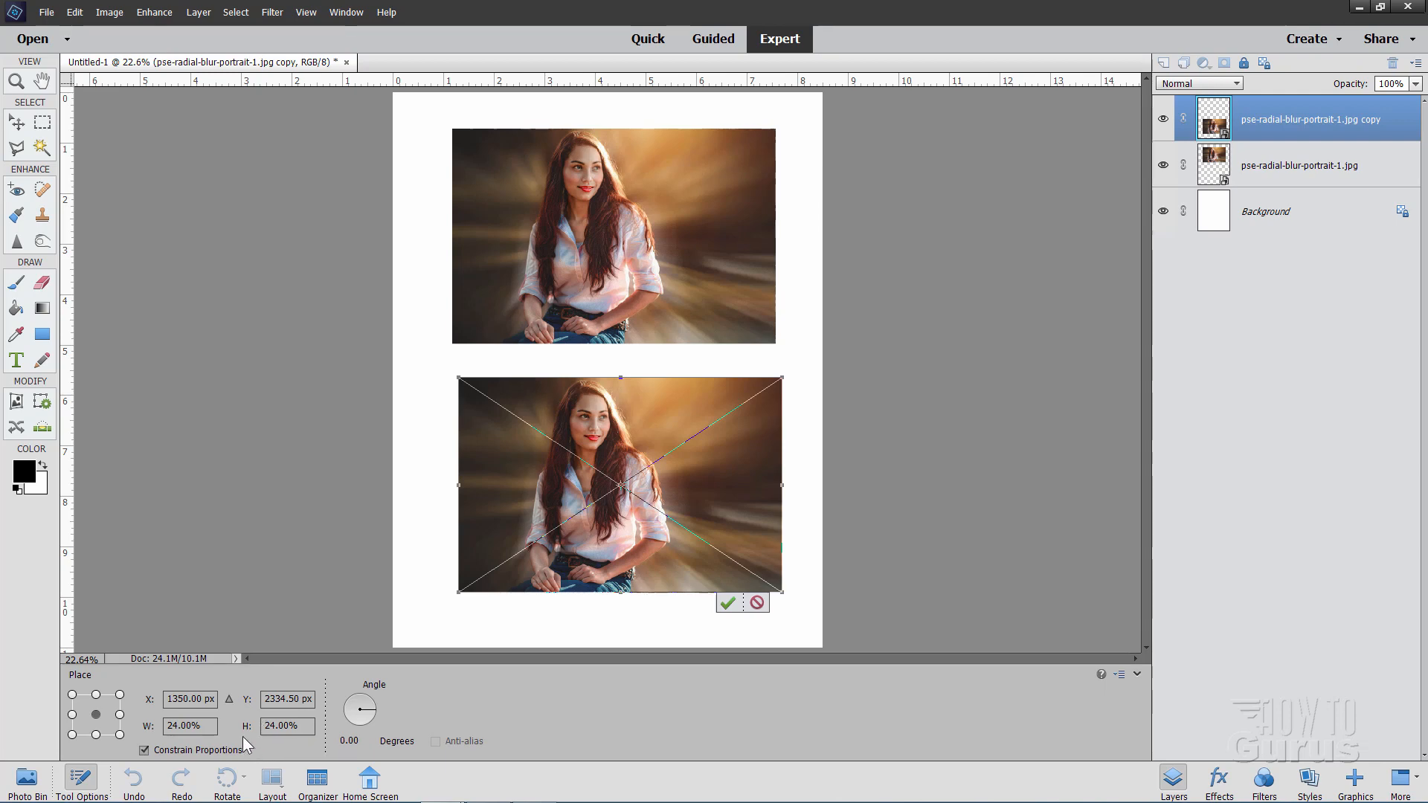
click(726, 603)
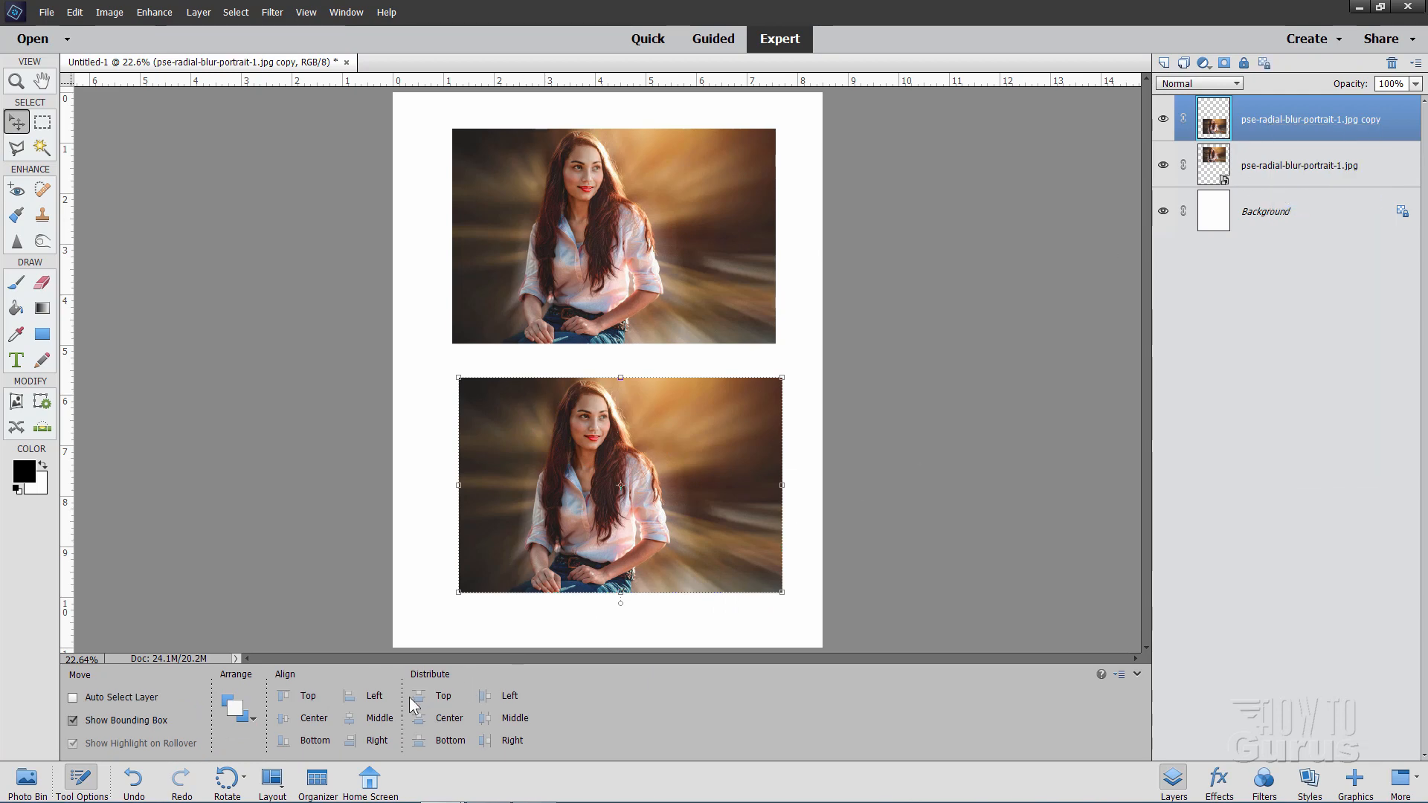
key(ctrl+t)
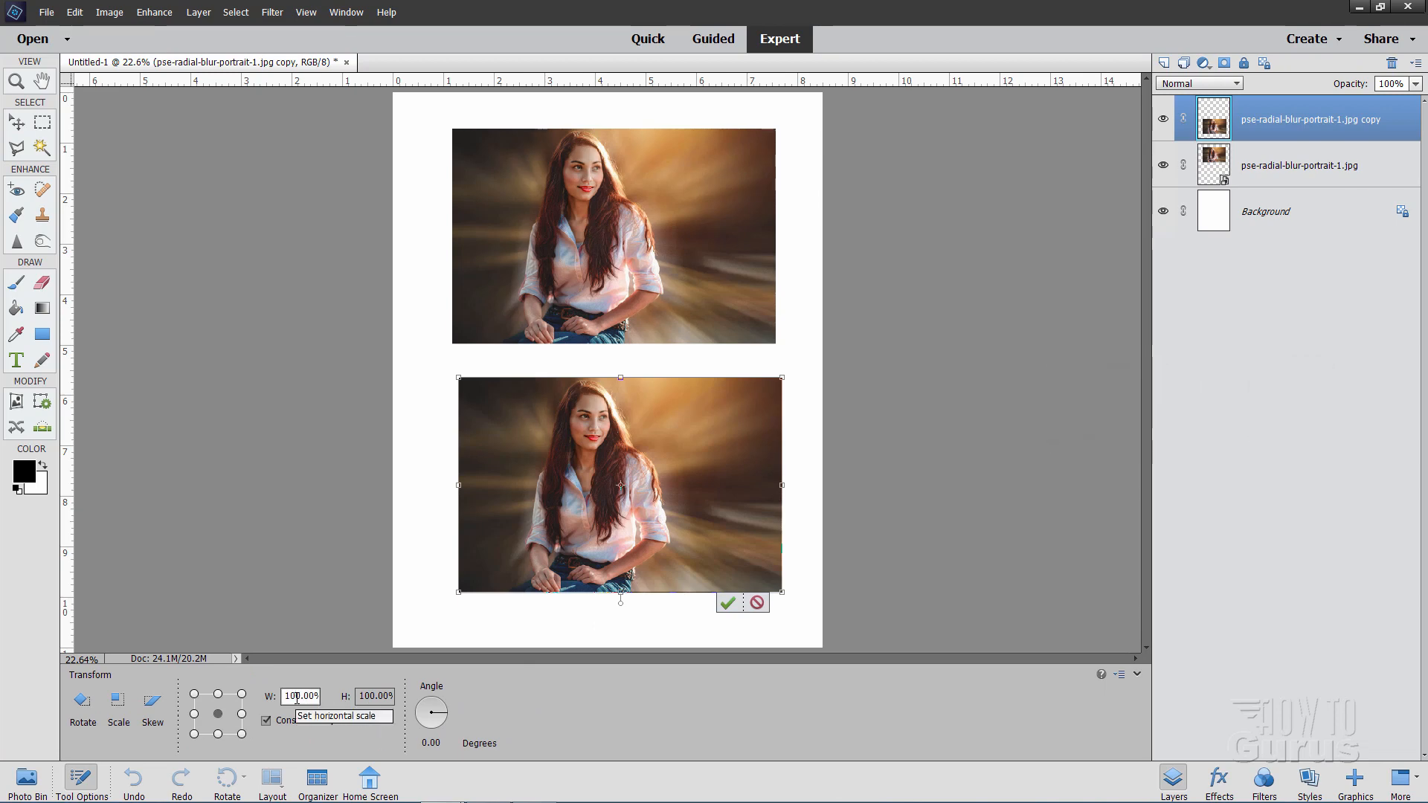
Resize the lower portrait copy to 7 x 4.66 inches and commit the transform.
click(300, 696)
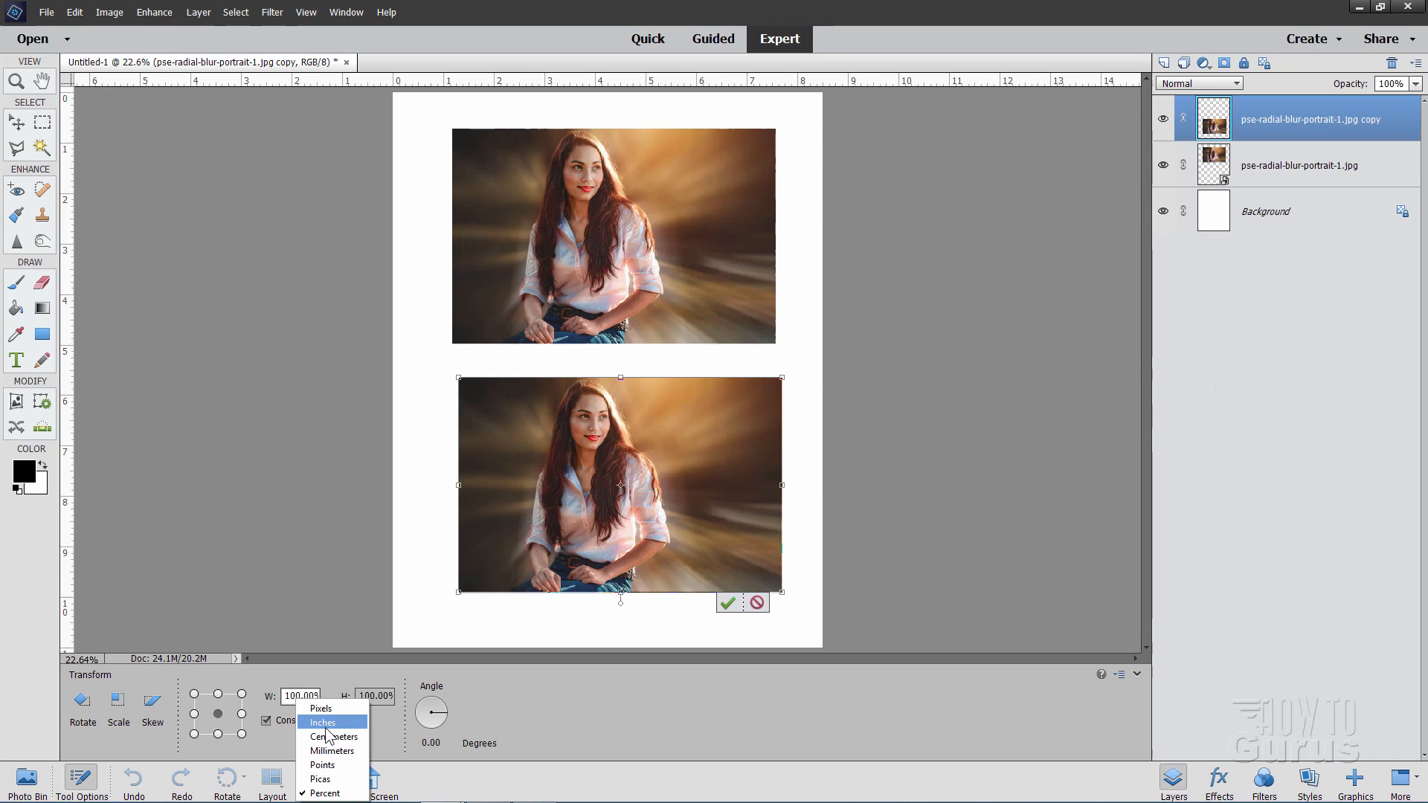
click(322, 722)
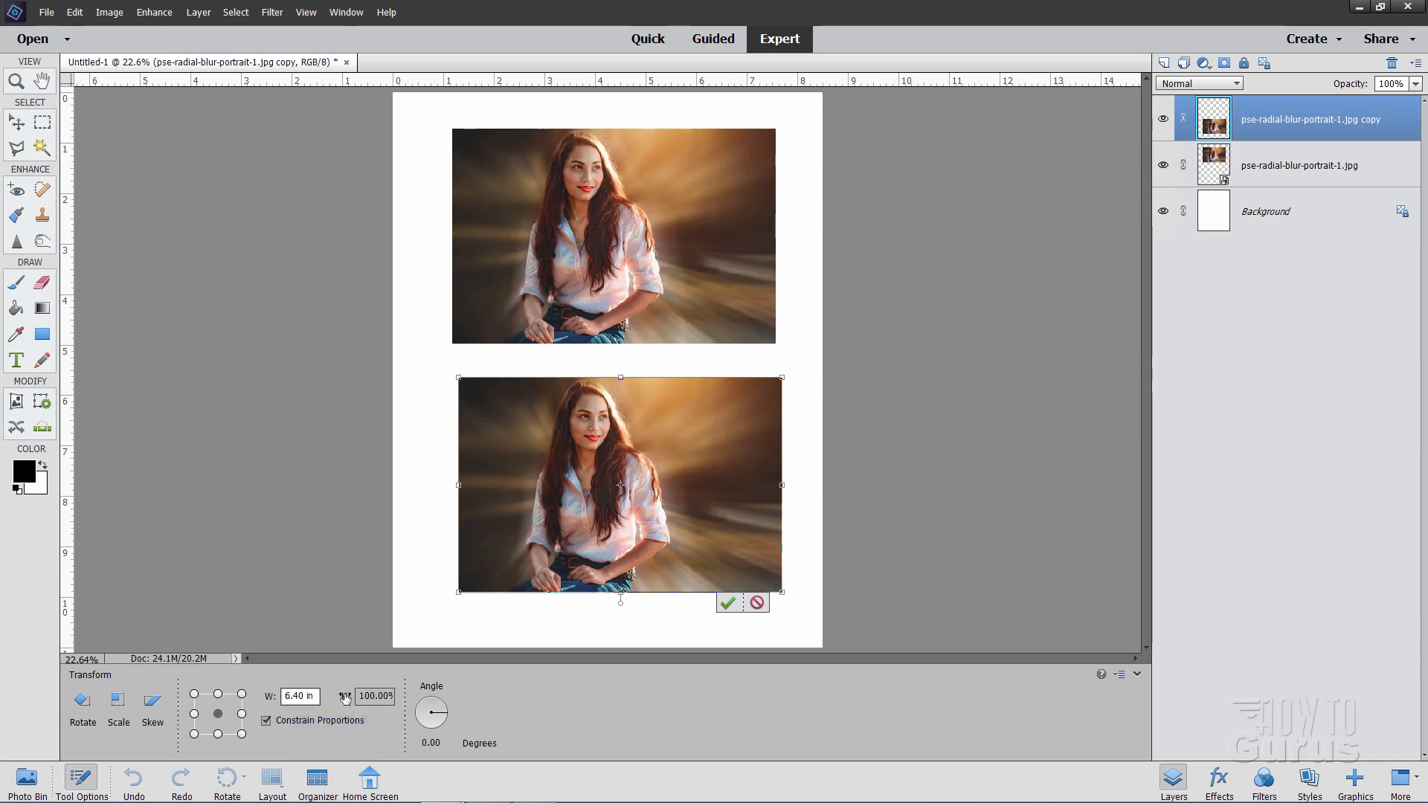
click(299, 696)
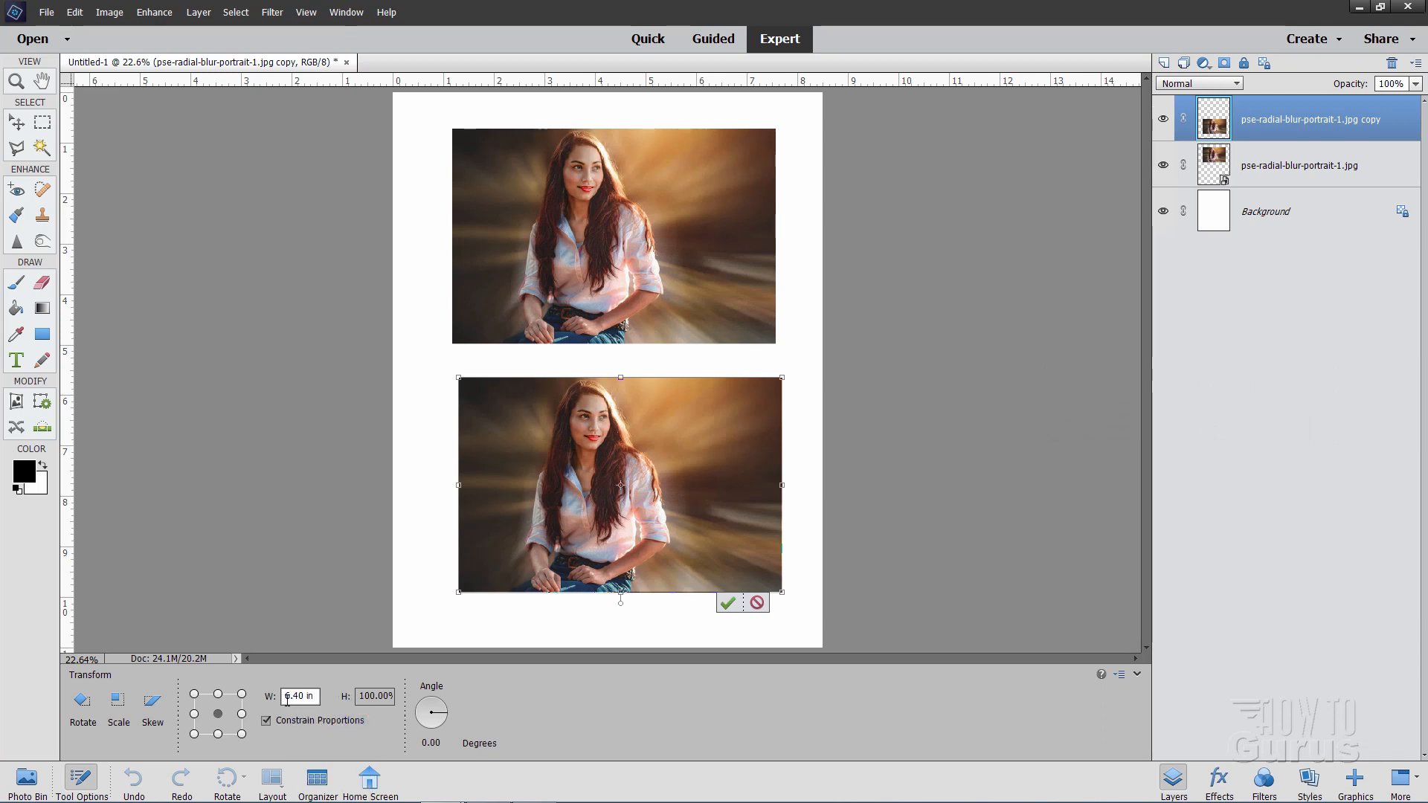
text(7 in)
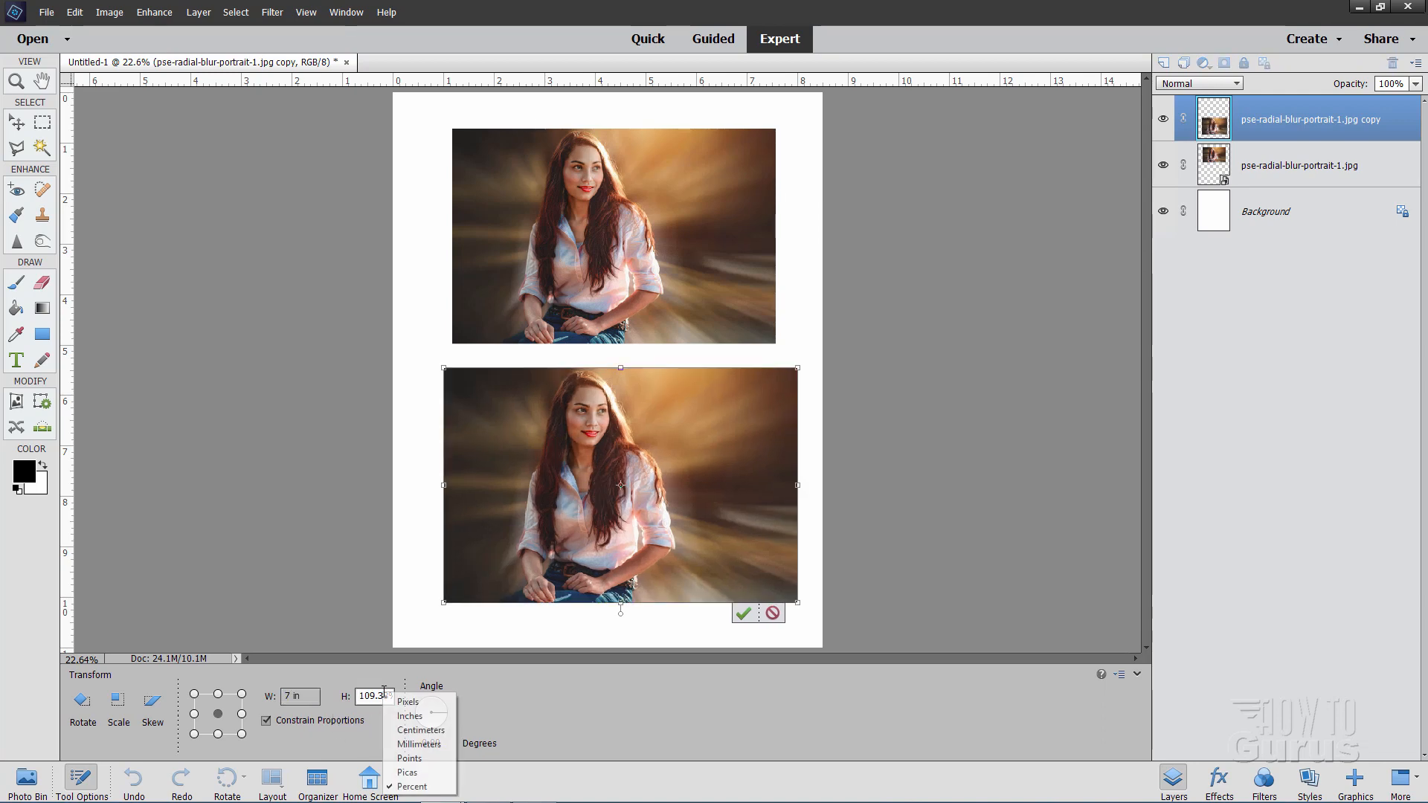
click(410, 716)
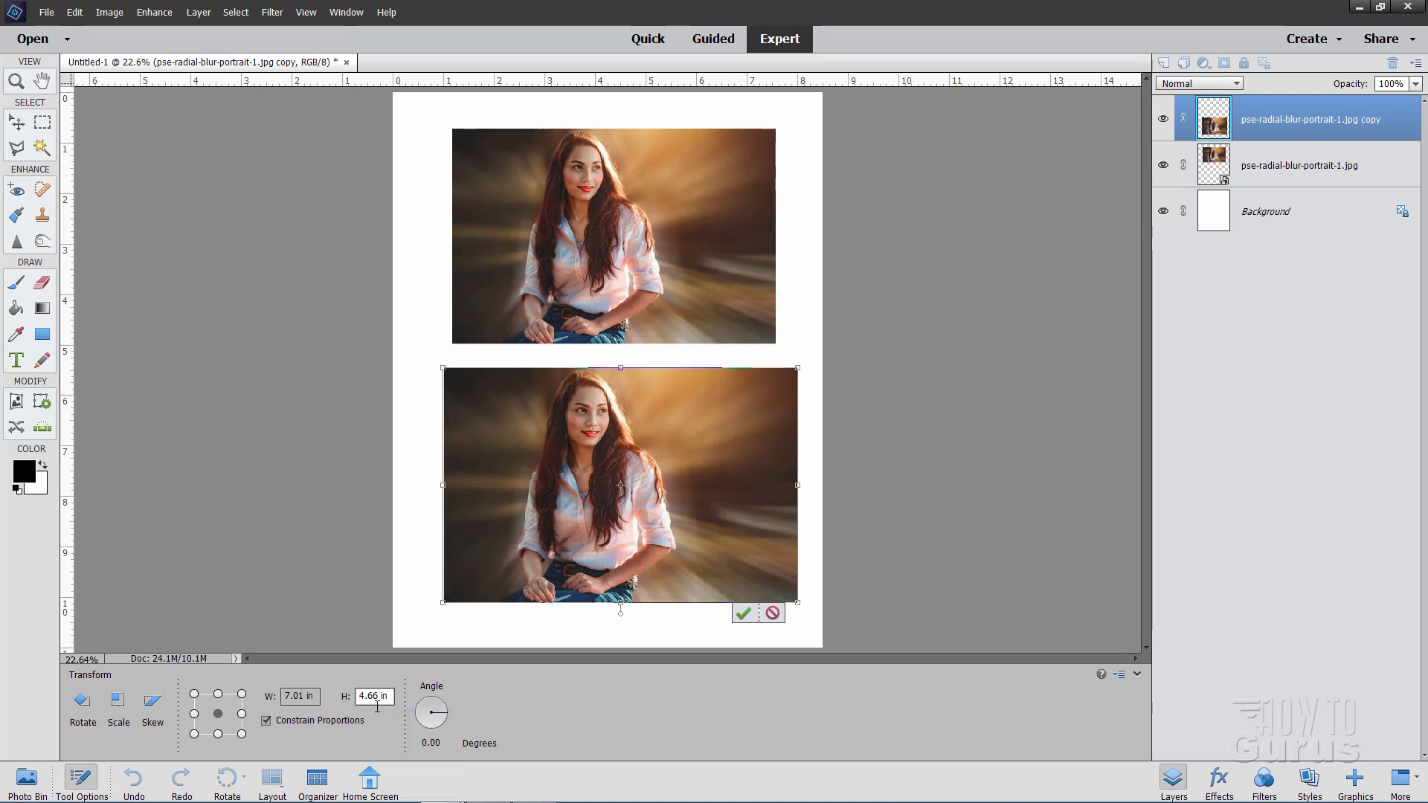
click(298, 696)
text(7)
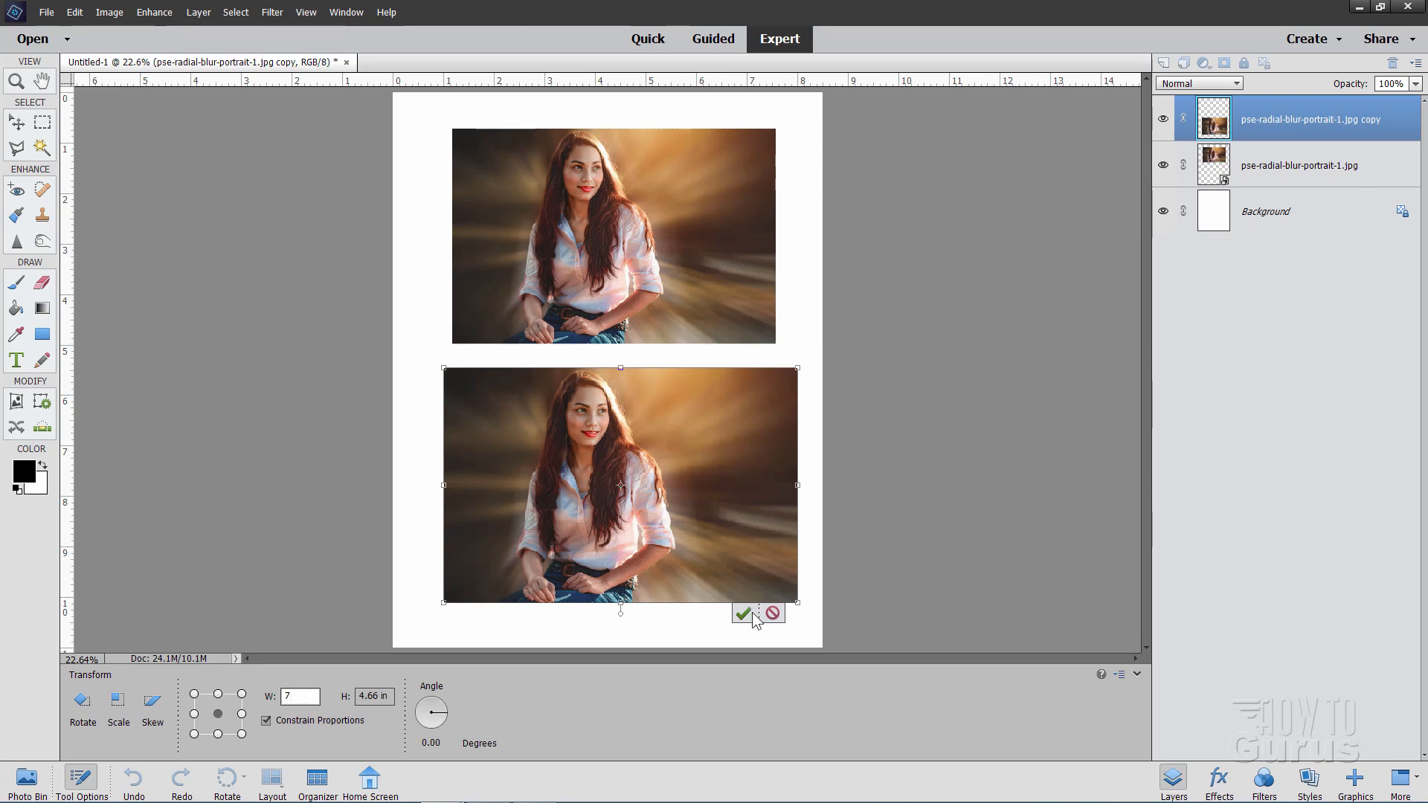
click(744, 612)
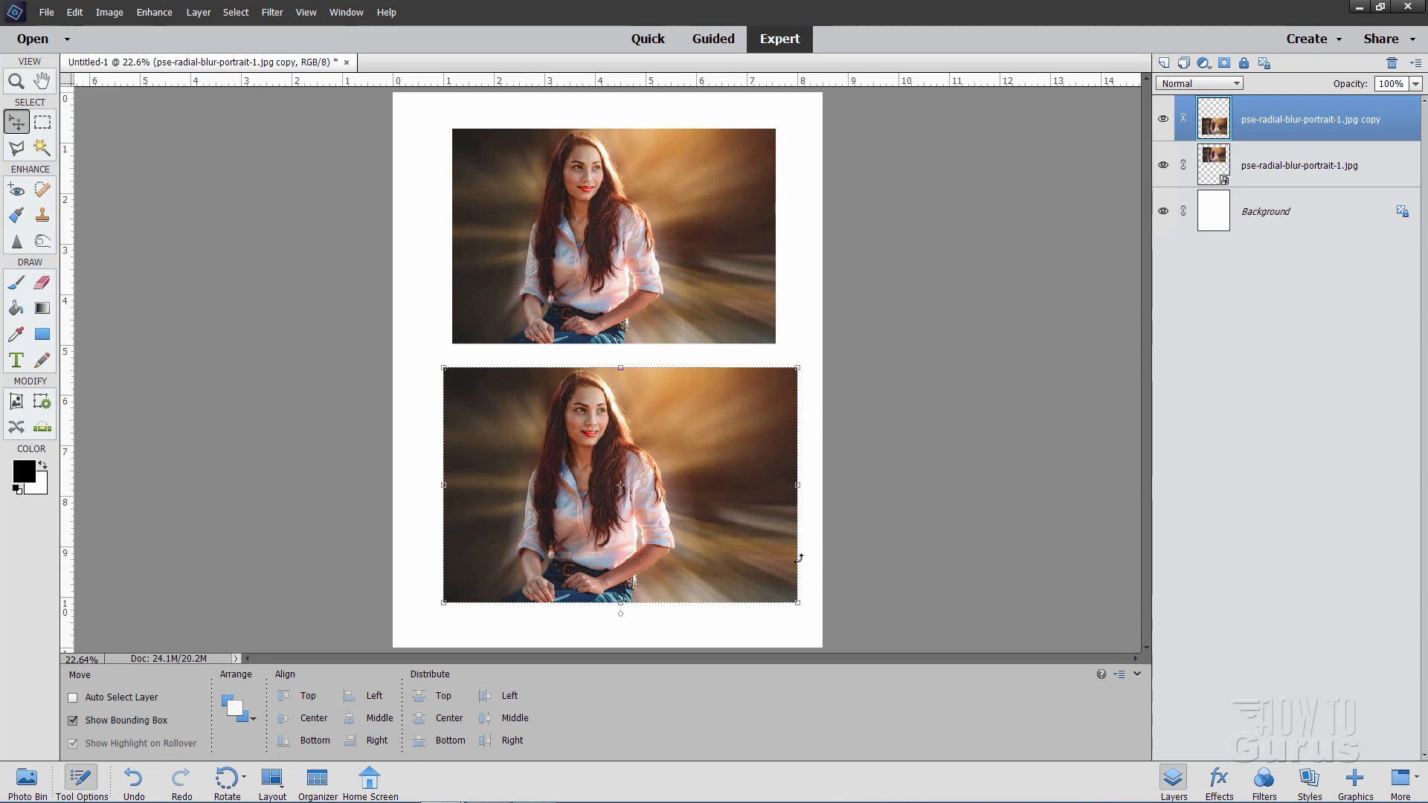
mouse_move(678, 187)
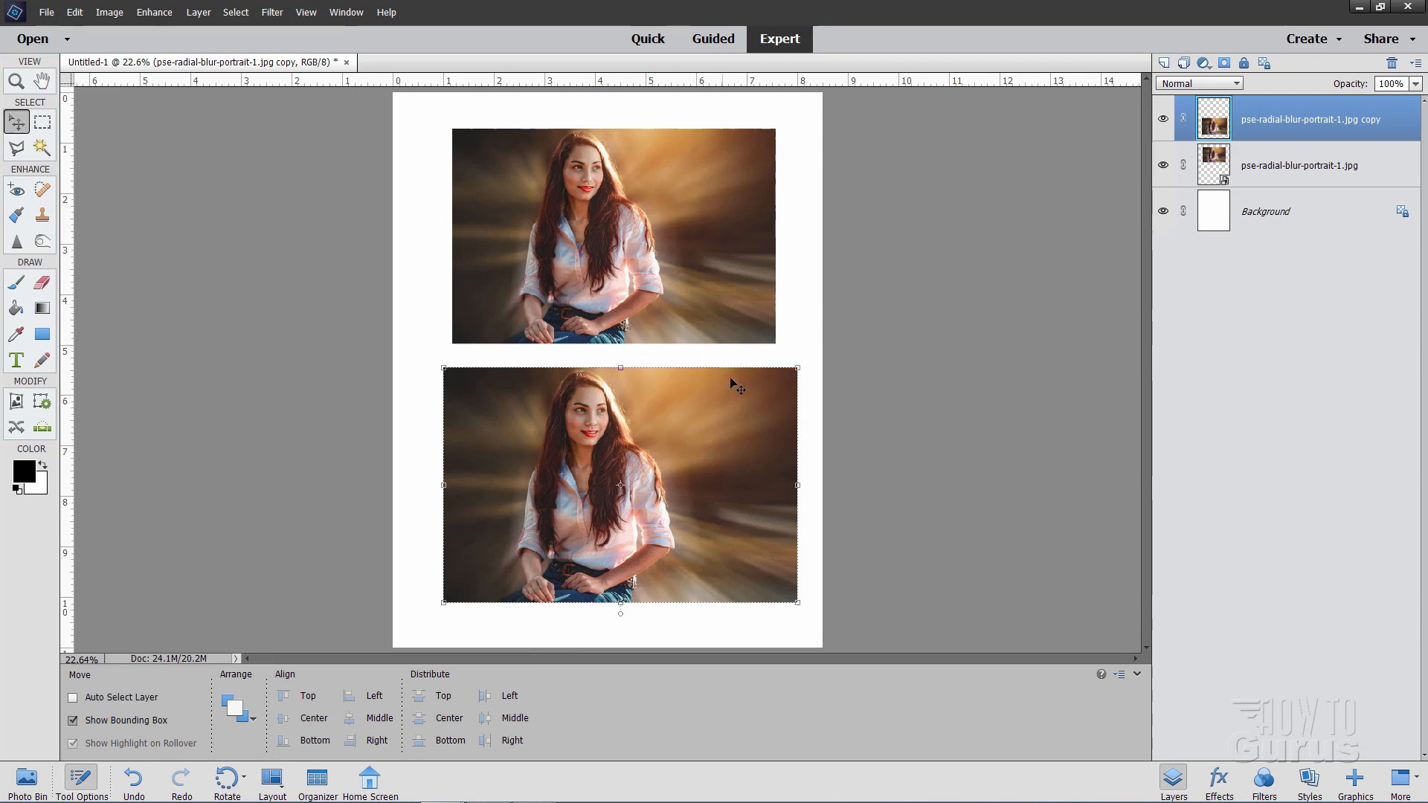
mouse_move(728, 481)
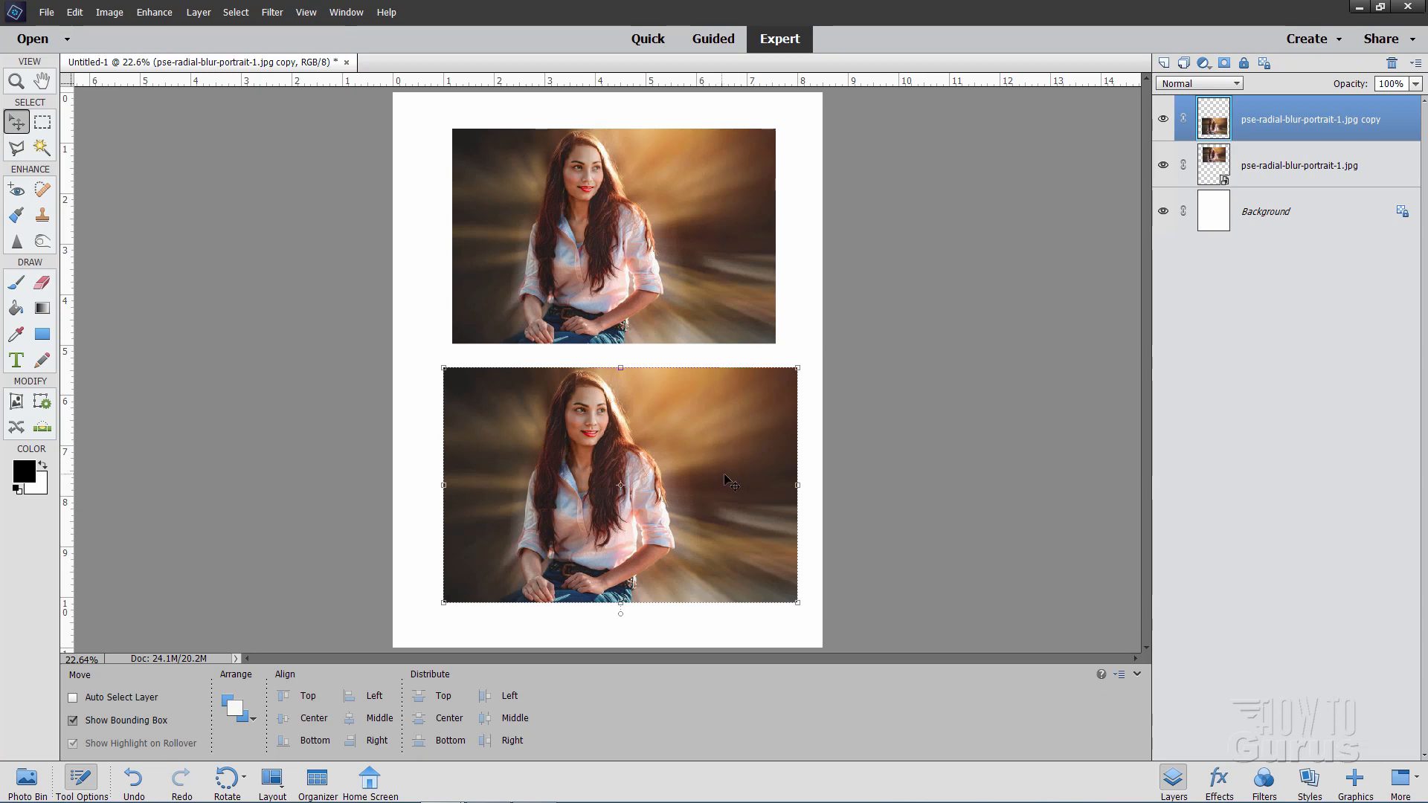
mouse_move(517, 400)
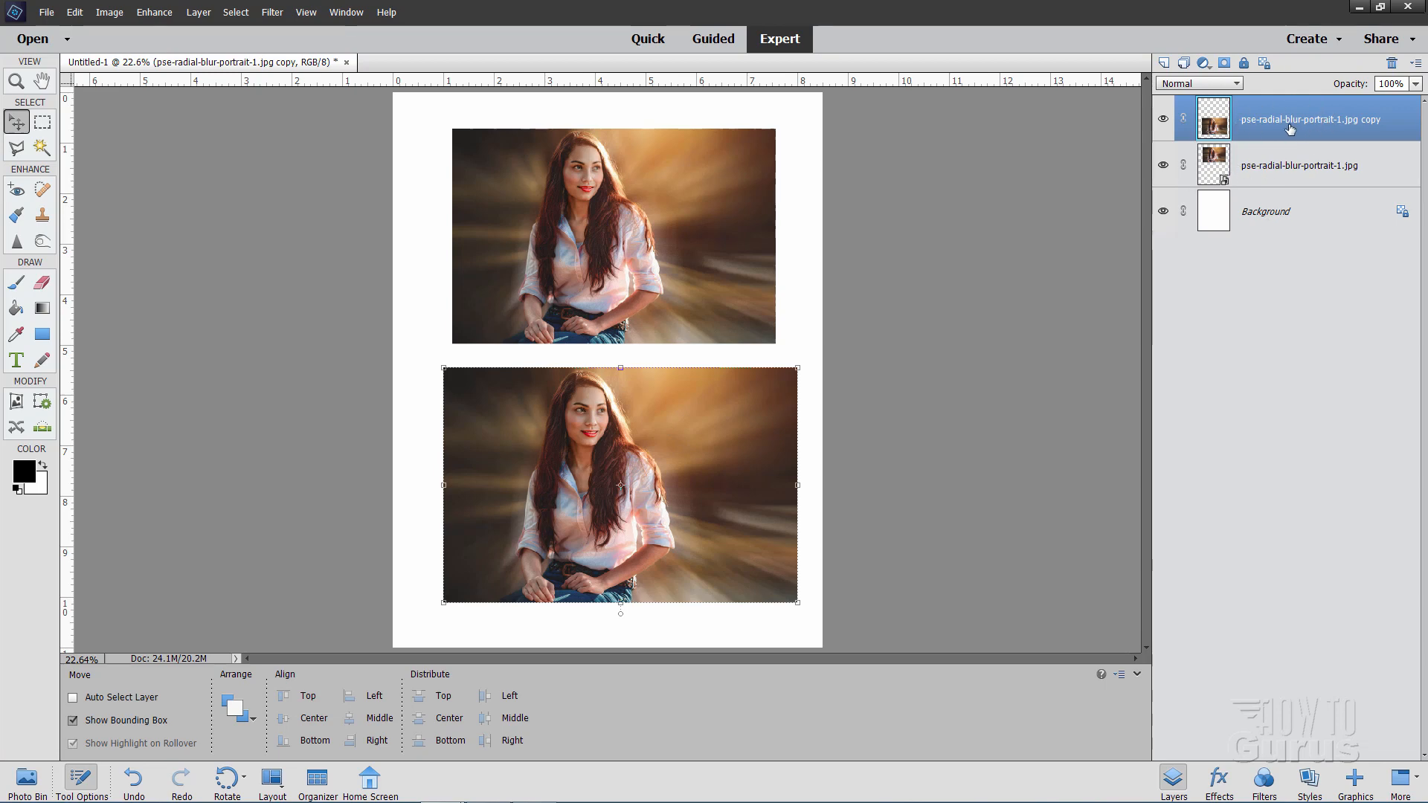
mouse_move(759, 671)
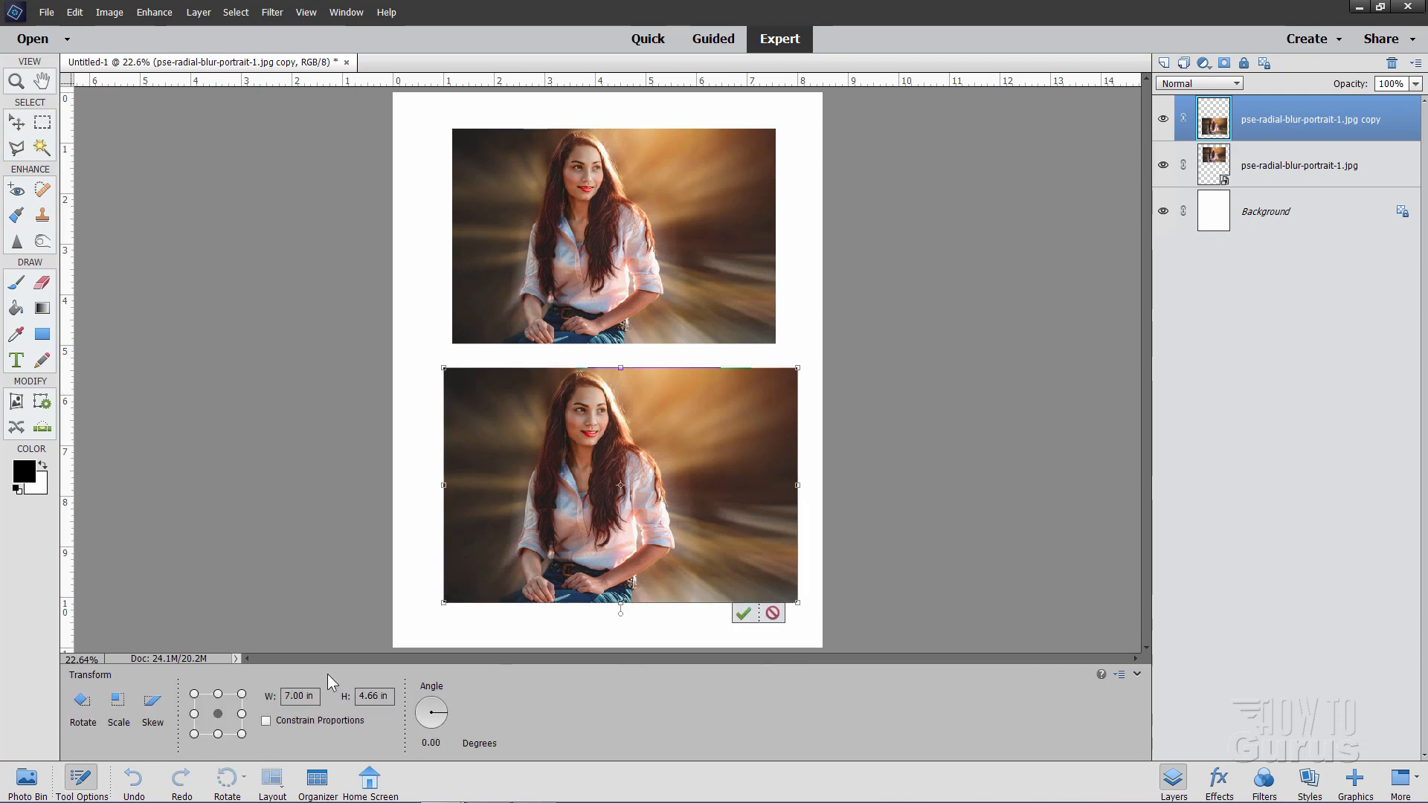
Turn on Constrain Proportions and exit Free Transform, keeping the copy at 7 x 4.66 inches.
click(313, 696)
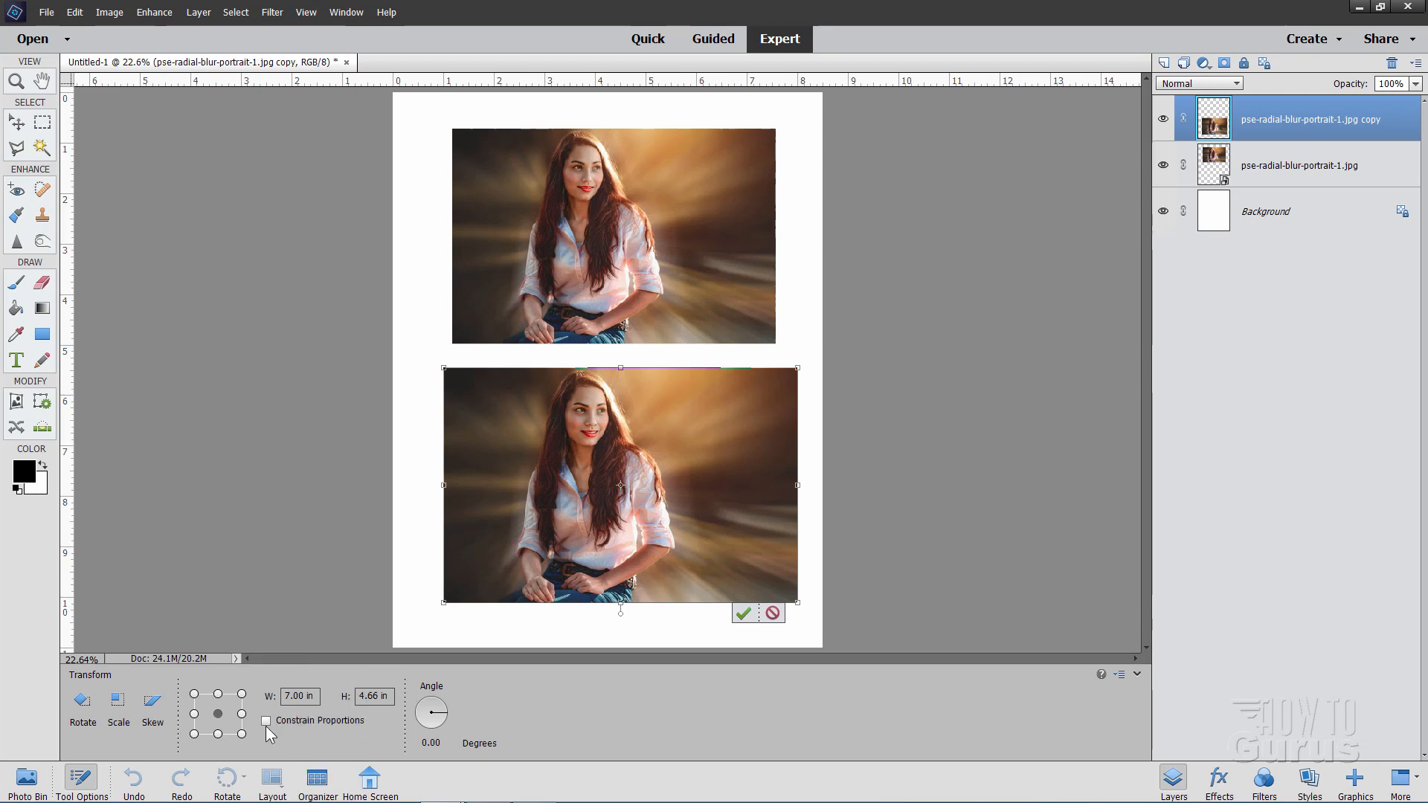
click(266, 720)
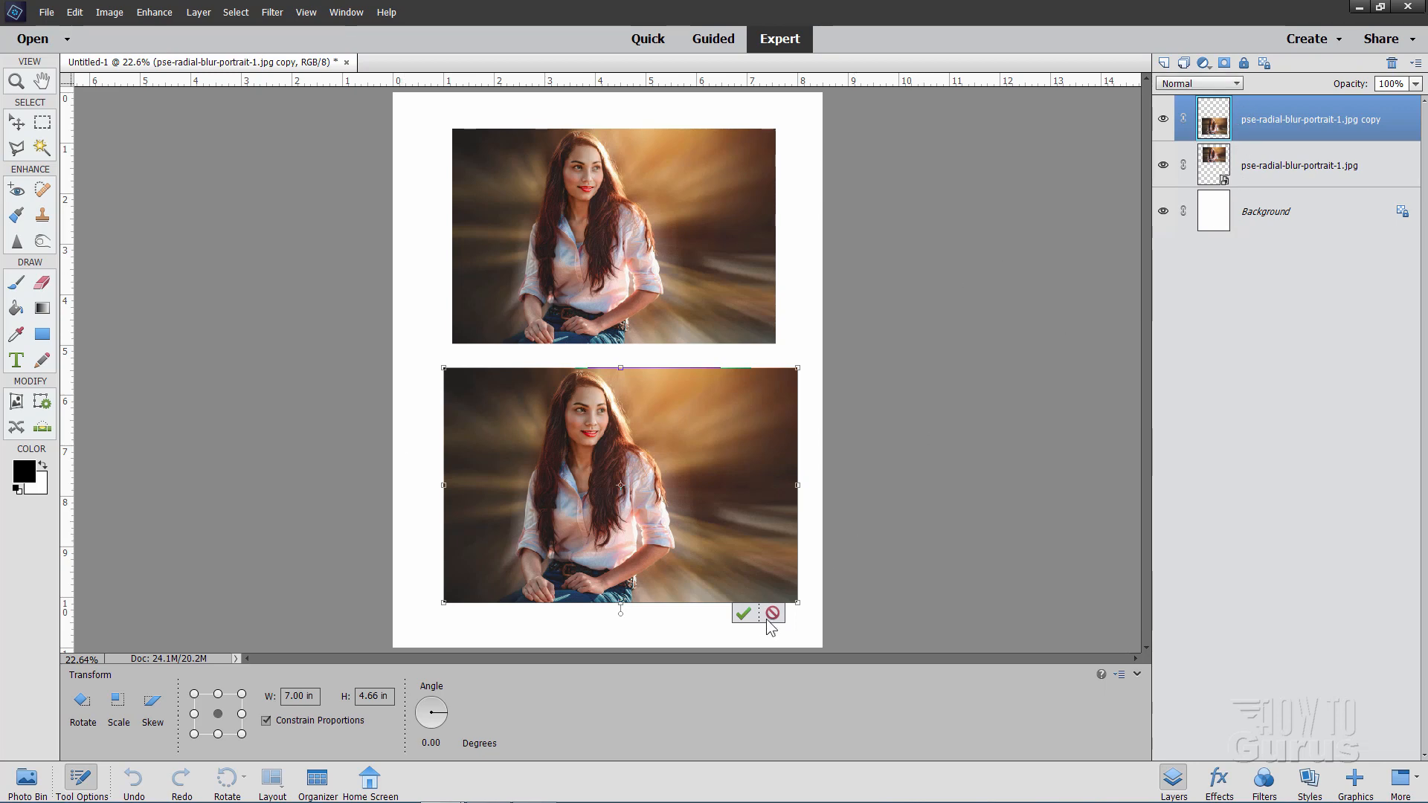
click(743, 612)
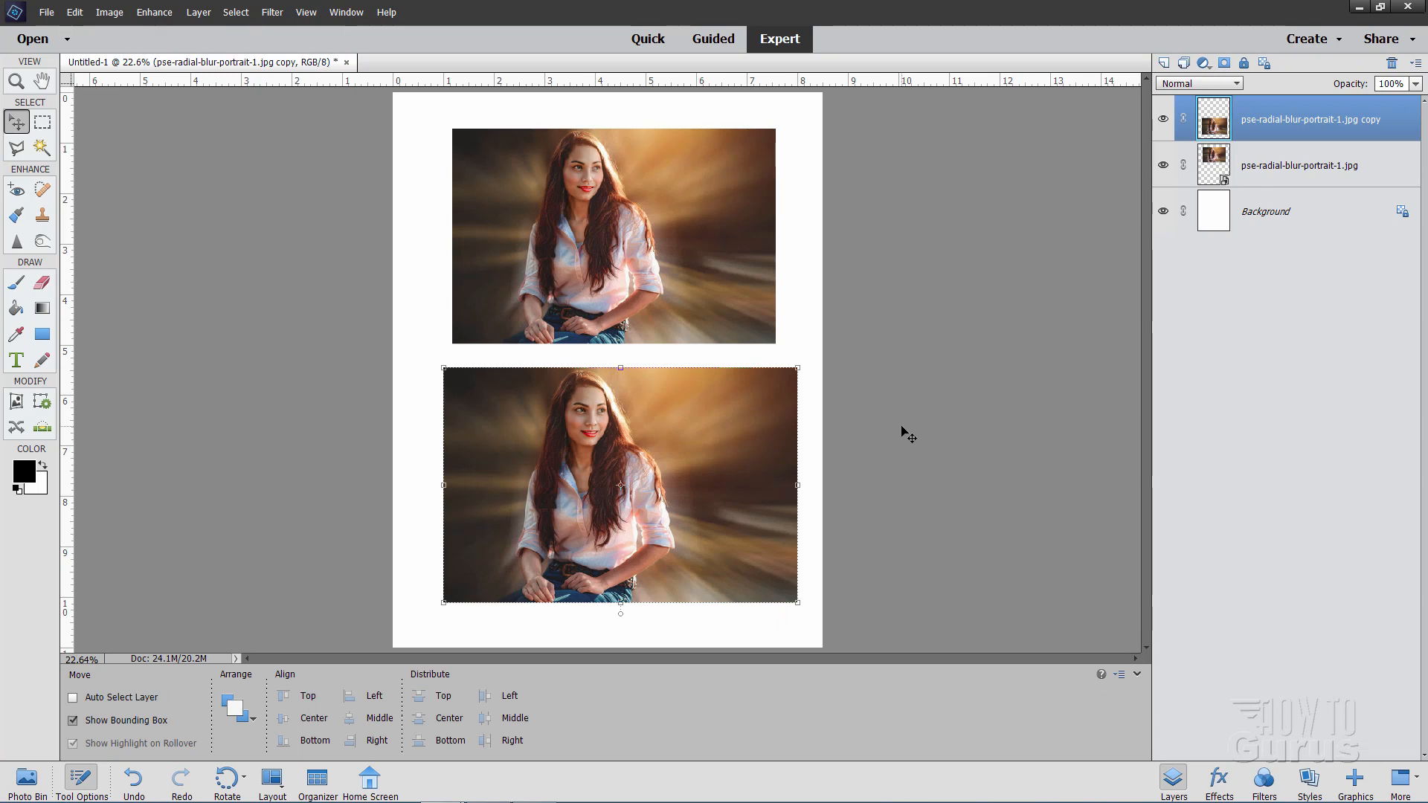